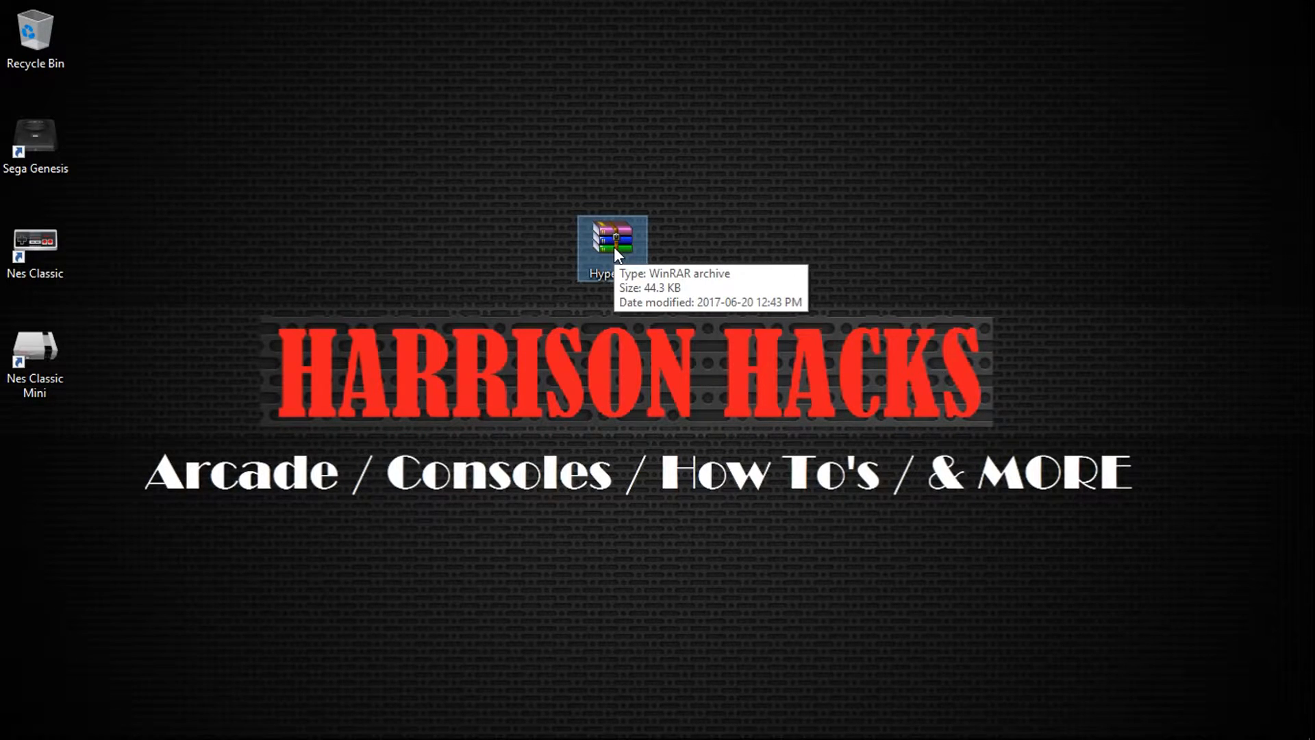
mouse_move(553, 269)
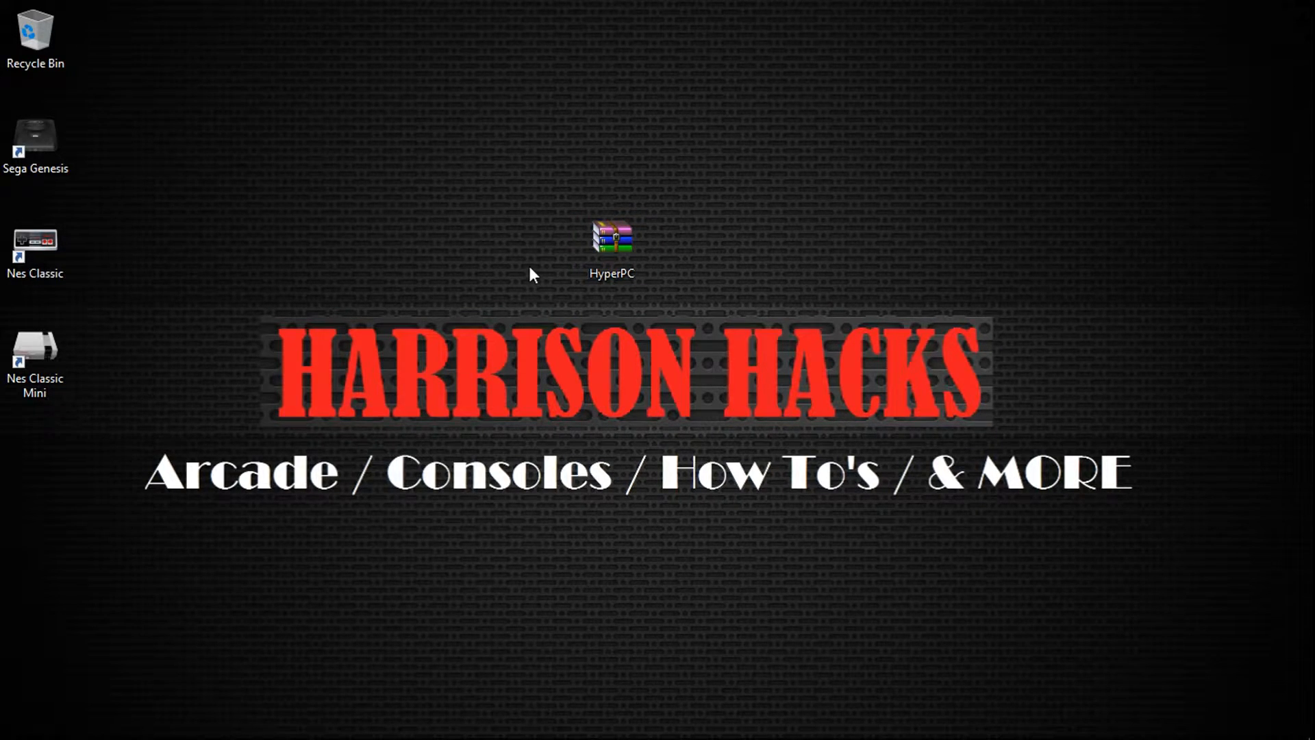
mouse_move(555, 288)
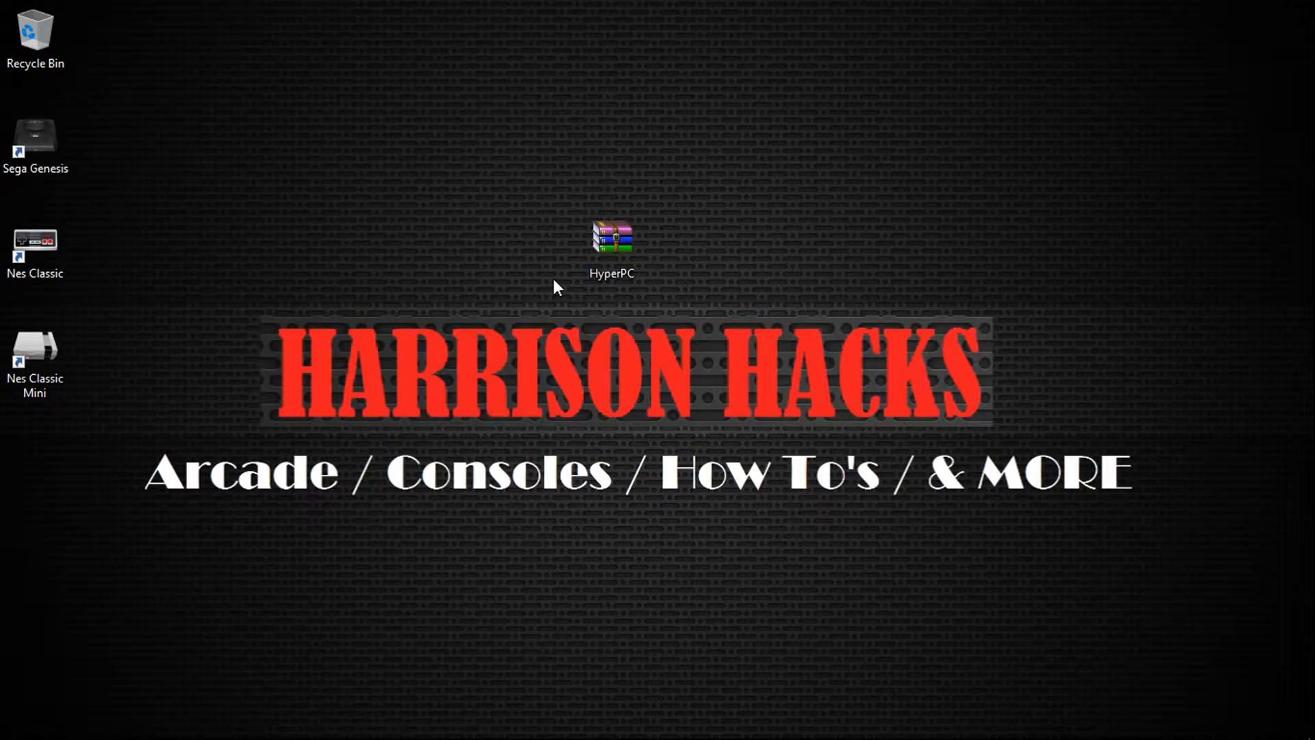
Select the HyperPC WinRAR archive on the desktop and bring up its context menu
left_click(611, 248)
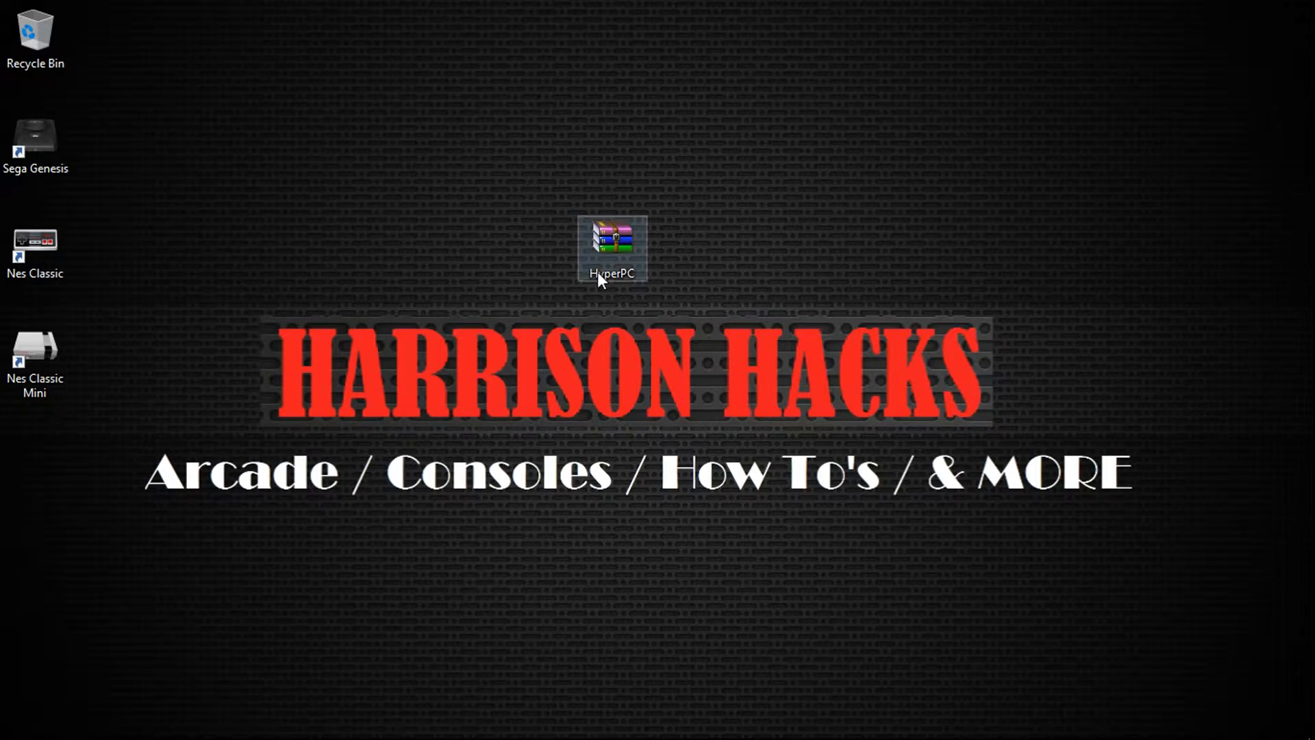
mouse_move(613, 277)
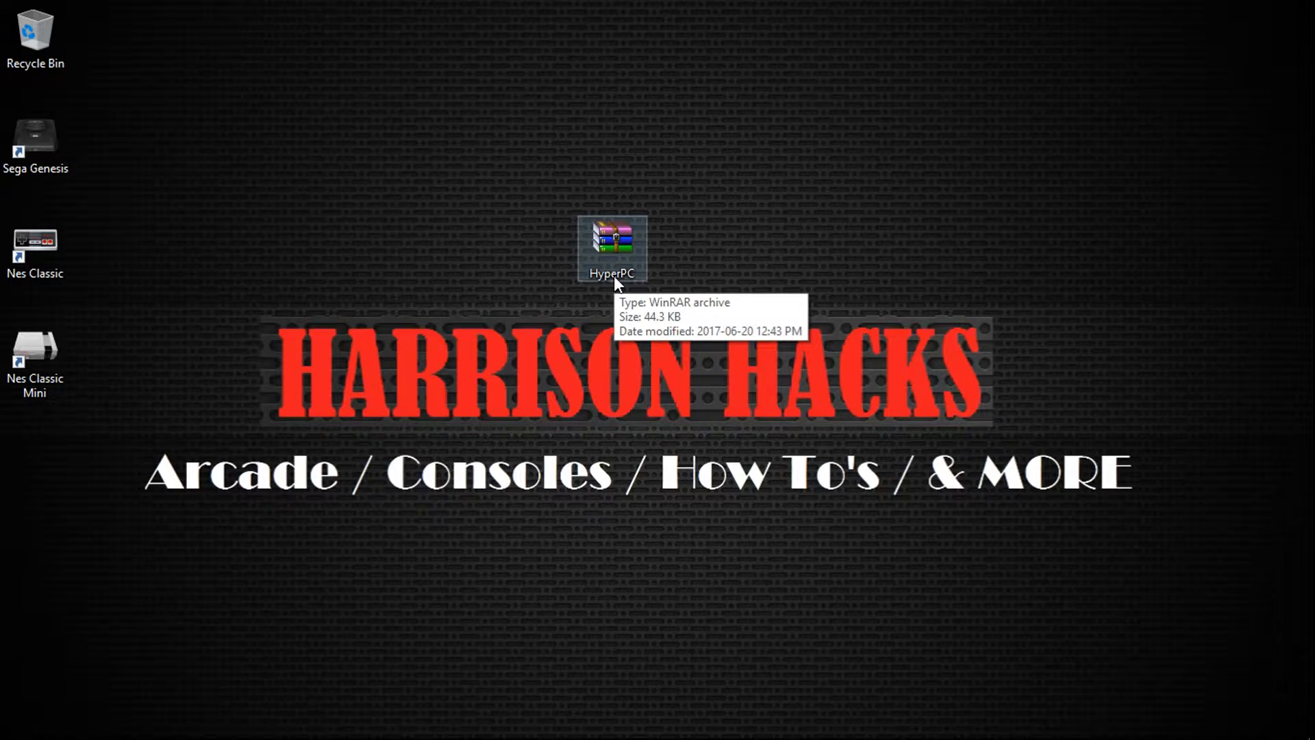
right_click(611, 244)
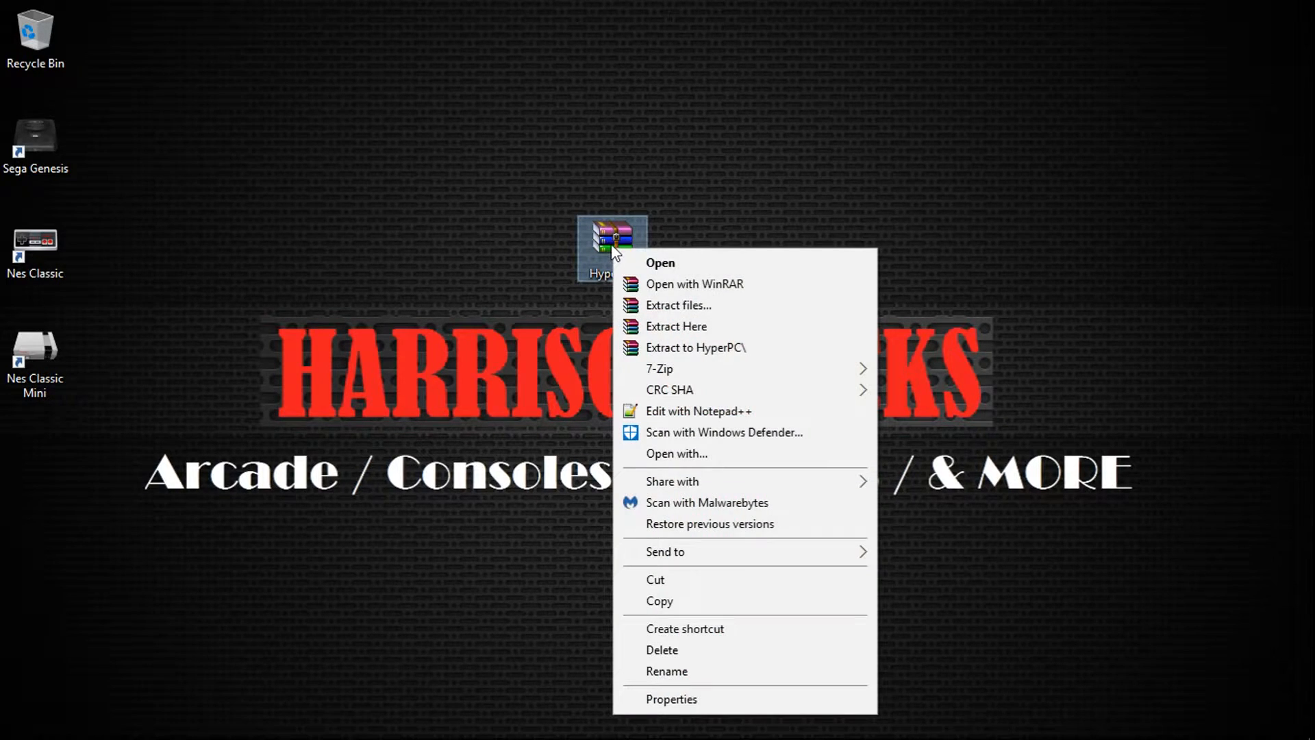
mouse_move(663, 581)
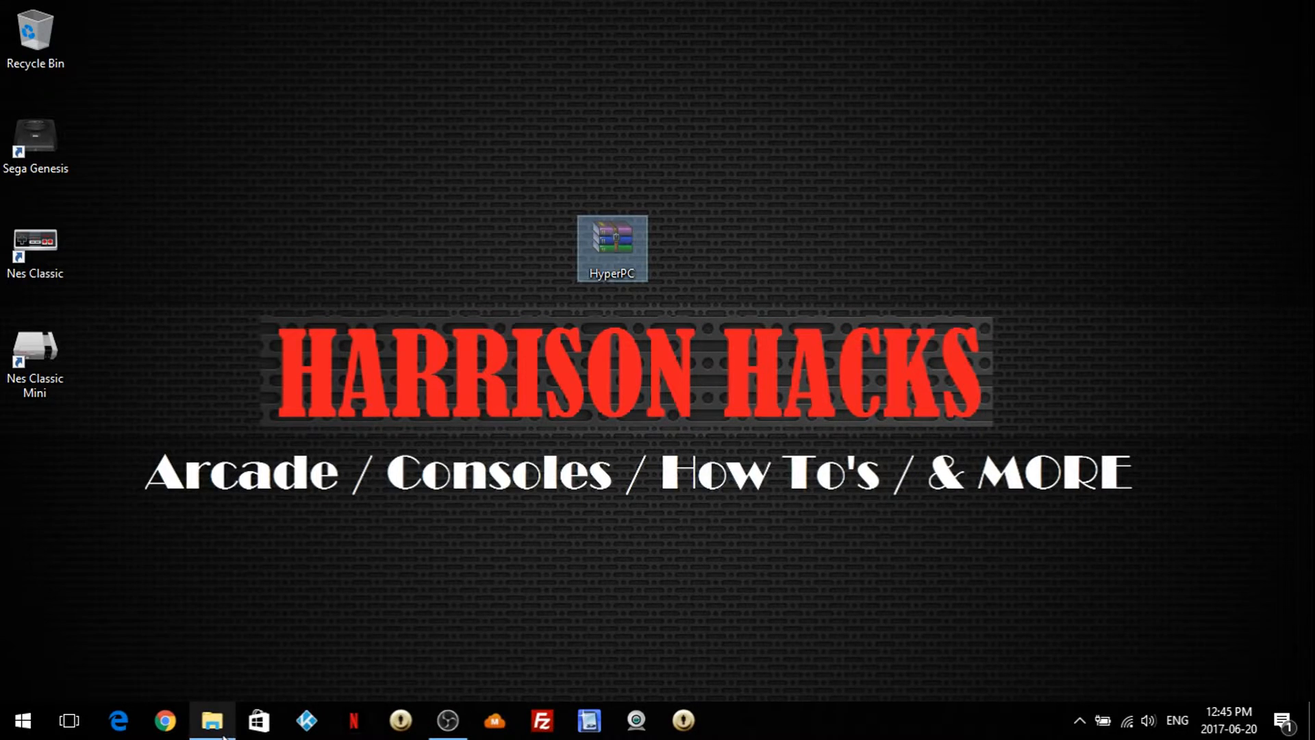
Paste the HyperPC archive into the New Volume (H:) root and bring up its actions
left_click(211, 721)
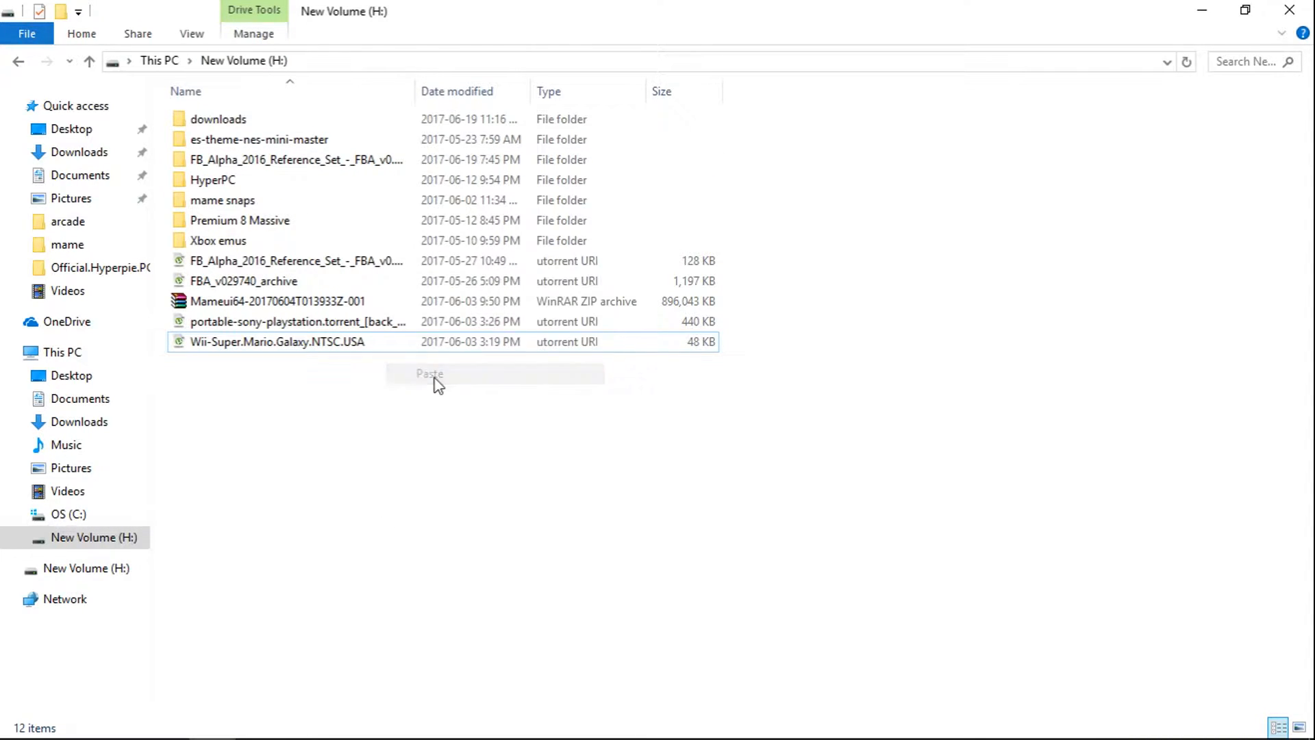
left_click(428, 373)
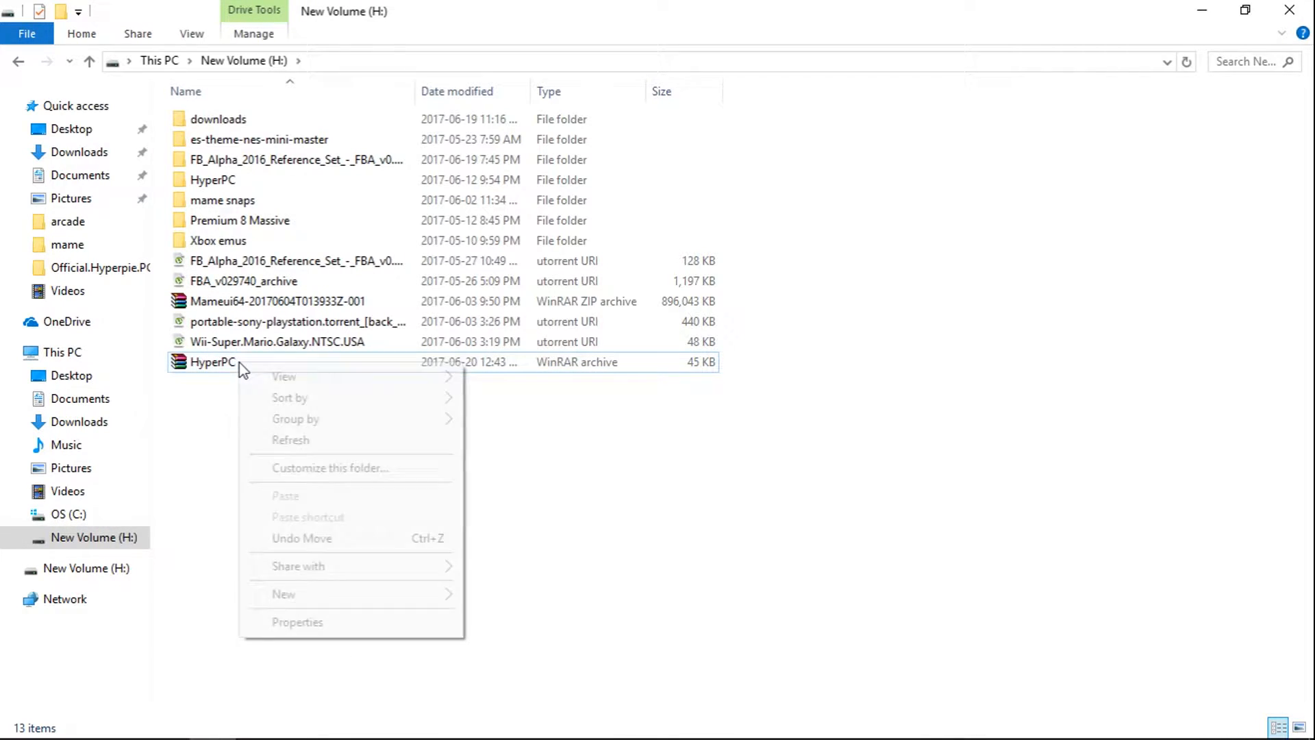
right_click(212, 362)
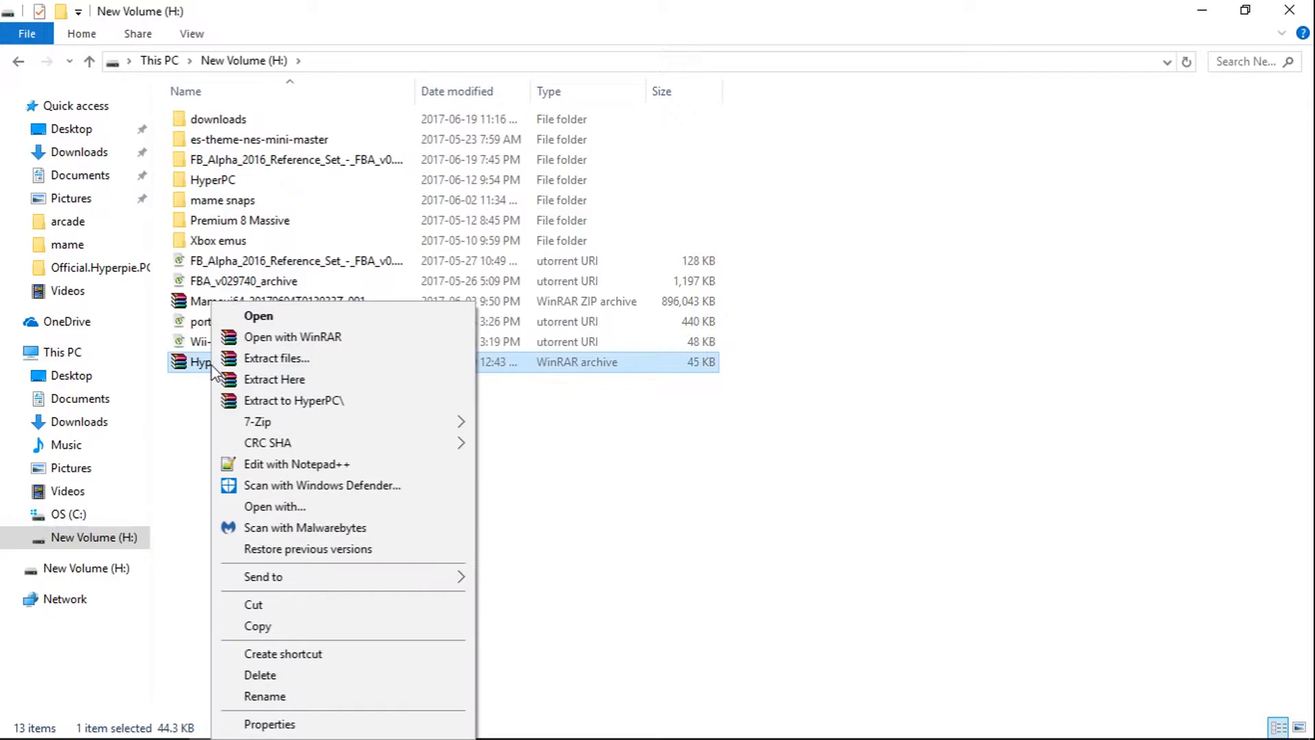
mouse_move(274, 380)
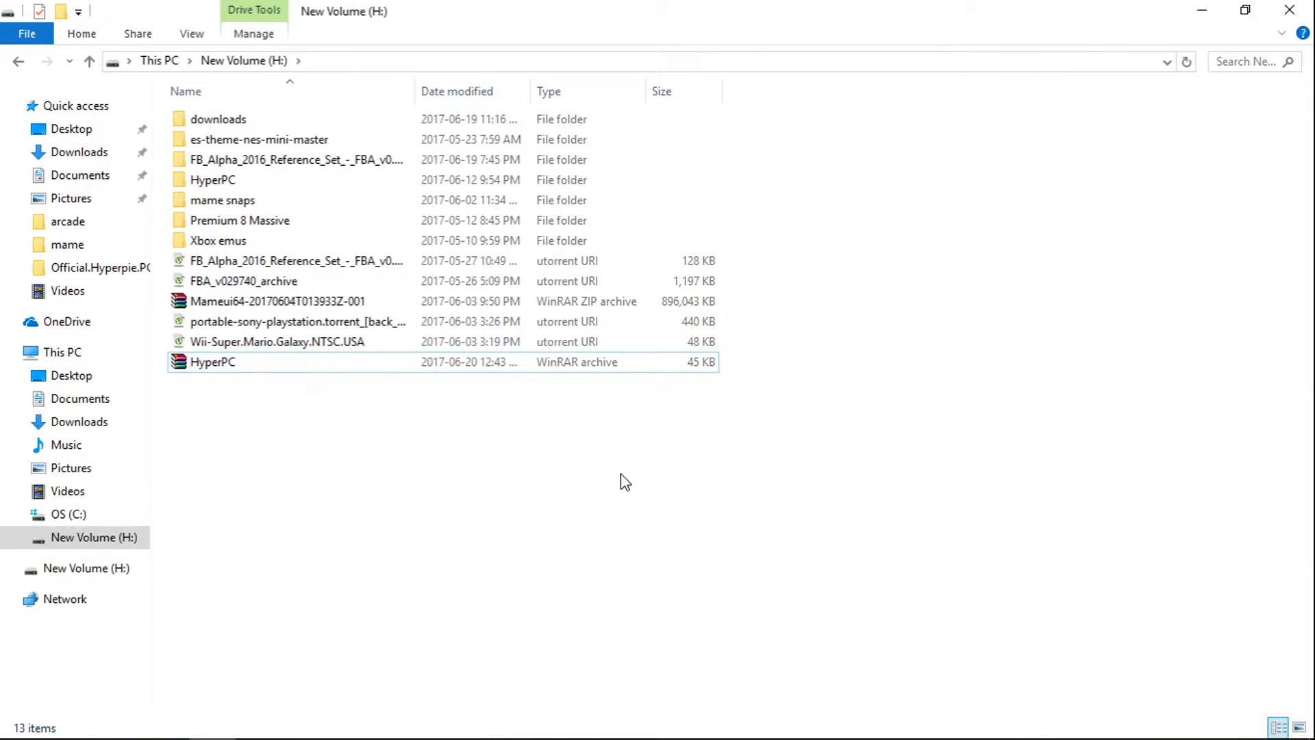
mouse_move(537, 517)
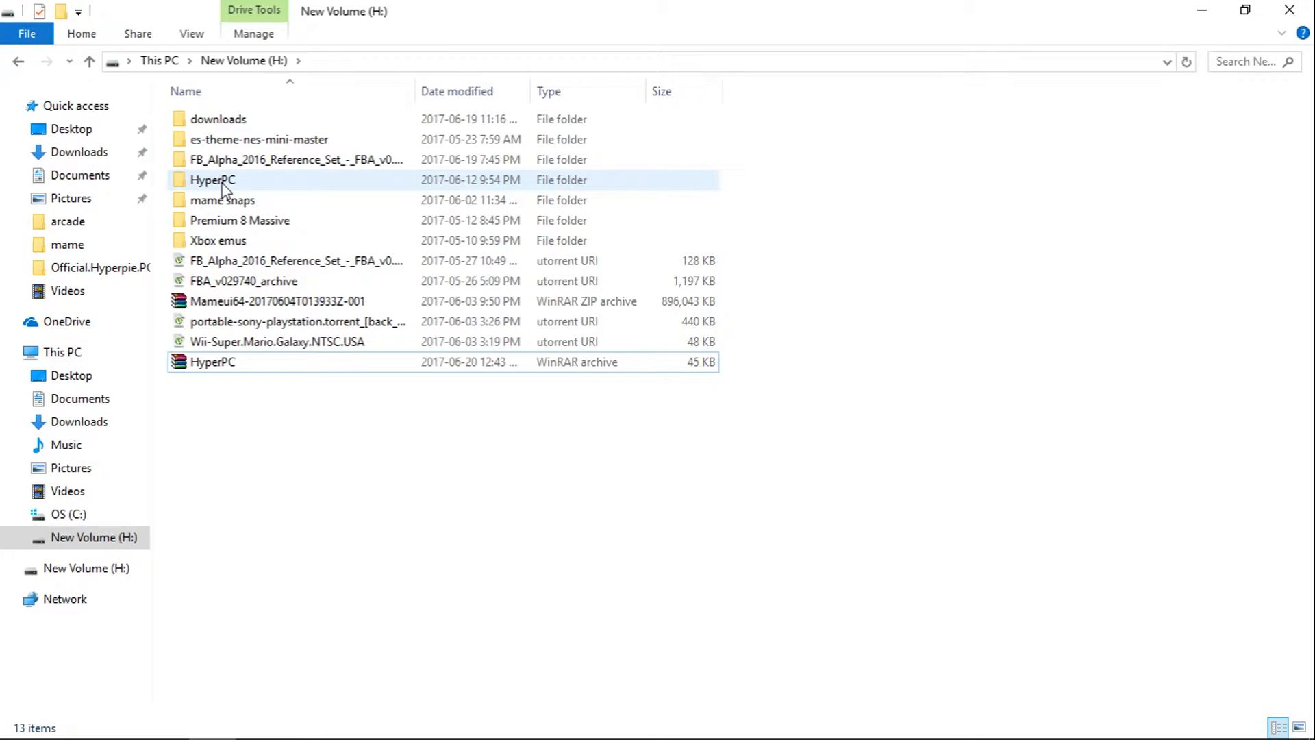
Enter HyperPC on H:, inspect its Roms folder of console subfolders, then return to HyperPC
double_click(212, 179)
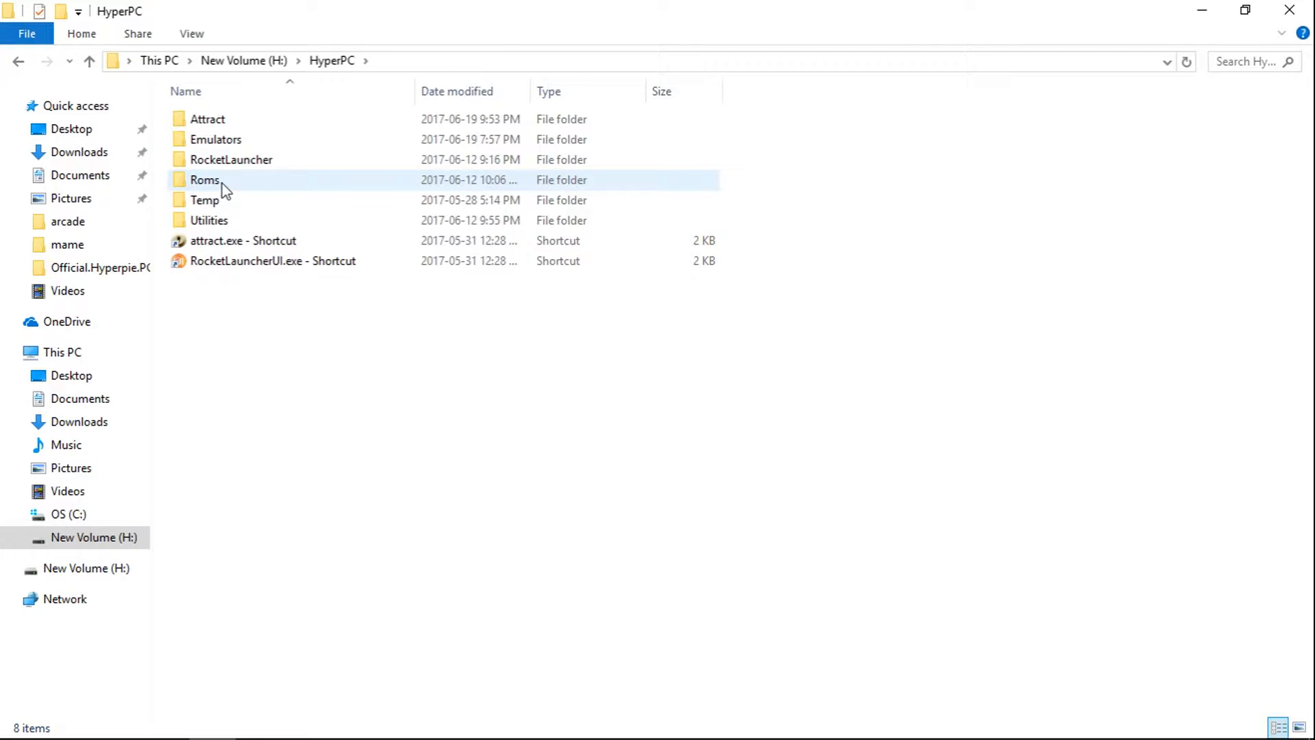
double_click(205, 179)
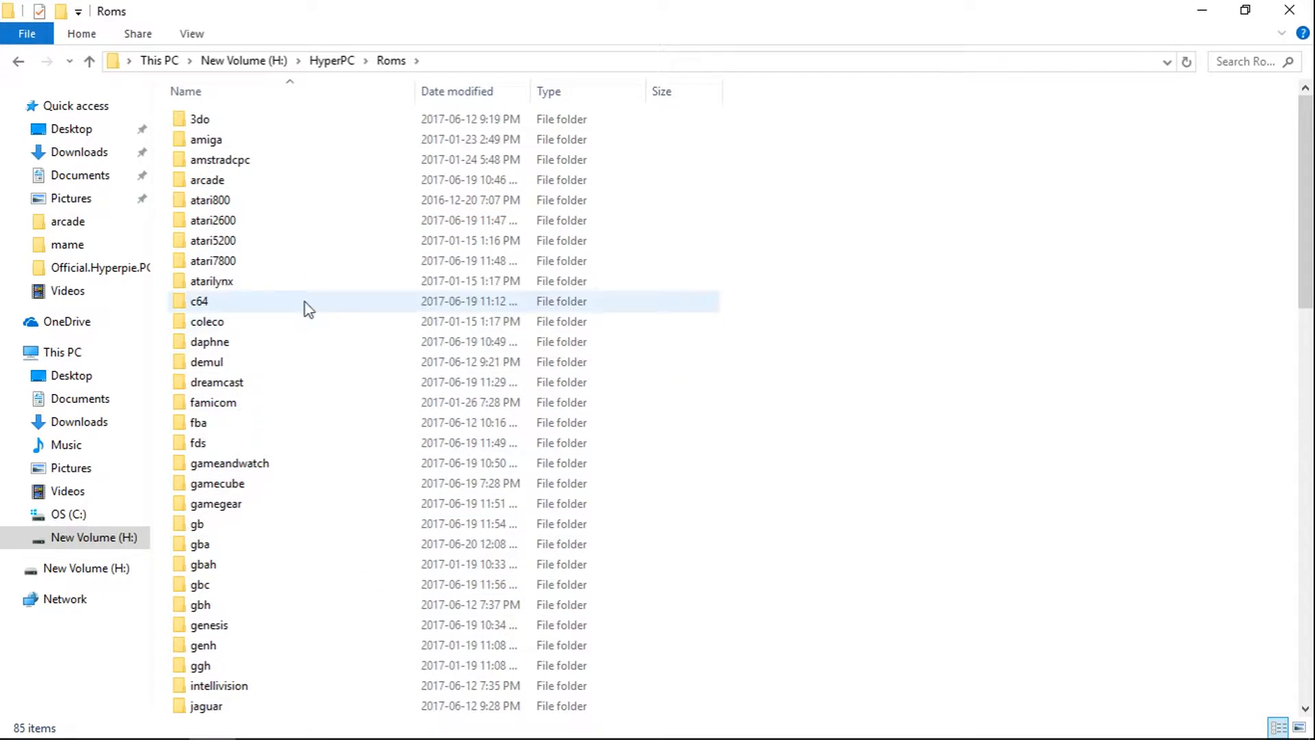
left_click(89, 61)
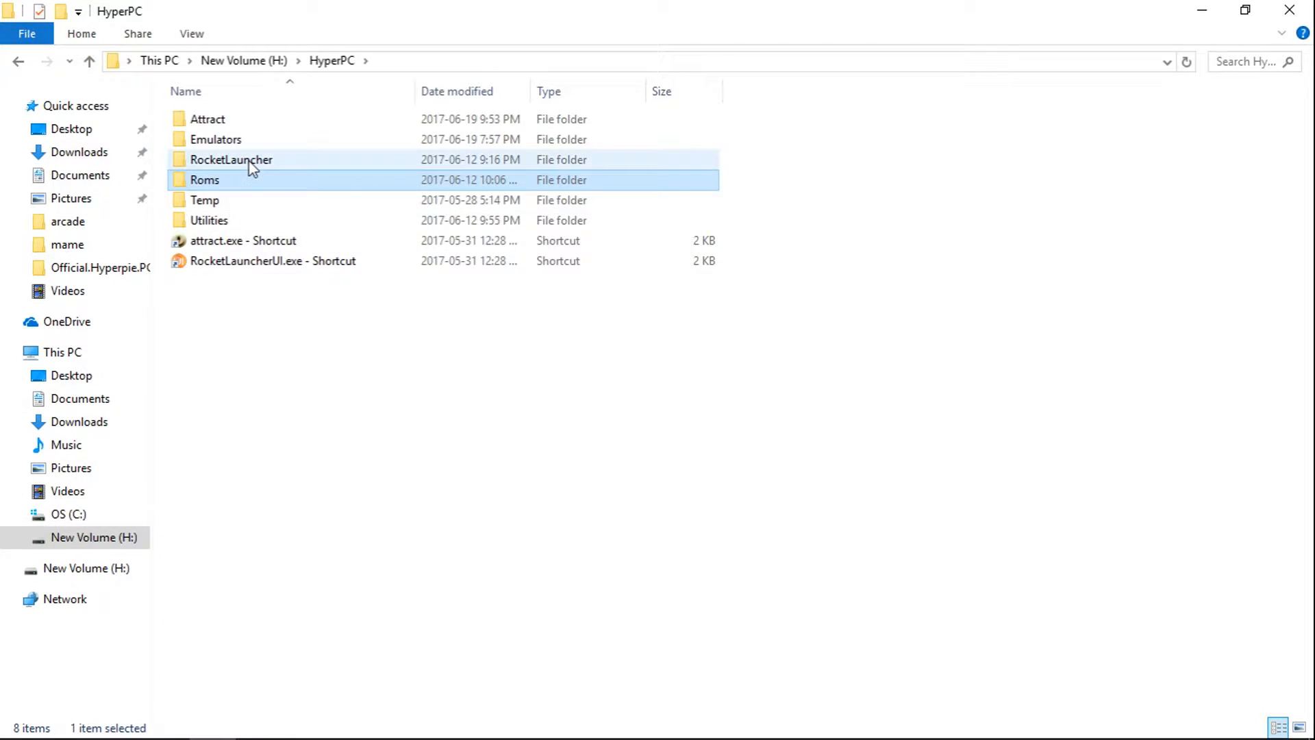
mouse_move(232, 159)
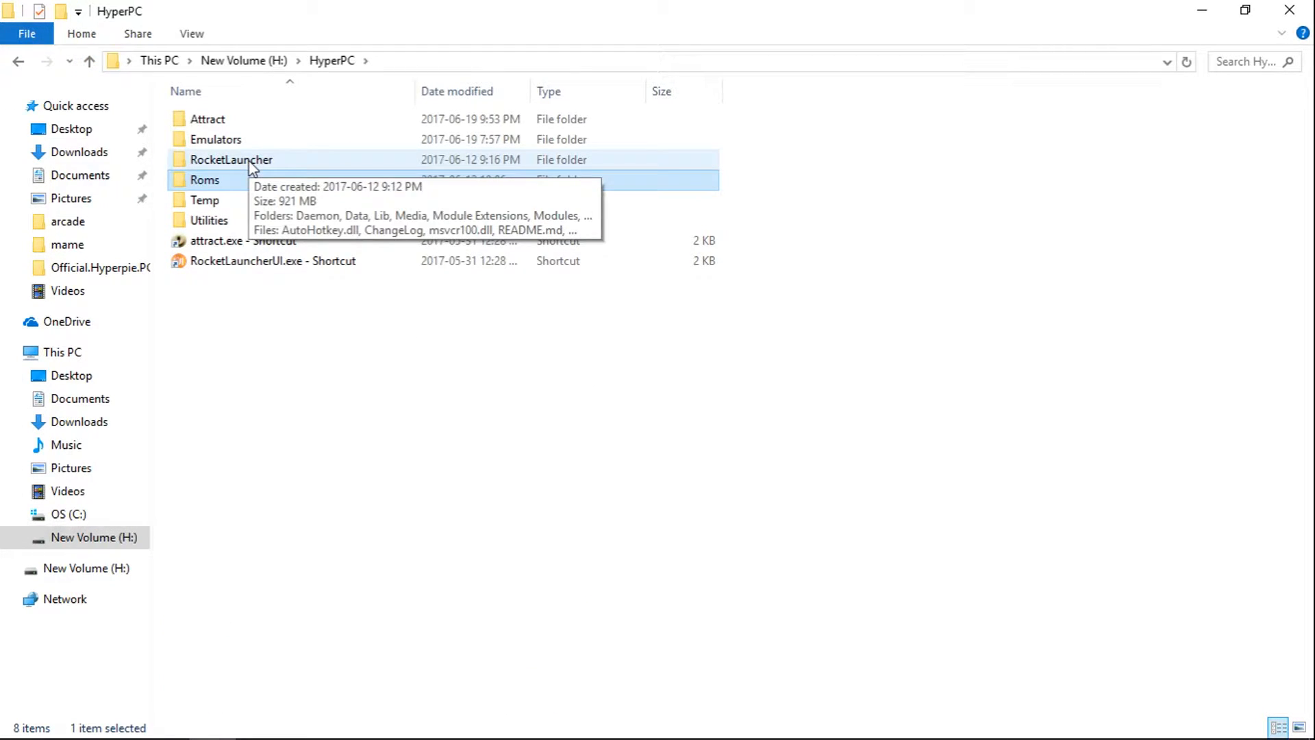
Go into RocketLauncher > Media > Fonts and check the BebasNeue font file
double_click(232, 158)
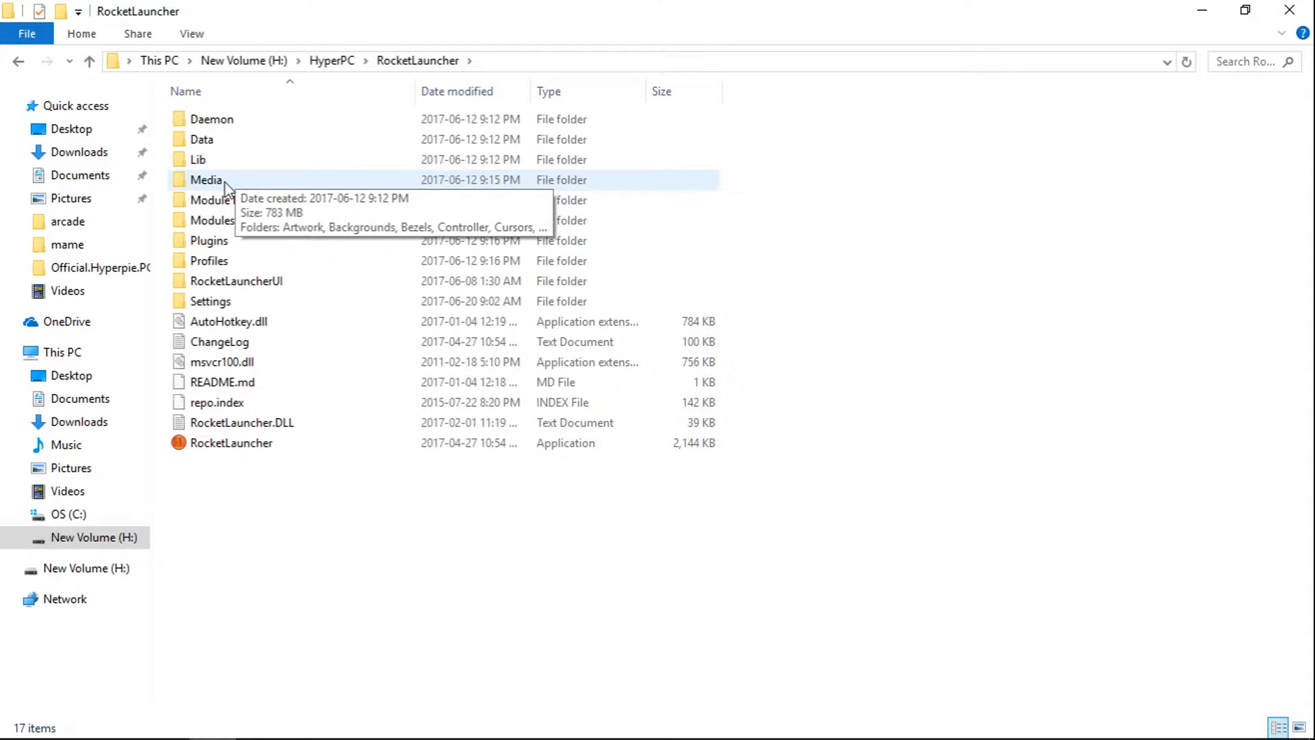
double_click(206, 180)
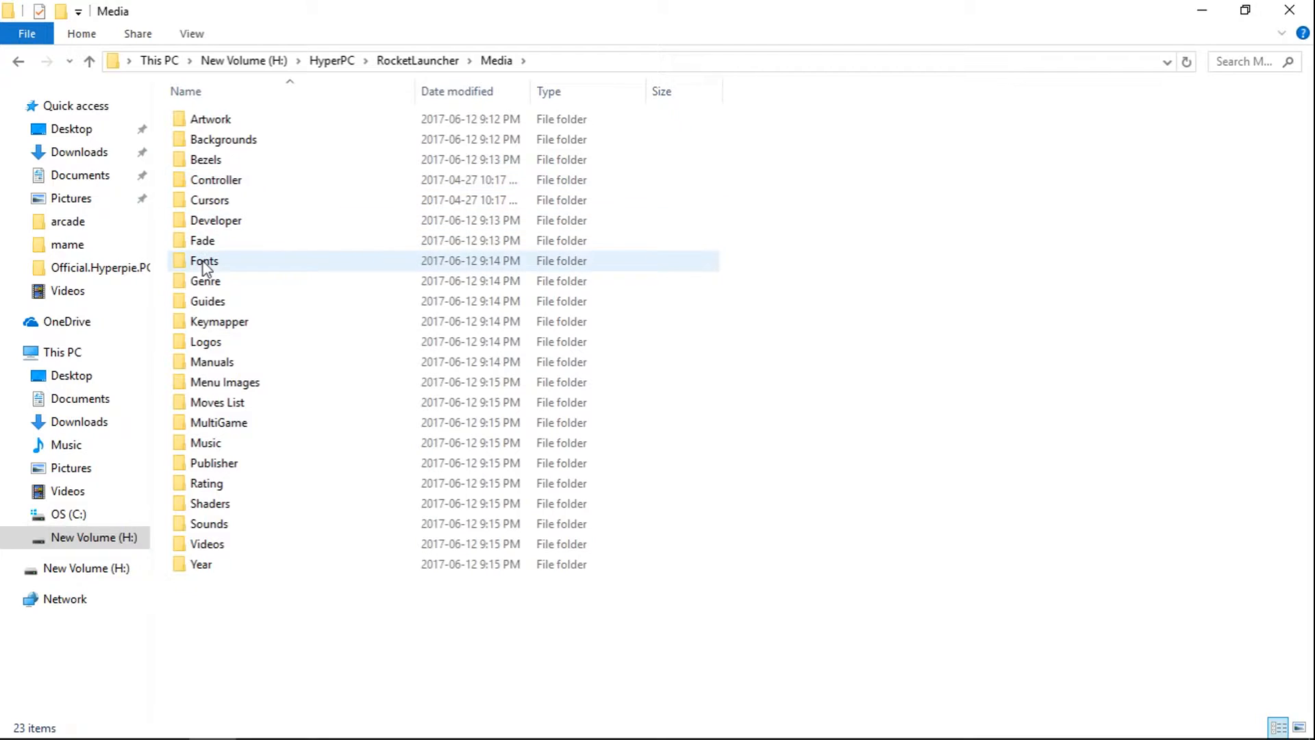
double_click(204, 261)
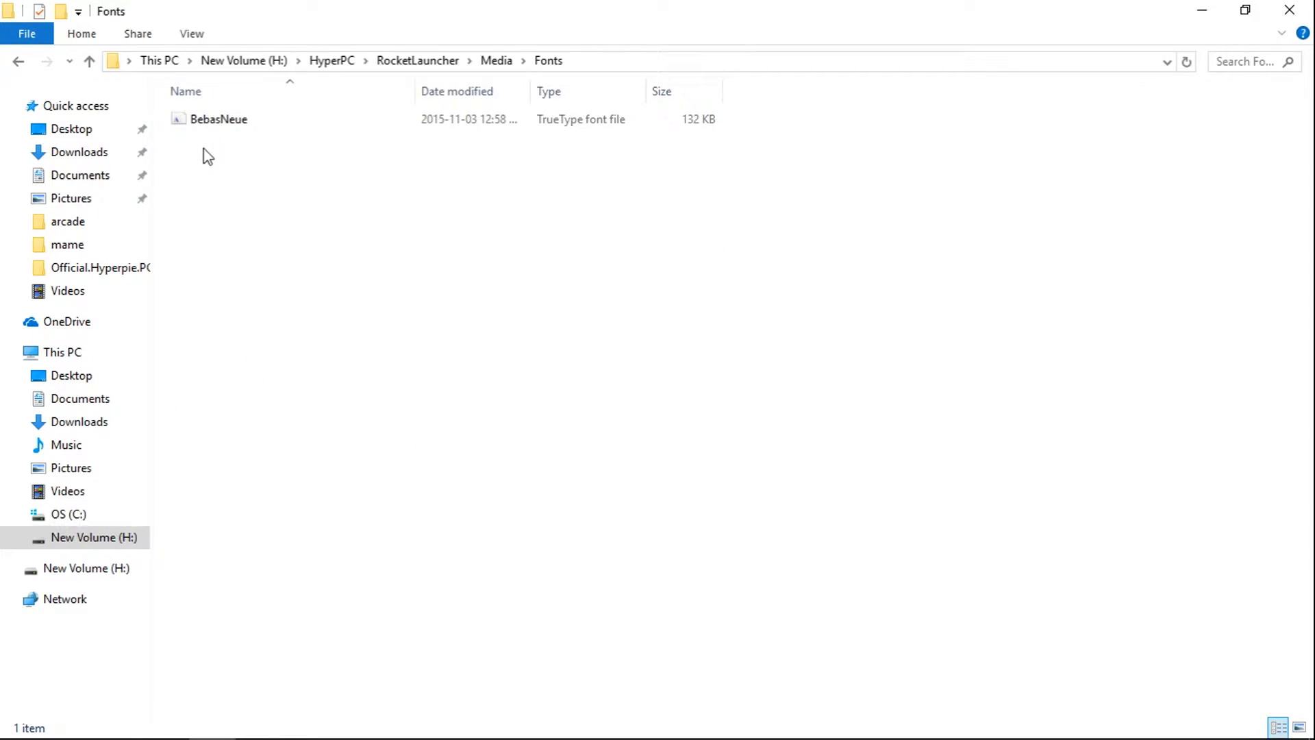
left_click(219, 119)
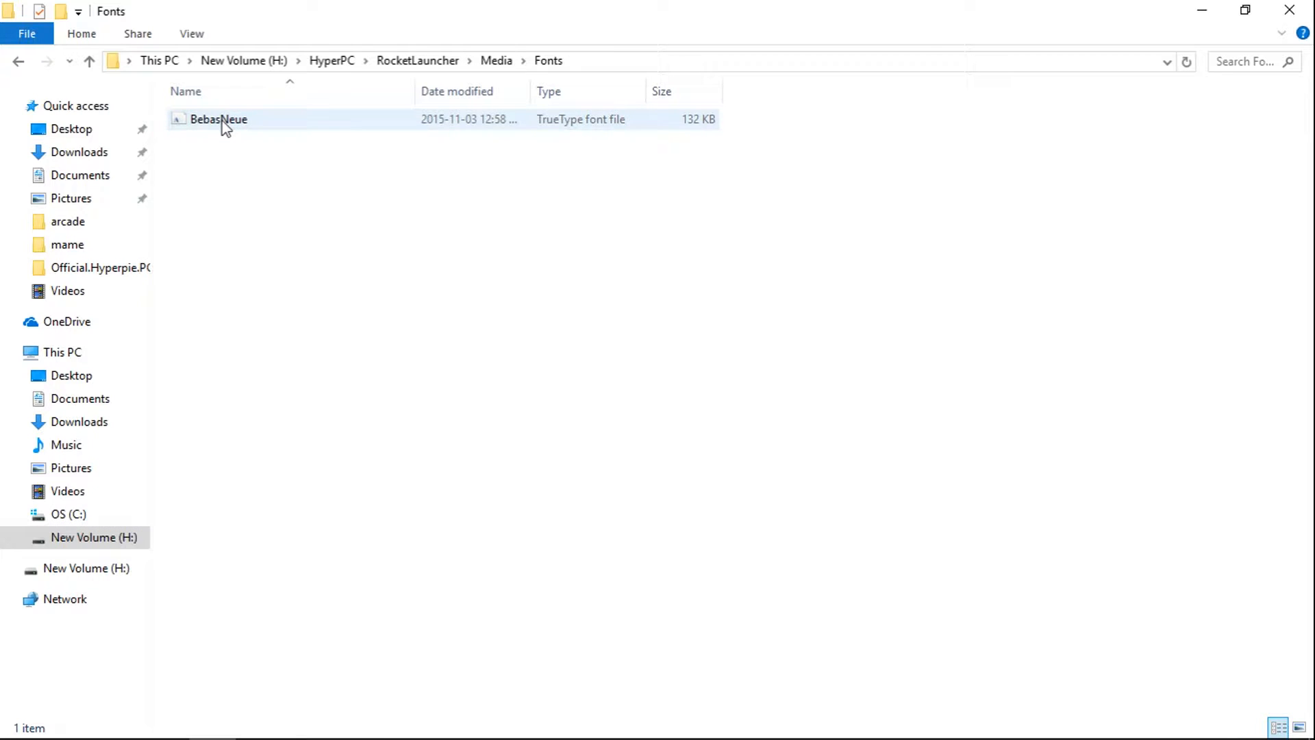
right_click(218, 119)
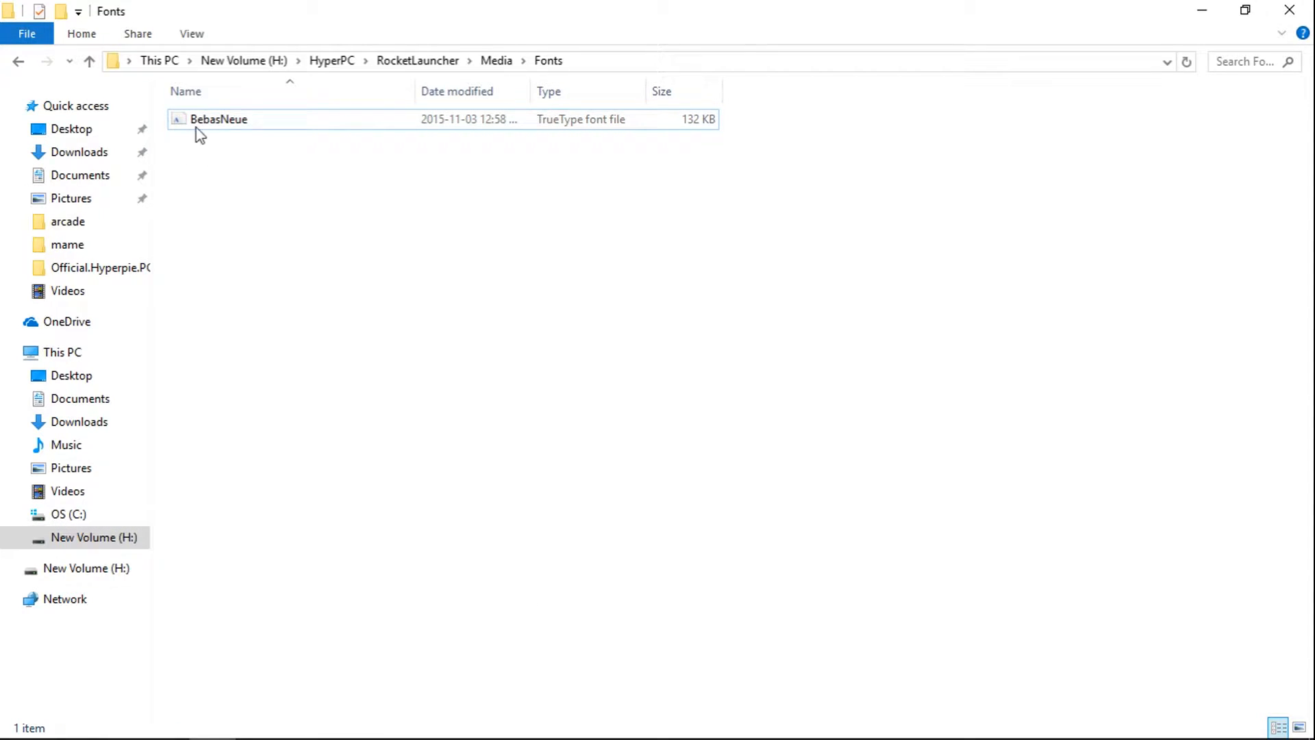
Navigate back up from Fonts through Media to the RocketLauncher folder
left_click(89, 60)
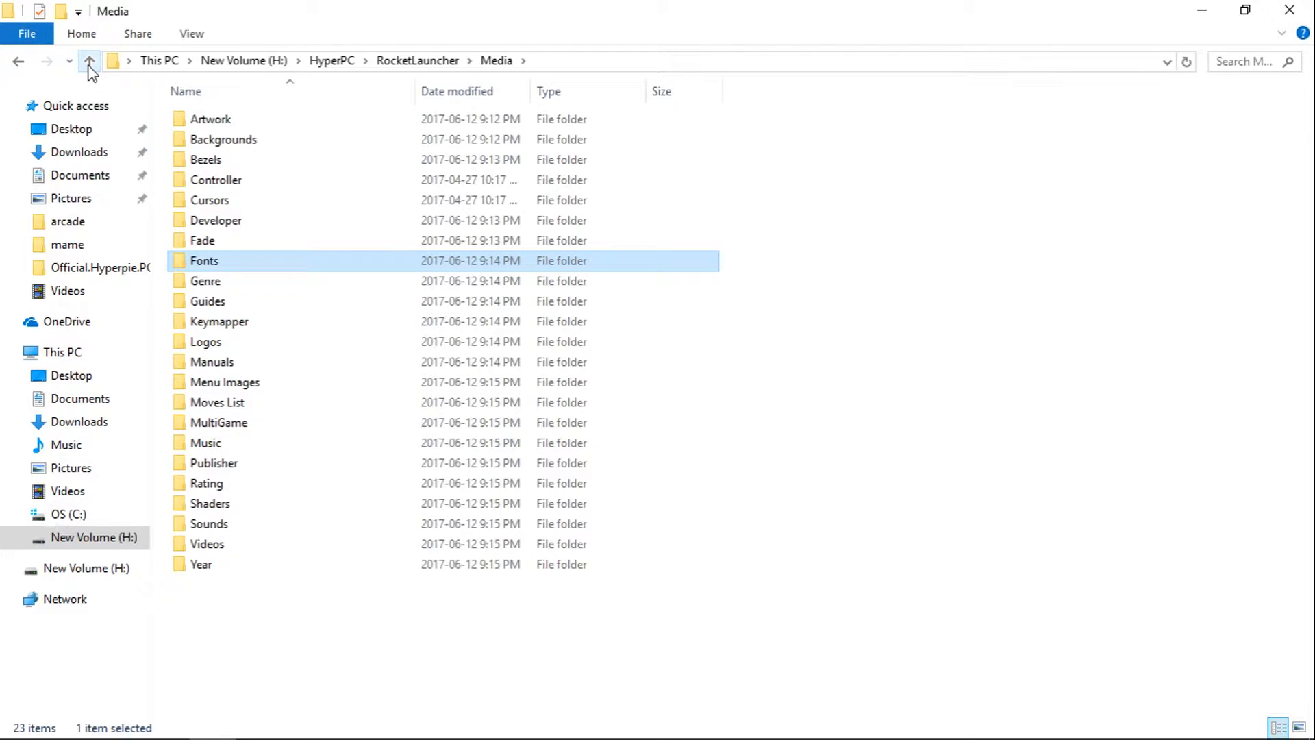
left_click(91, 61)
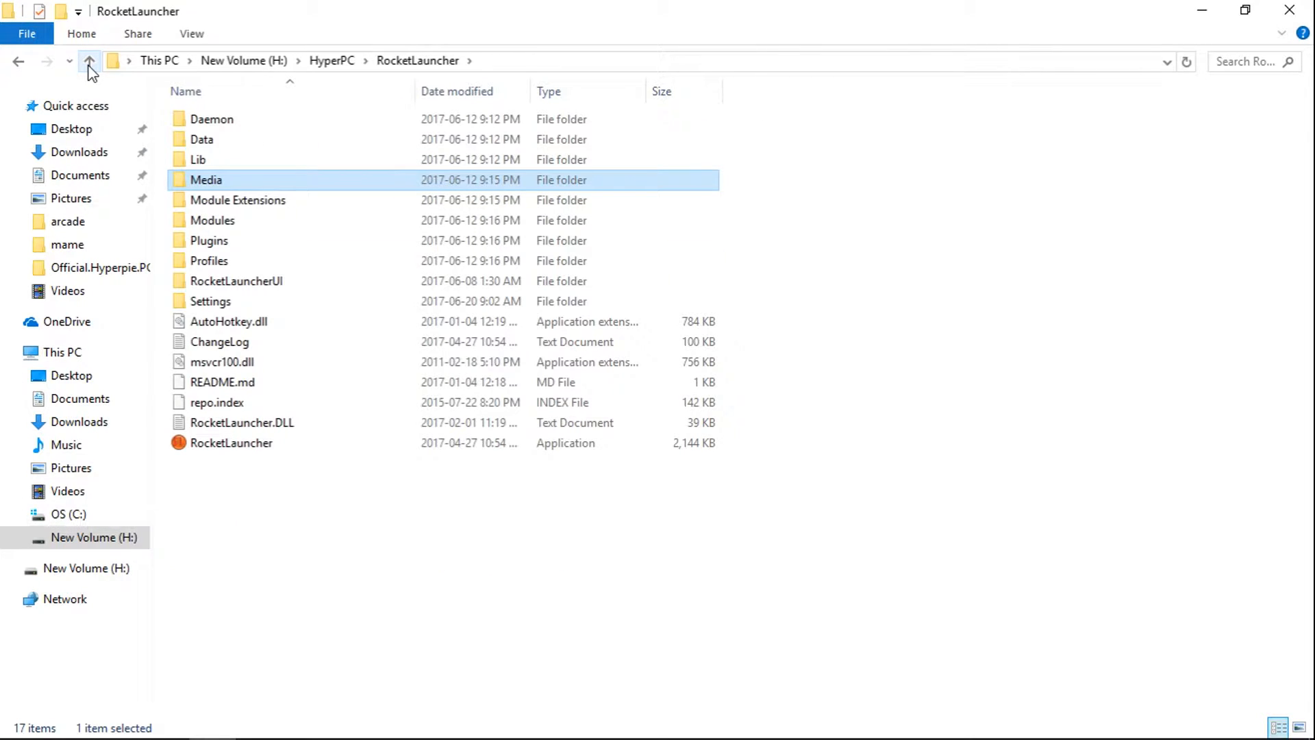
left_click(89, 61)
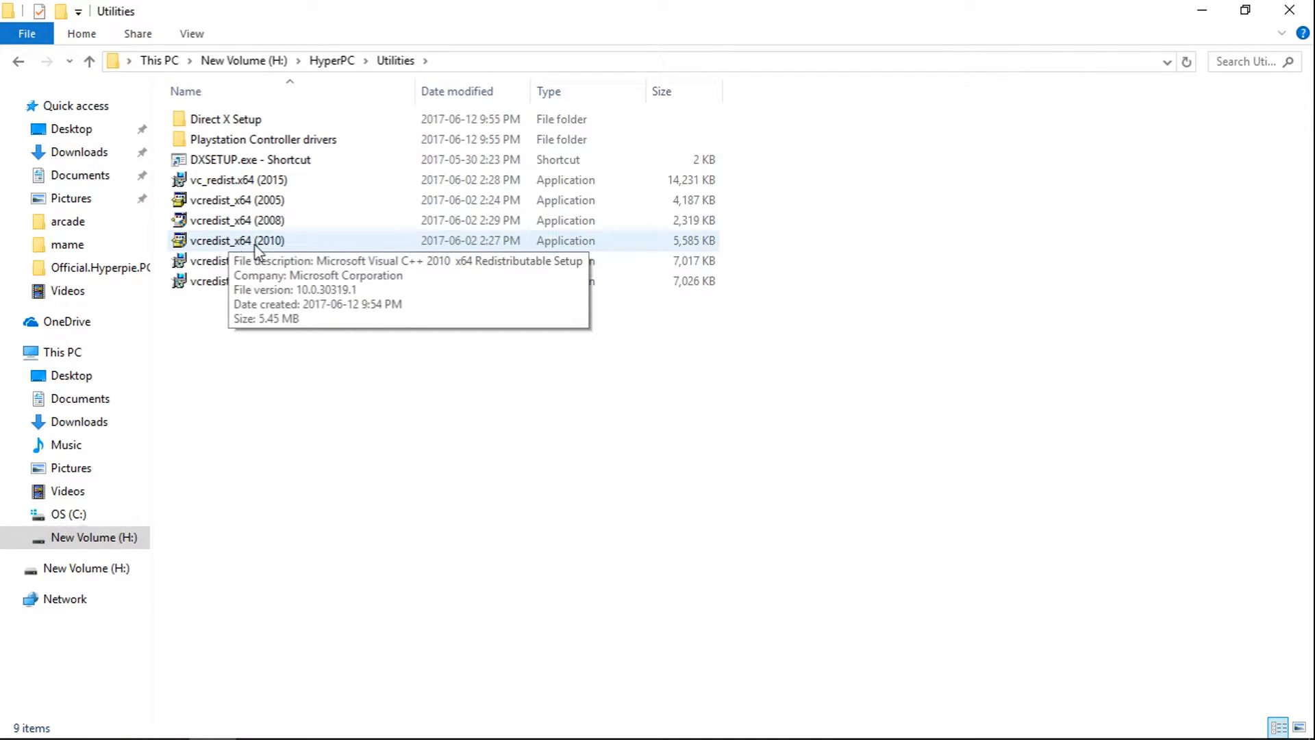
left_click(250, 159)
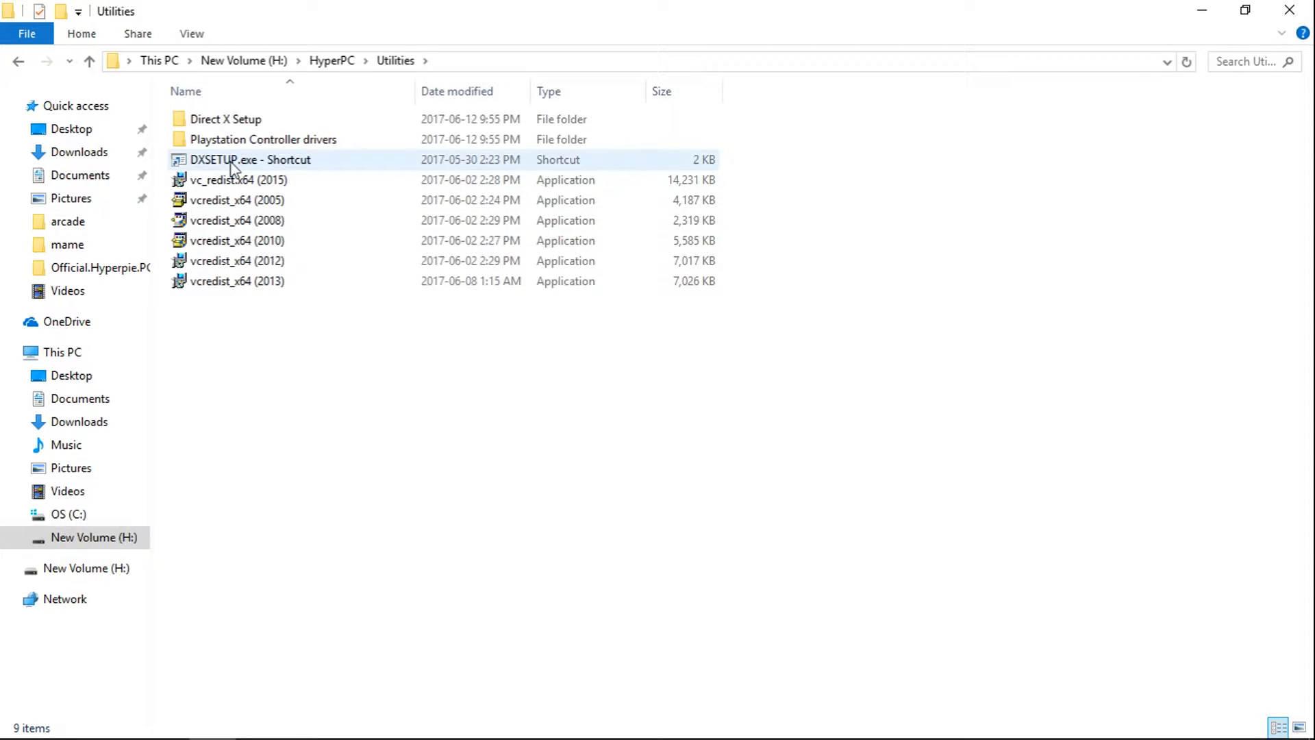
mouse_move(252, 165)
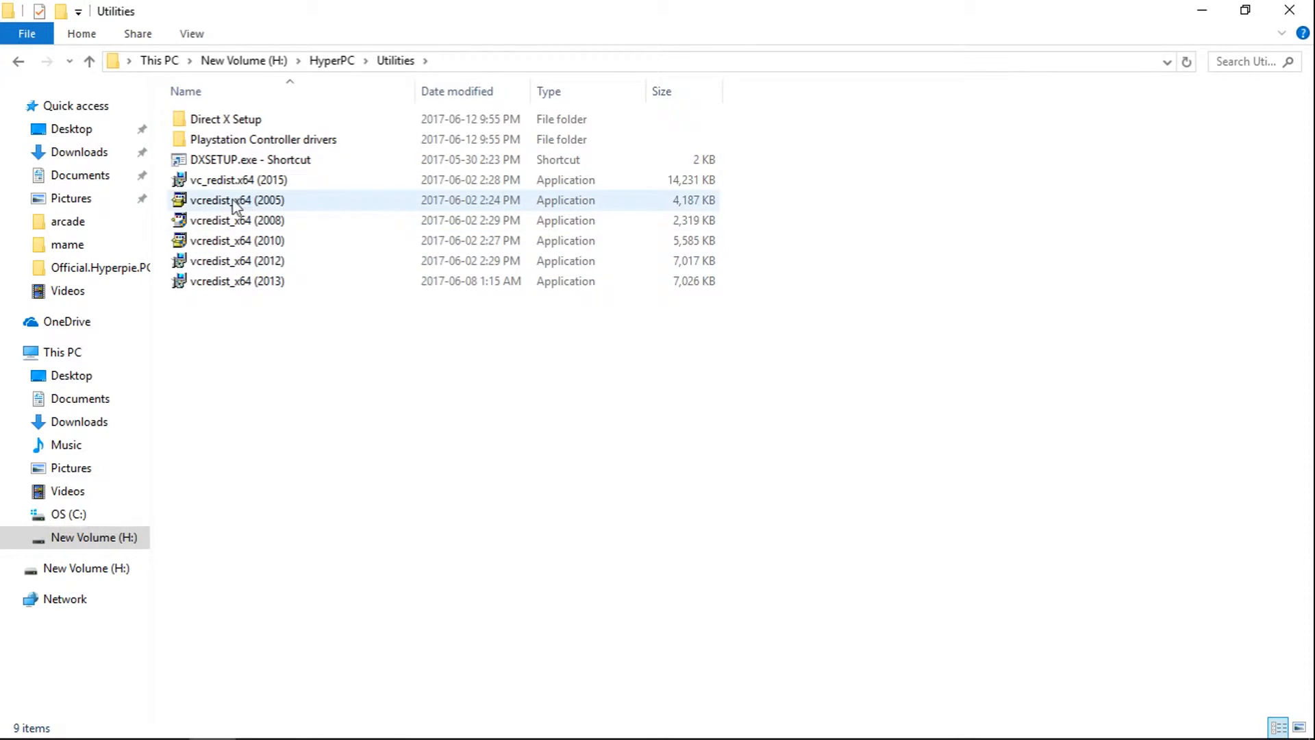
mouse_move(238, 200)
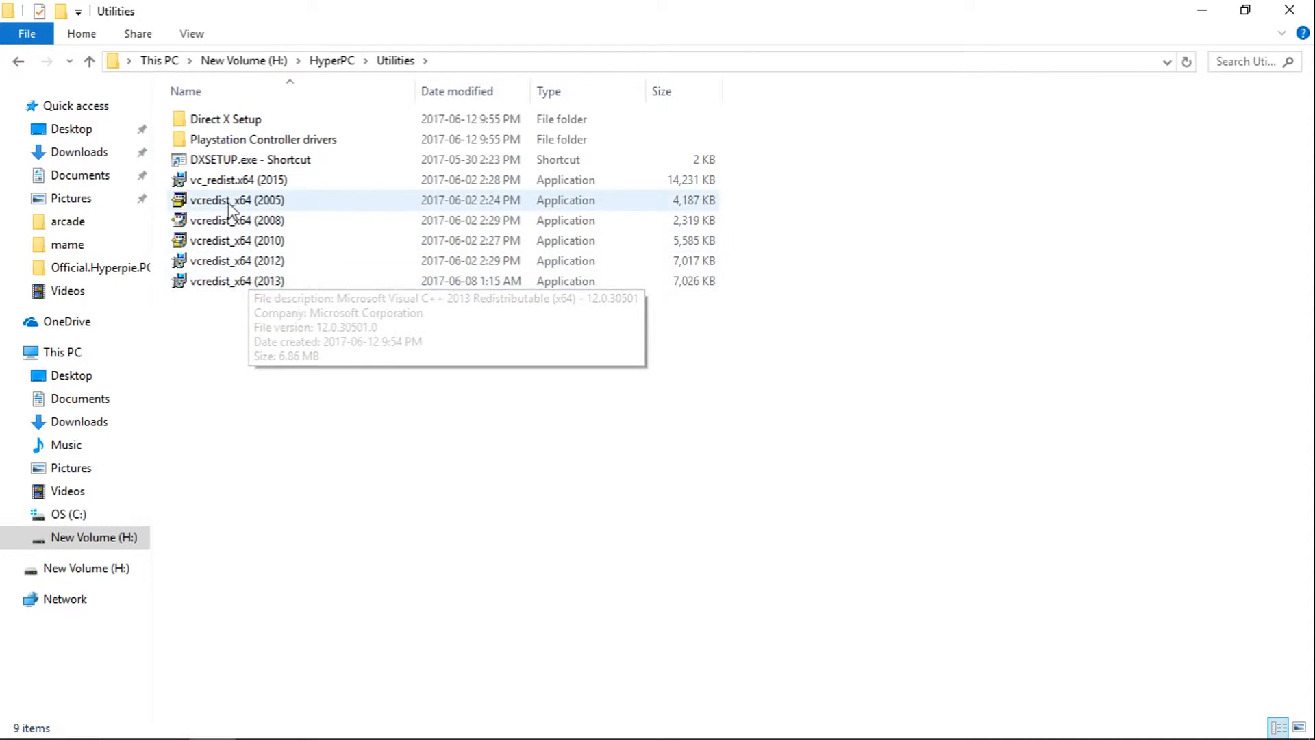
mouse_move(306, 331)
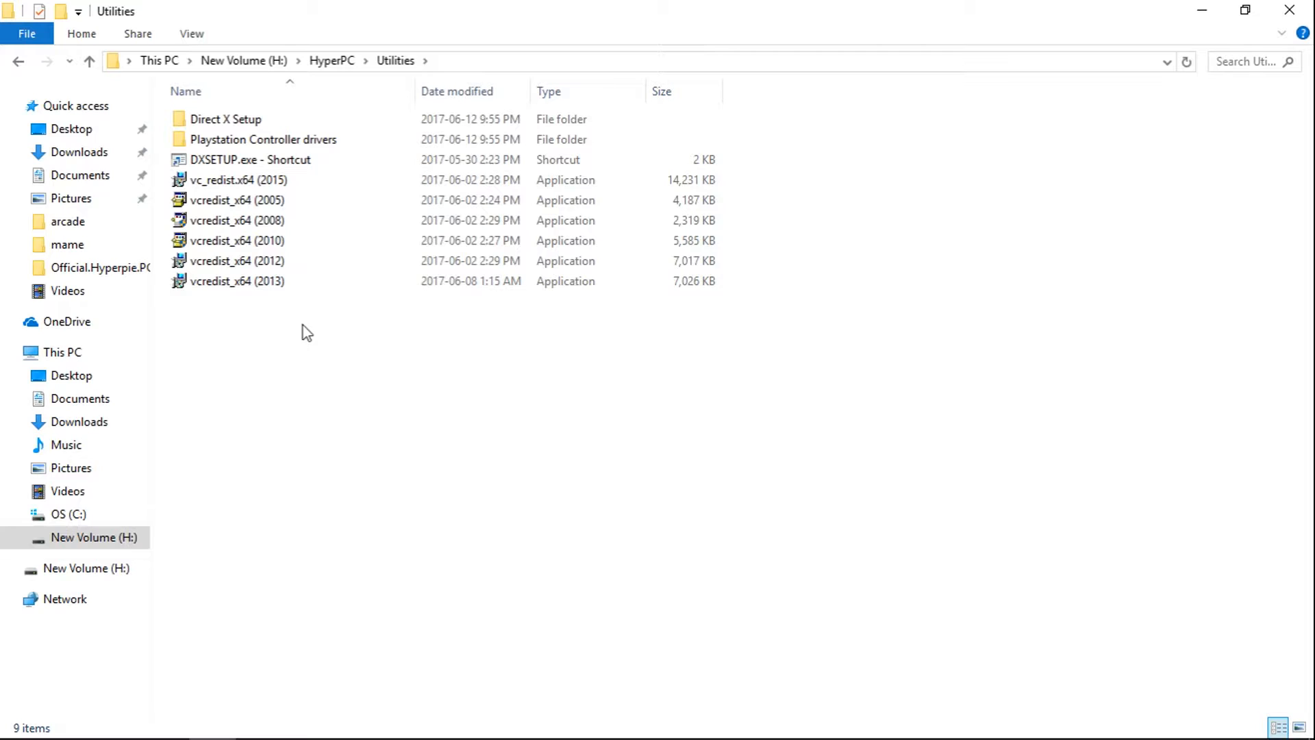
left_click(237, 200)
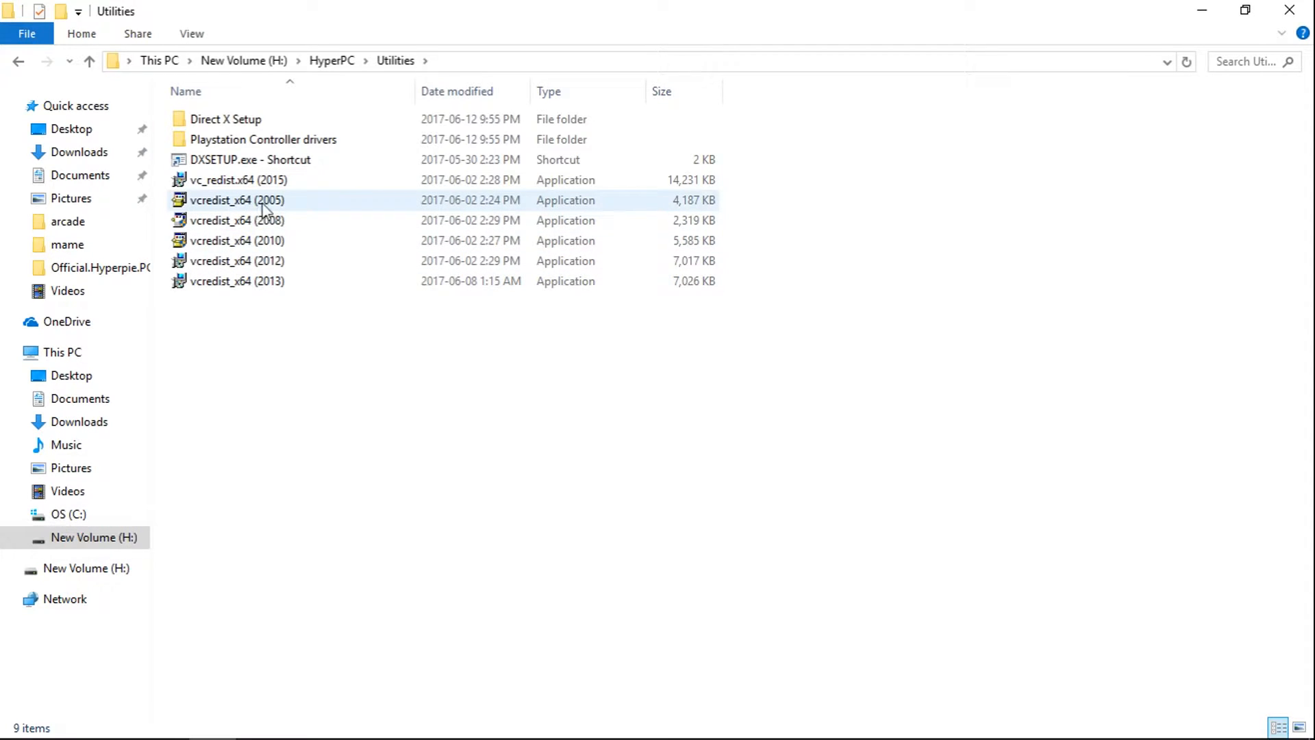
left_click(237, 241)
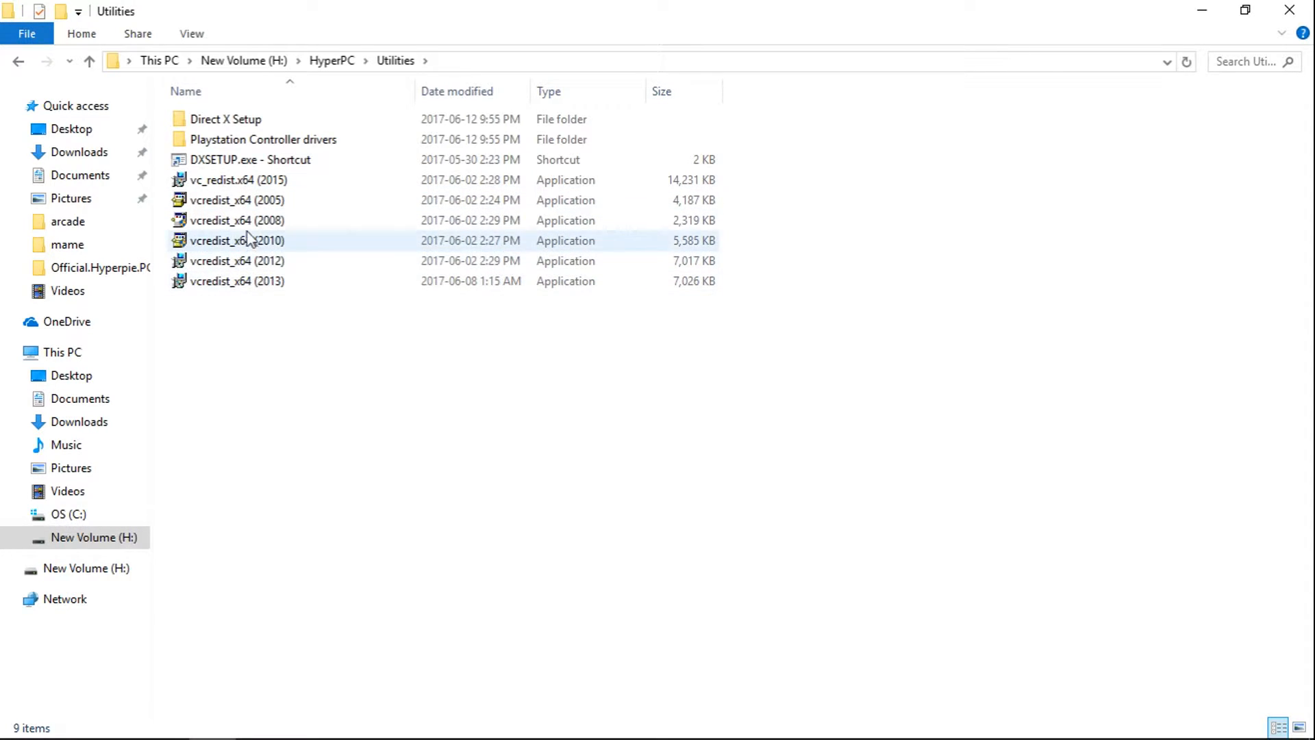
mouse_move(237, 200)
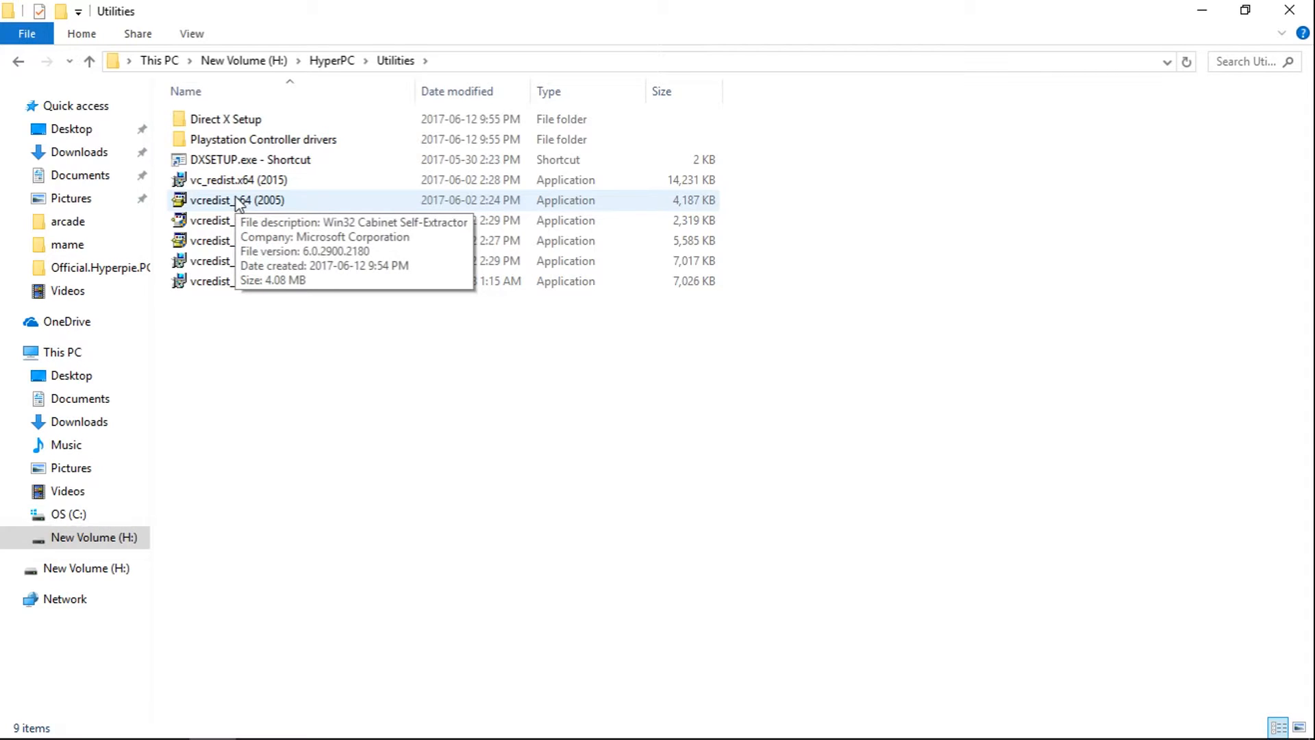
left_click(237, 219)
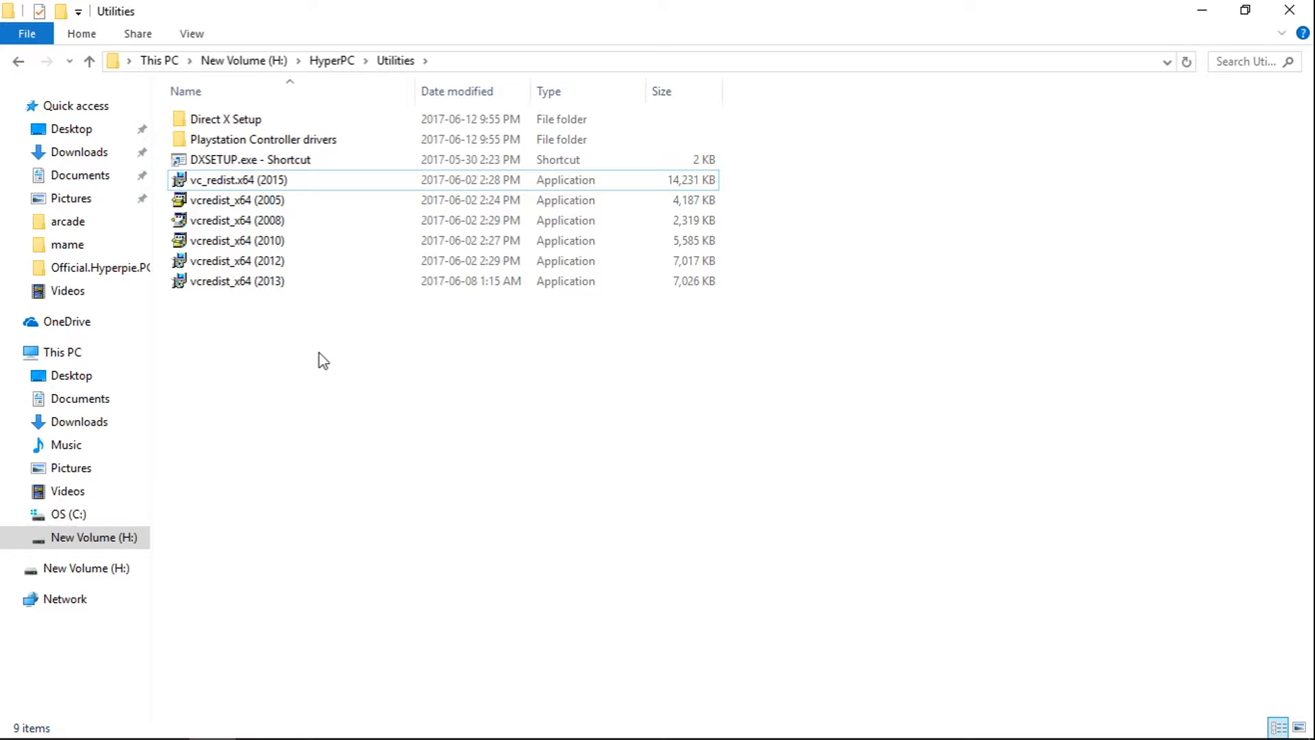
mouse_move(301, 342)
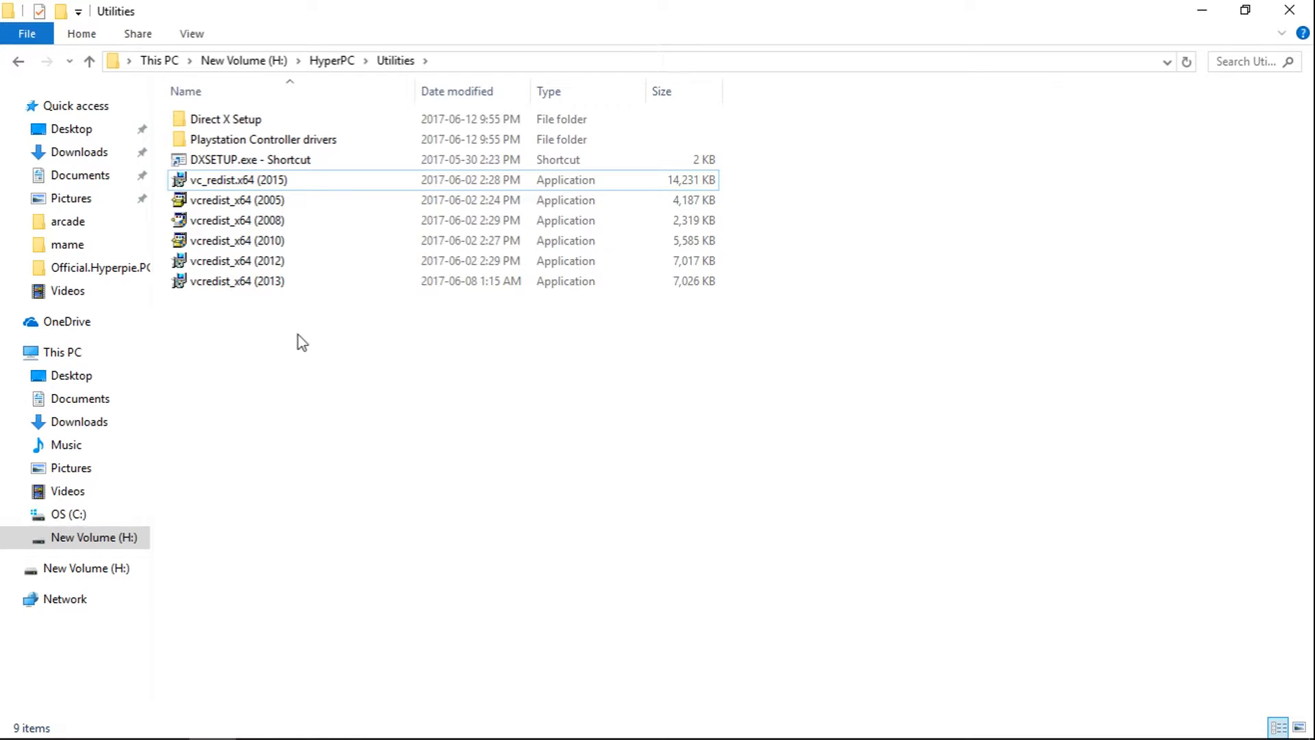
mouse_move(89, 60)
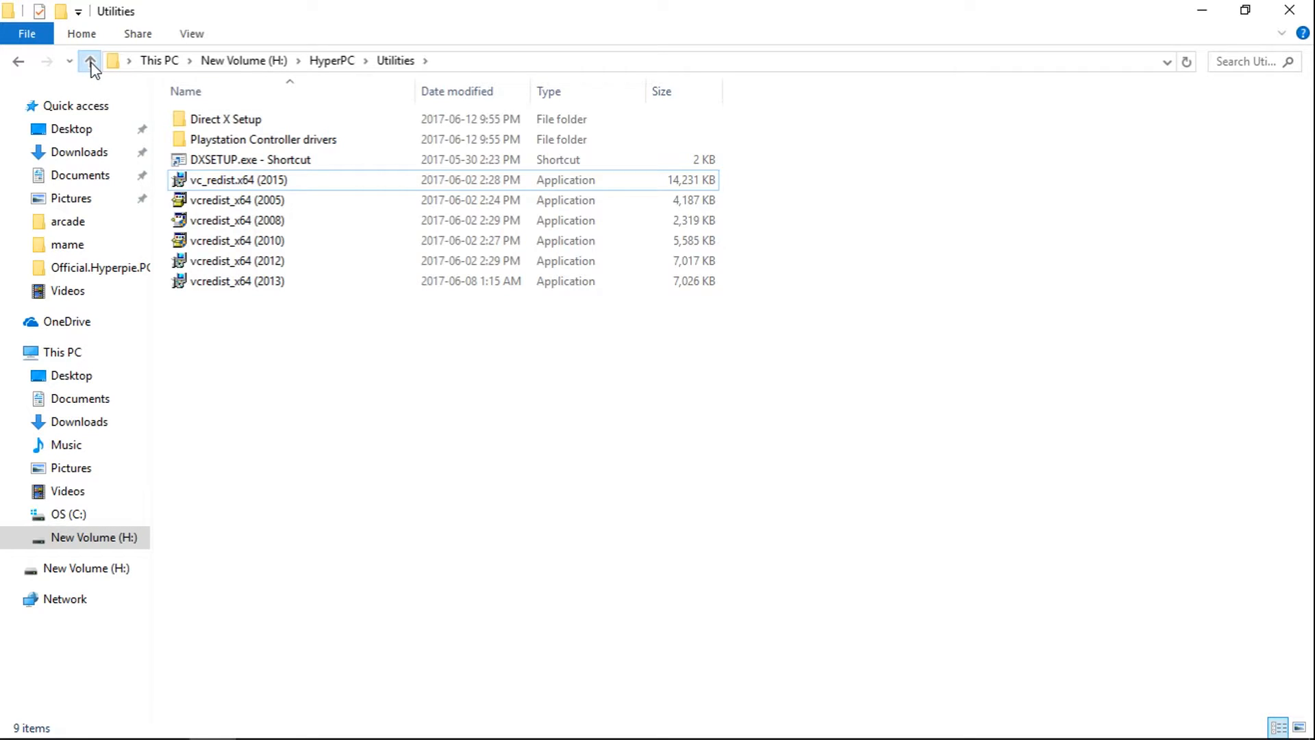
From HyperPC, go into Emulators > RetroArch > system
left_click(89, 60)
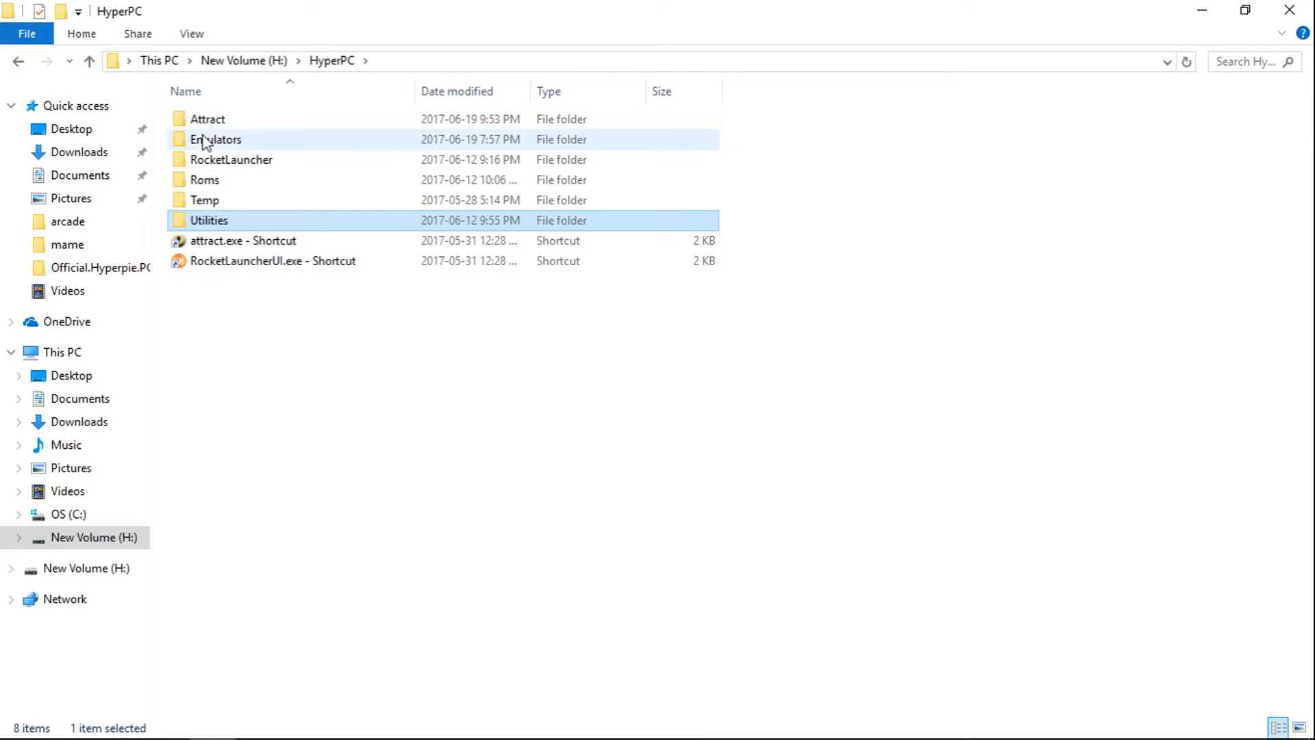
double_click(215, 139)
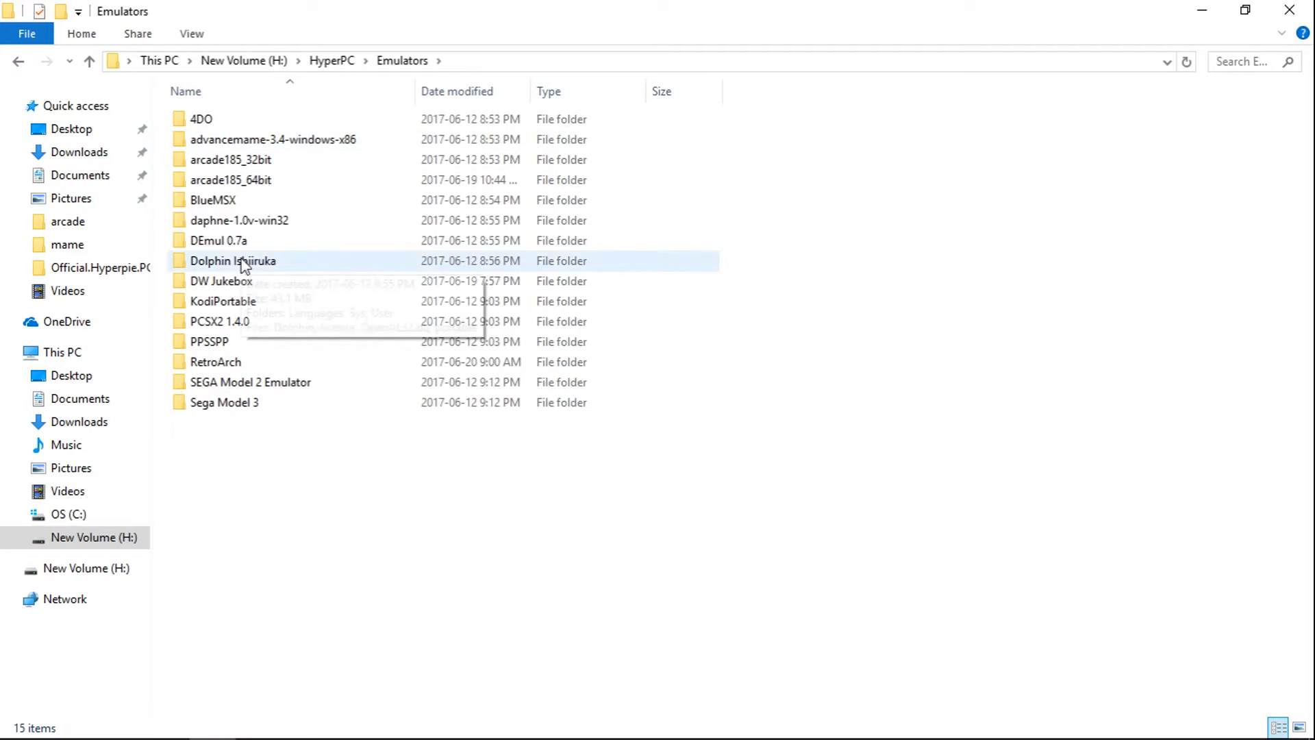
double_click(215, 362)
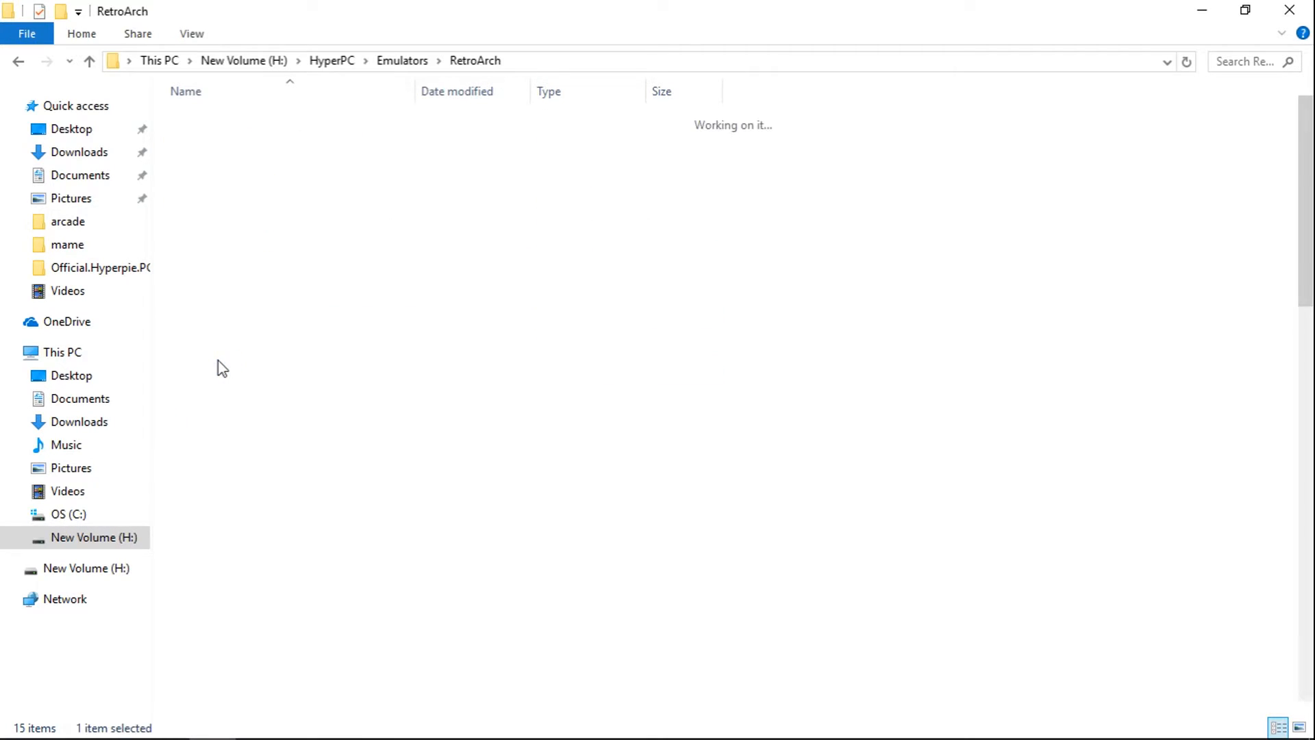
double_click(209, 422)
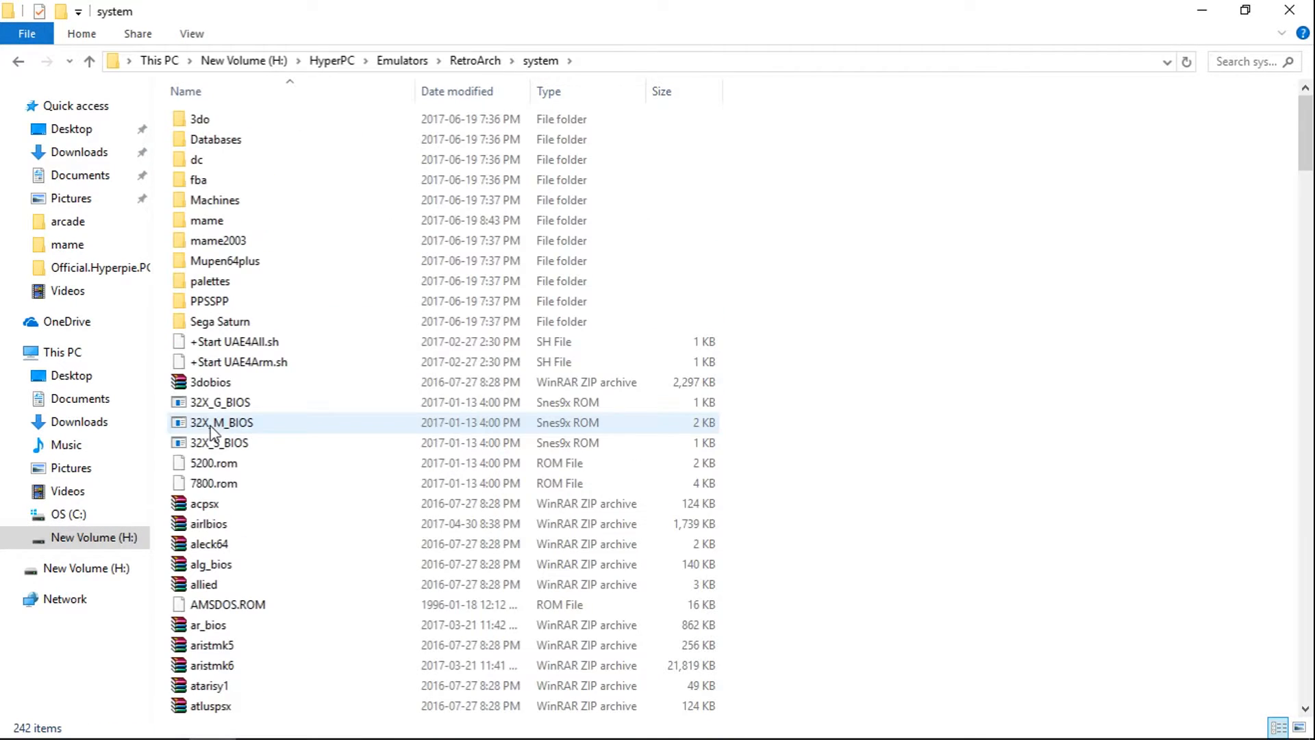
Look through the system folder's BIOS files such as 3dobios and 32X_G_BIOS
left_click(209, 382)
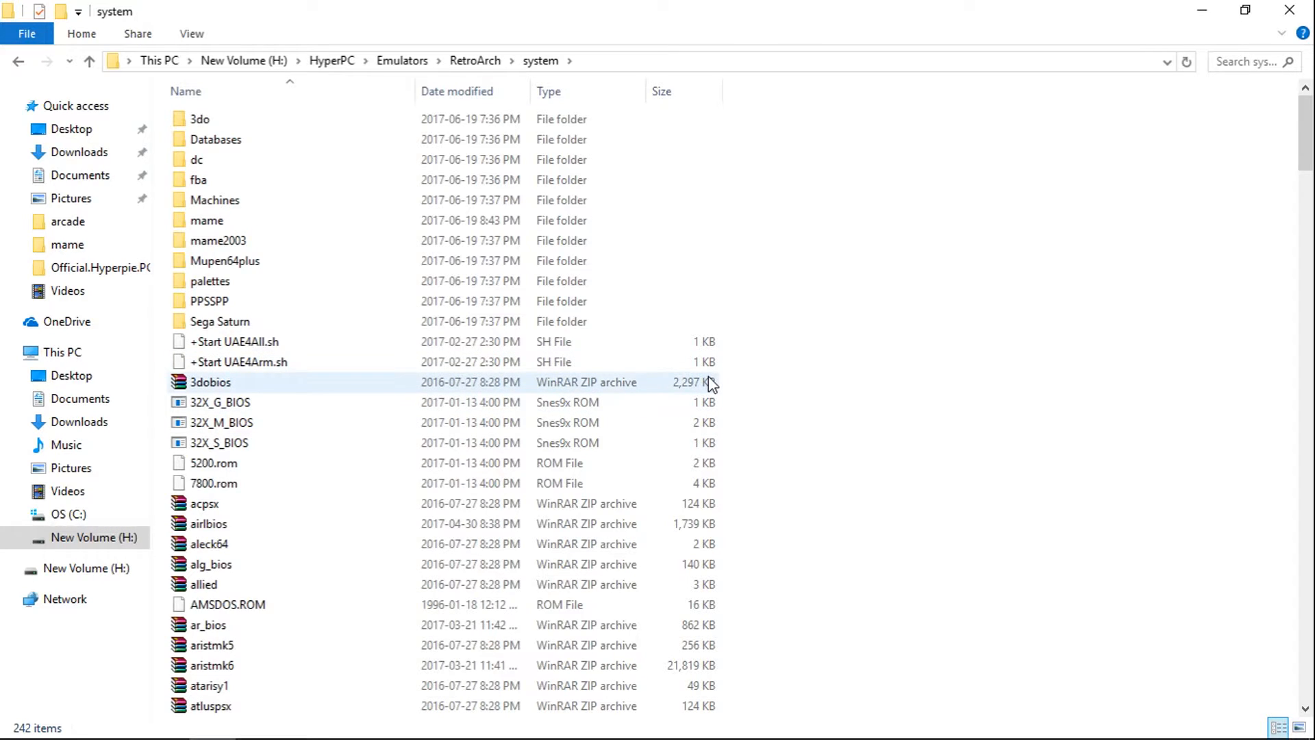
mouse_move(645, 387)
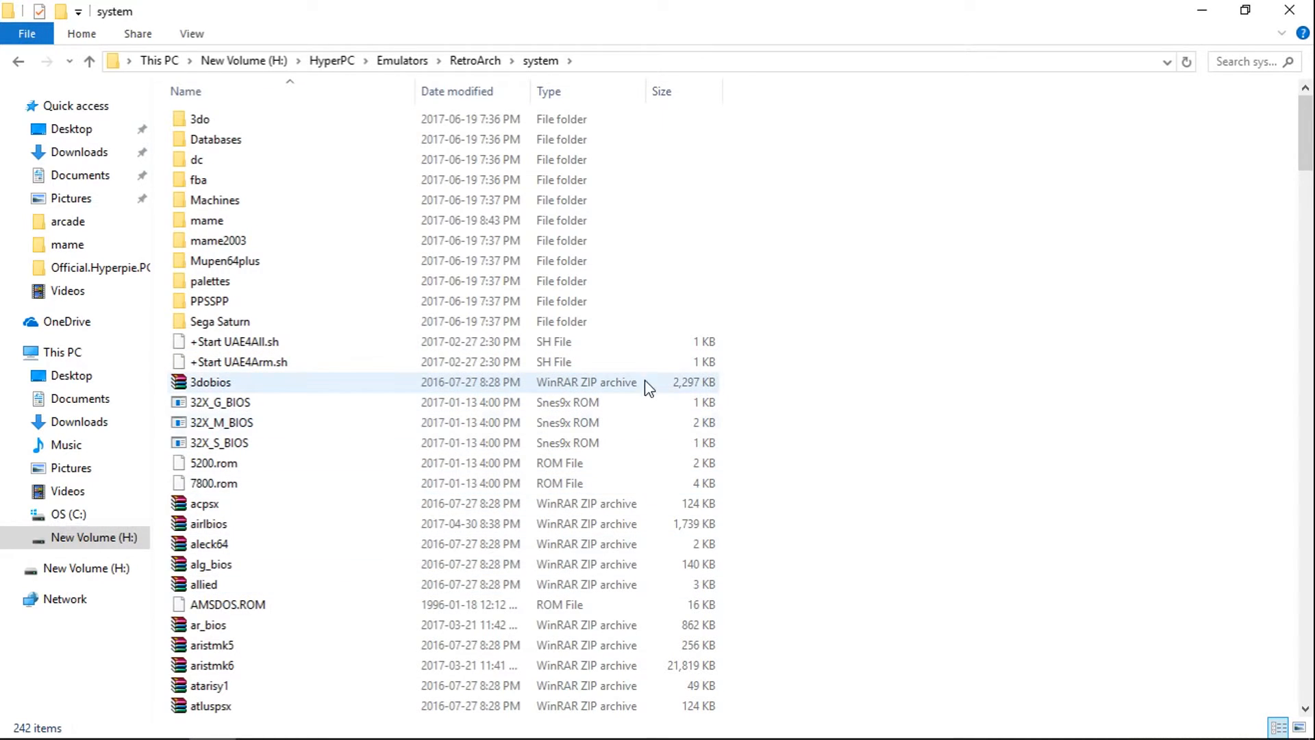
left_click(214, 463)
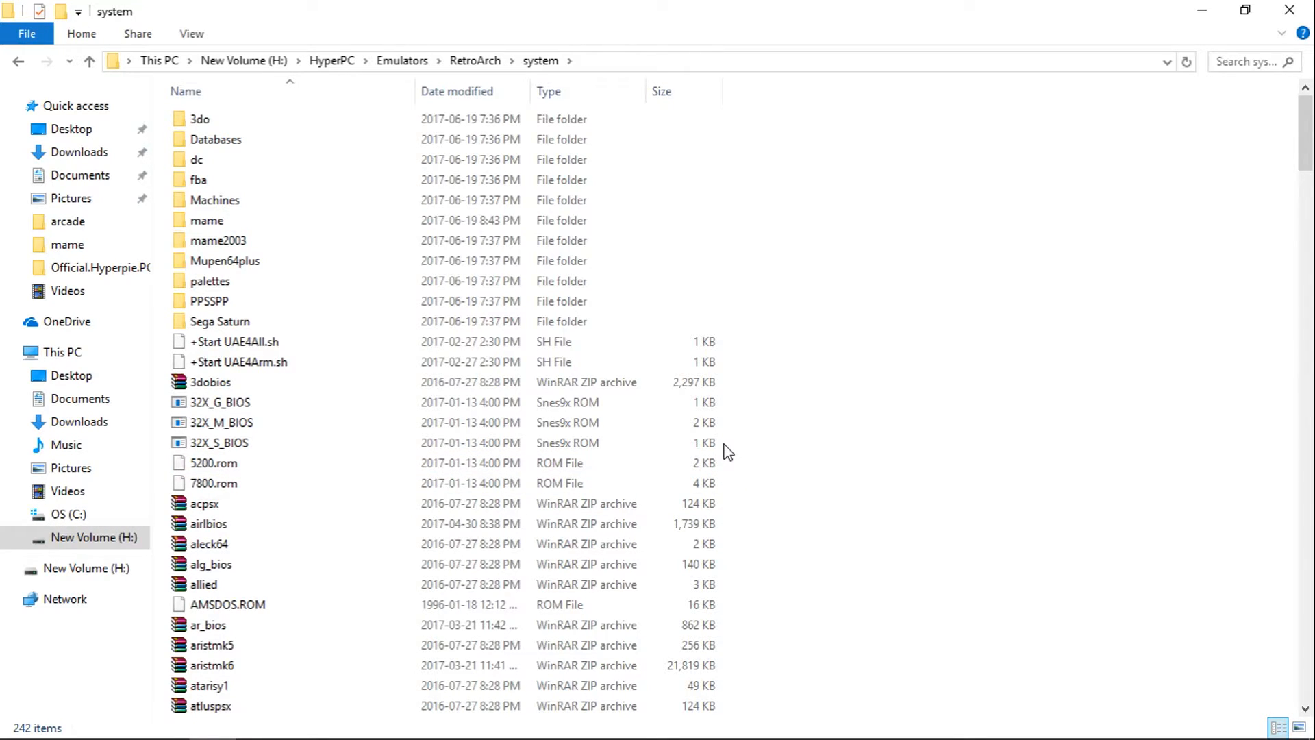
left_click(219, 401)
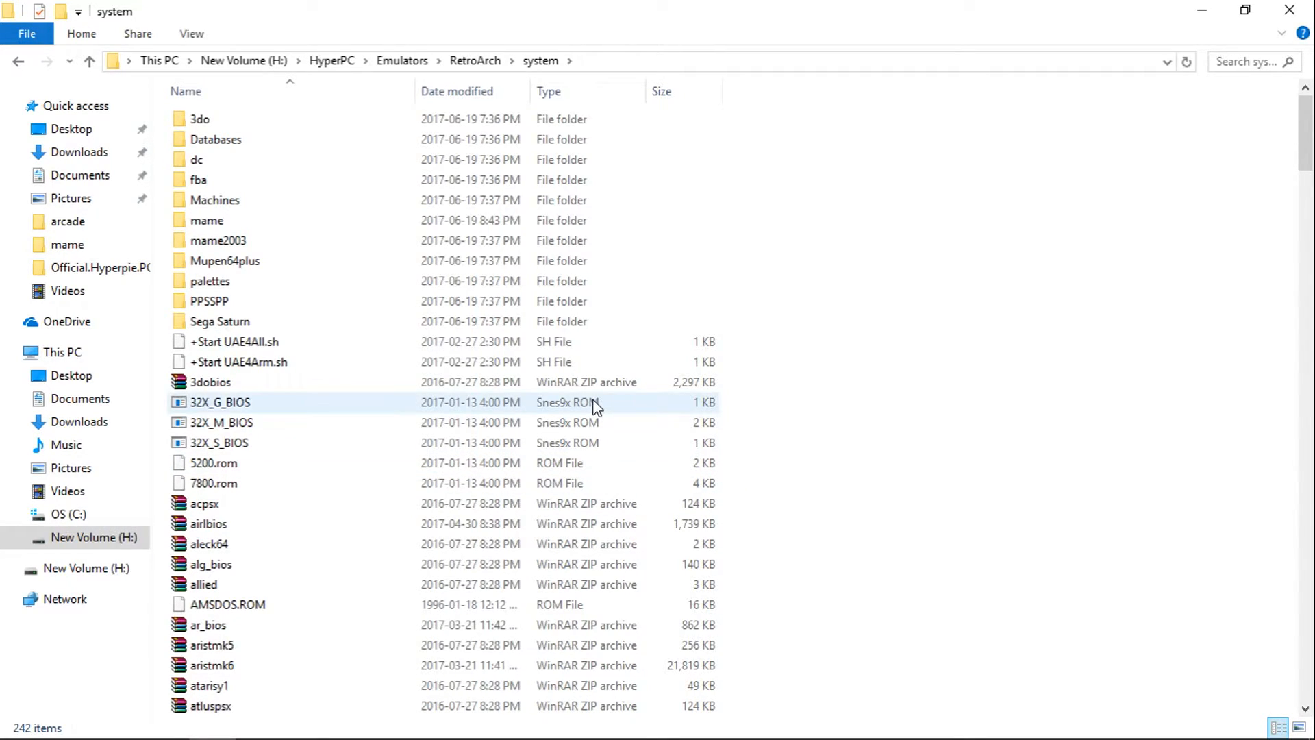
scroll("down", 3)
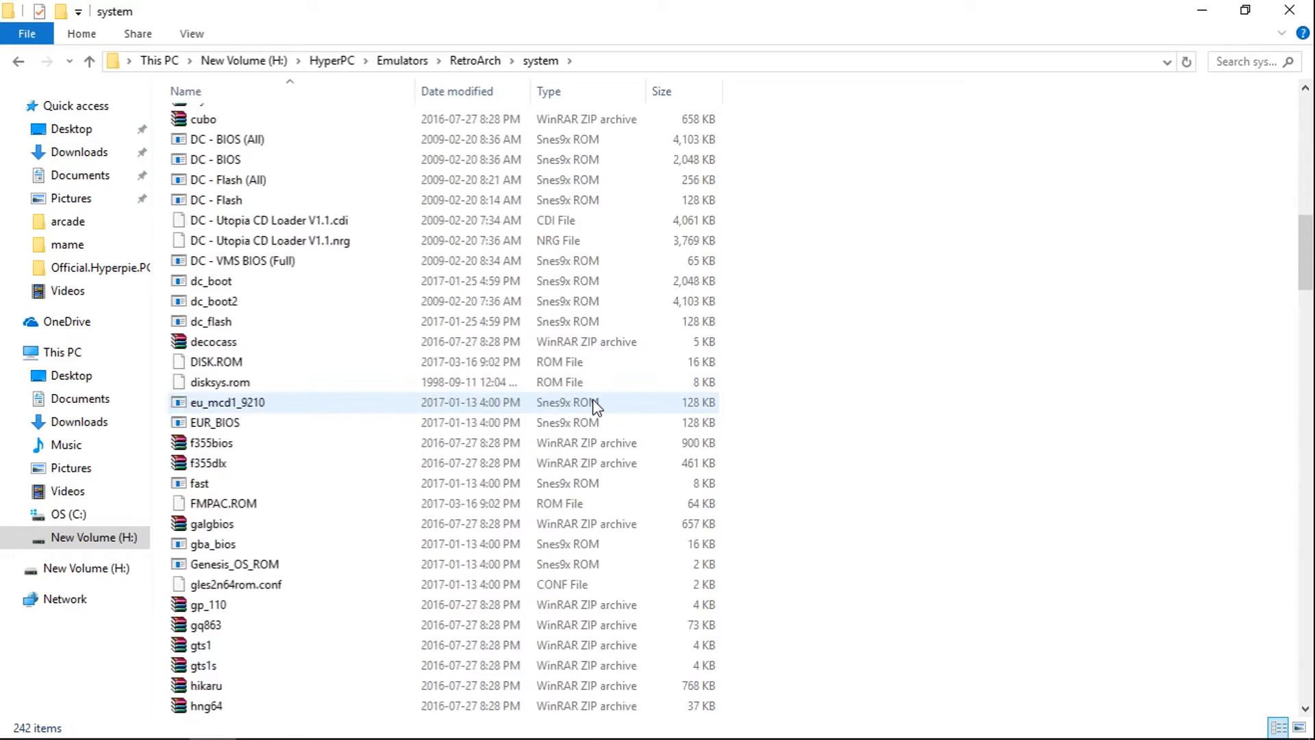
scroll("down", 3)
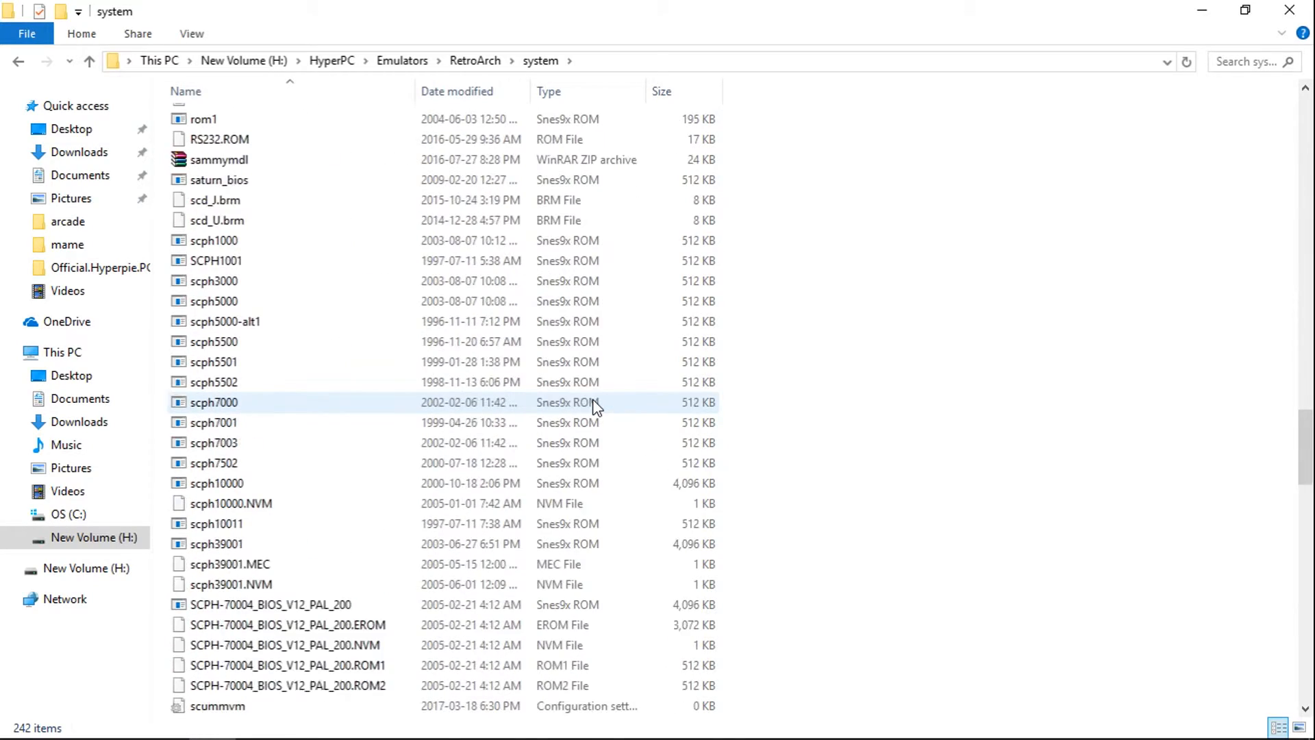
scroll("up", 3)
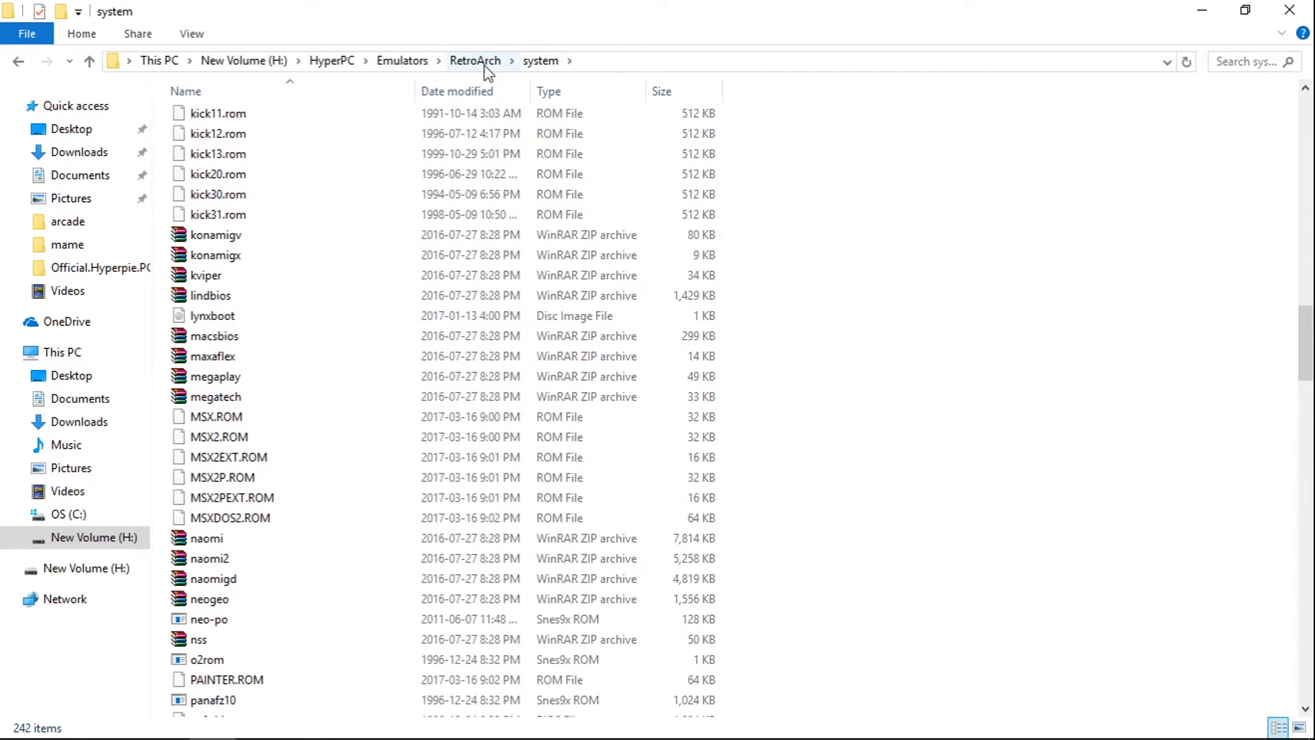
Go back up to HyperPC and check the DXSETUP.exe shortcut inside the Utilities folder
left_click(89, 60)
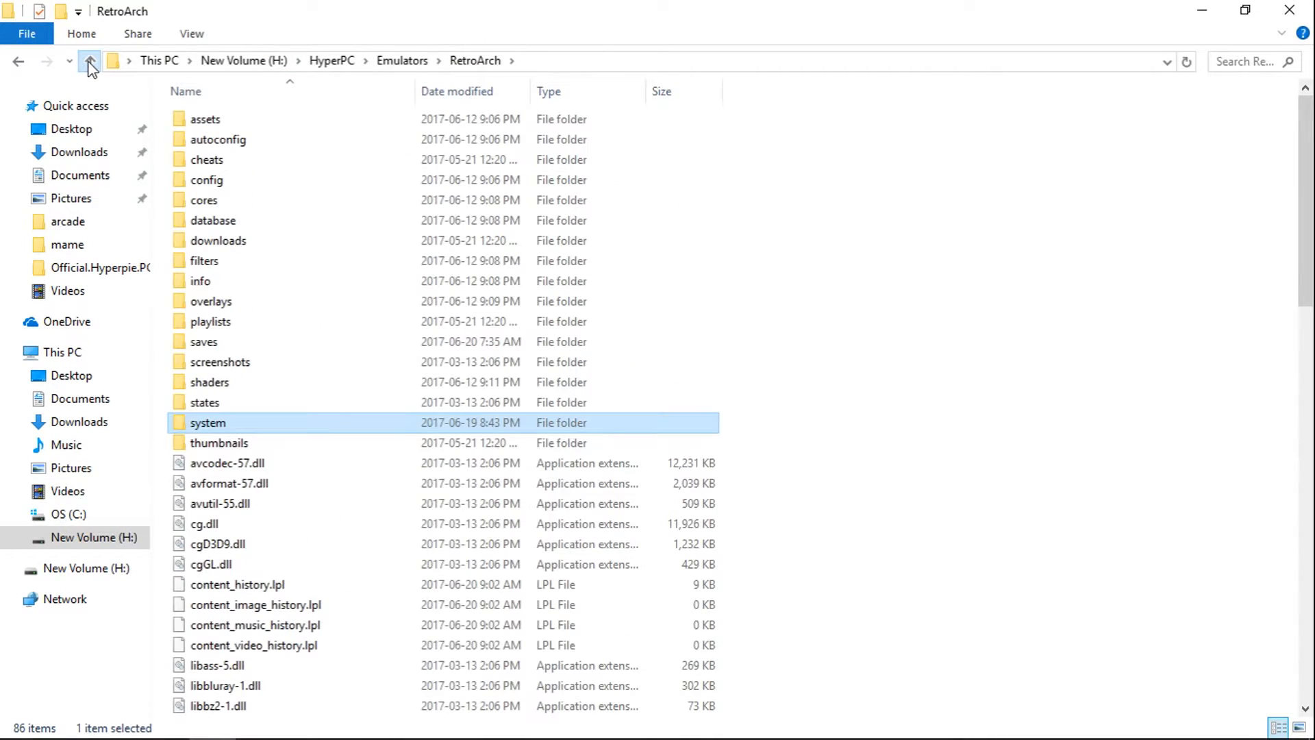
left_click(90, 60)
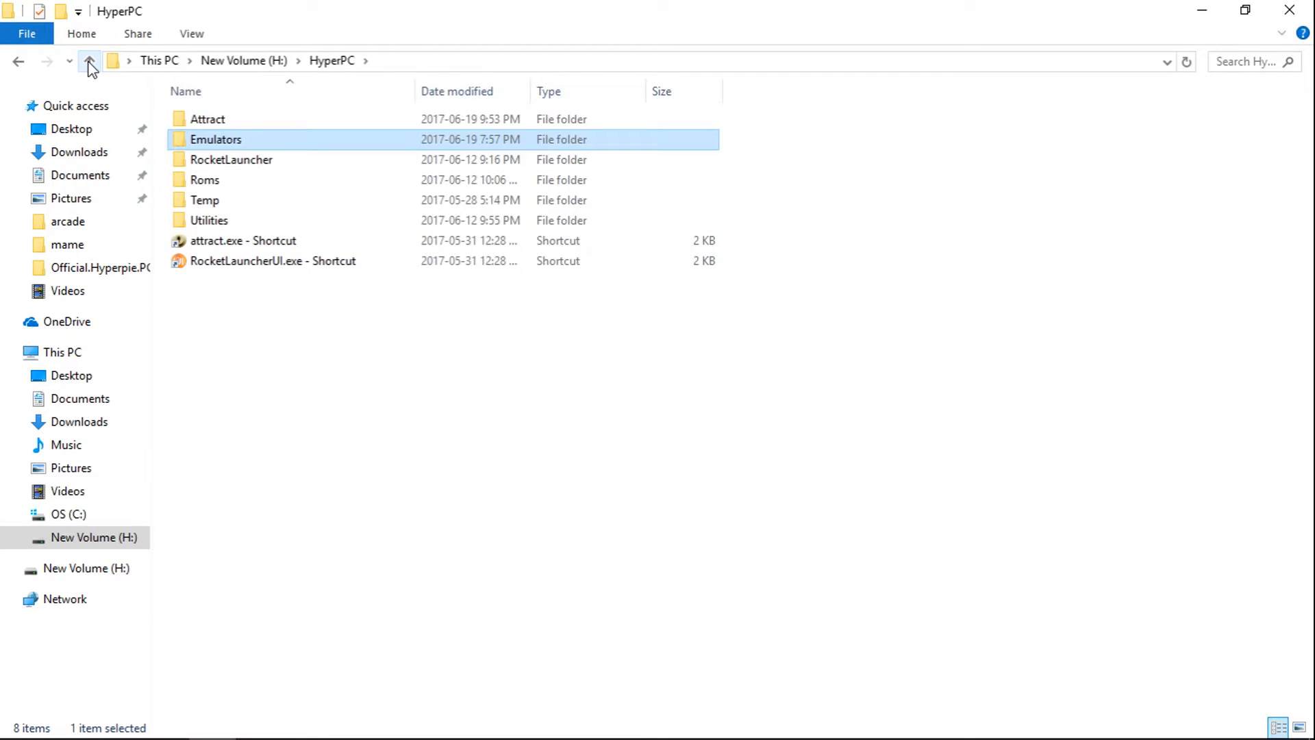
mouse_move(208, 219)
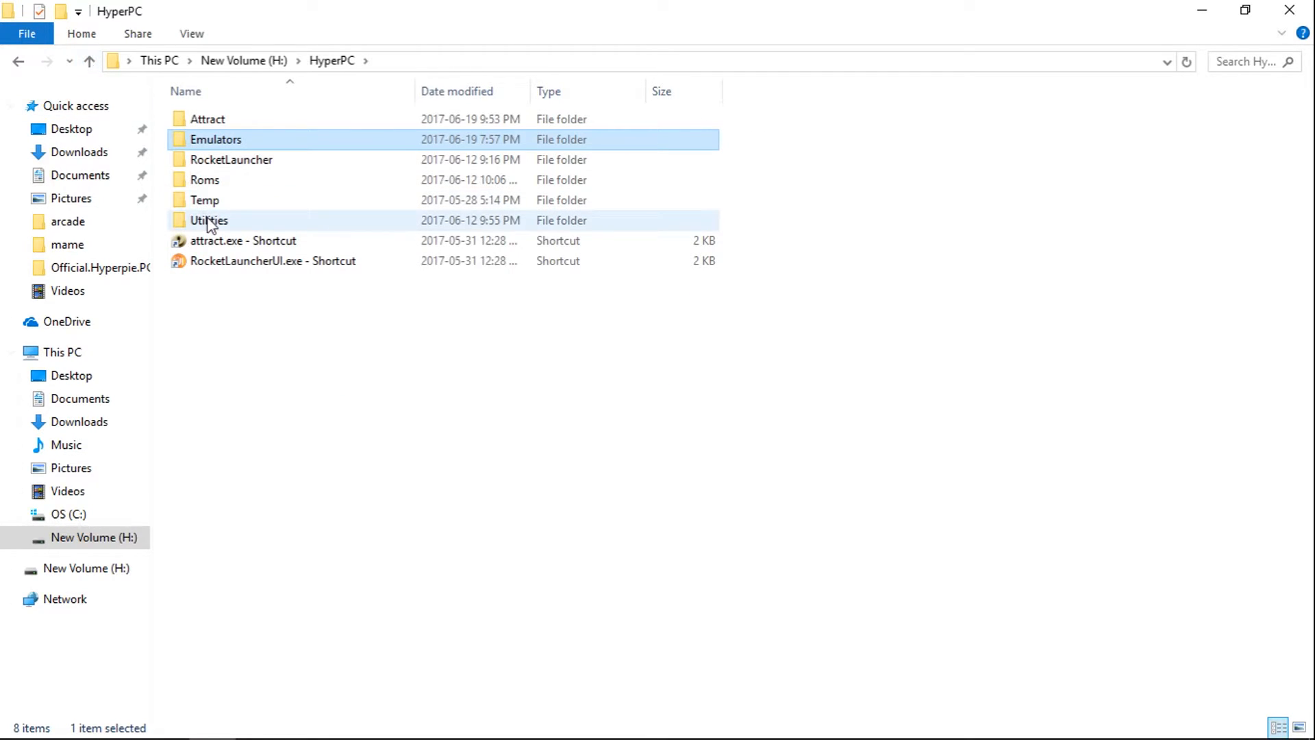
double_click(209, 220)
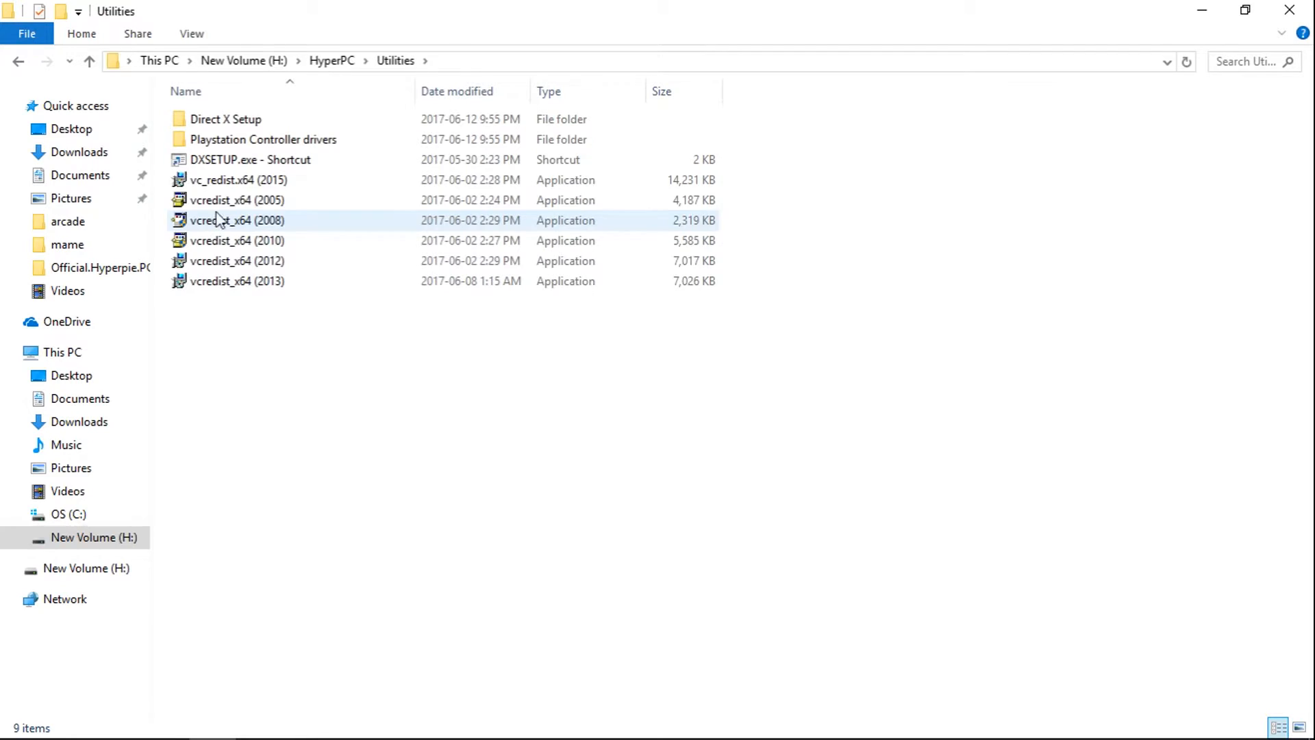
left_click(248, 159)
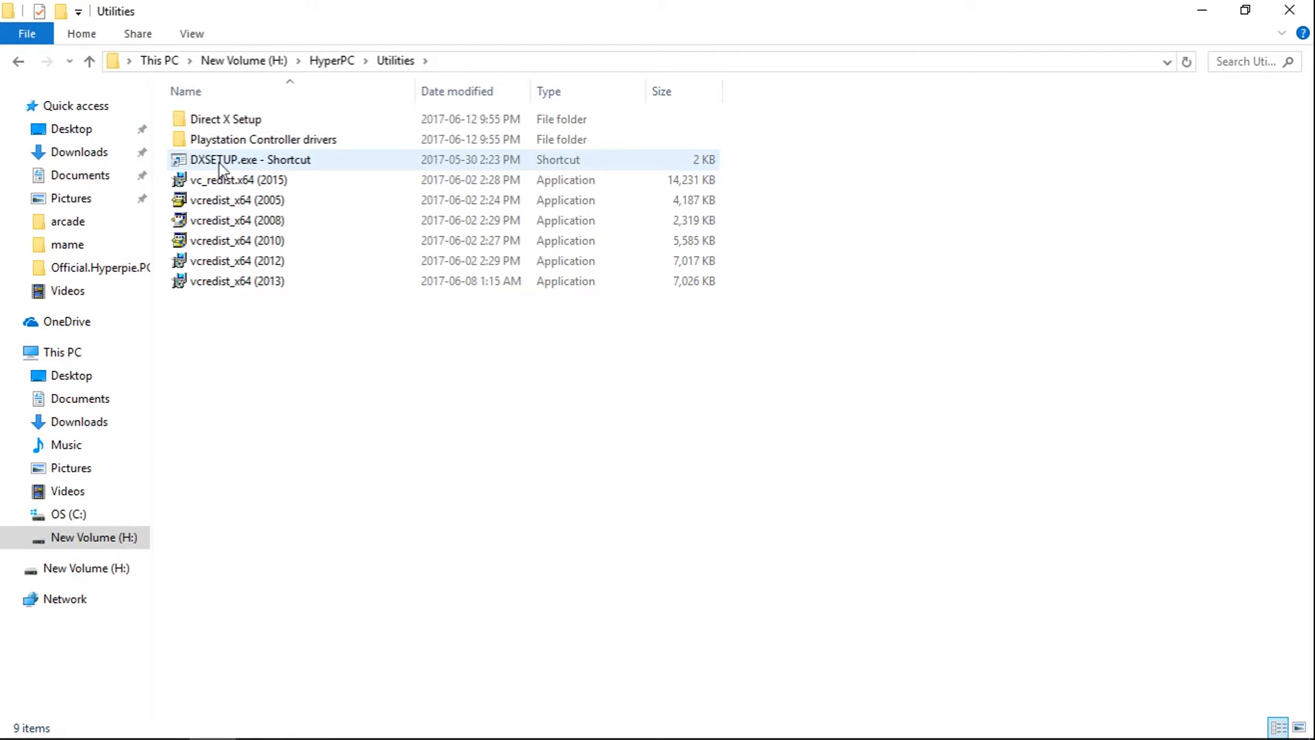
left_click(237, 180)
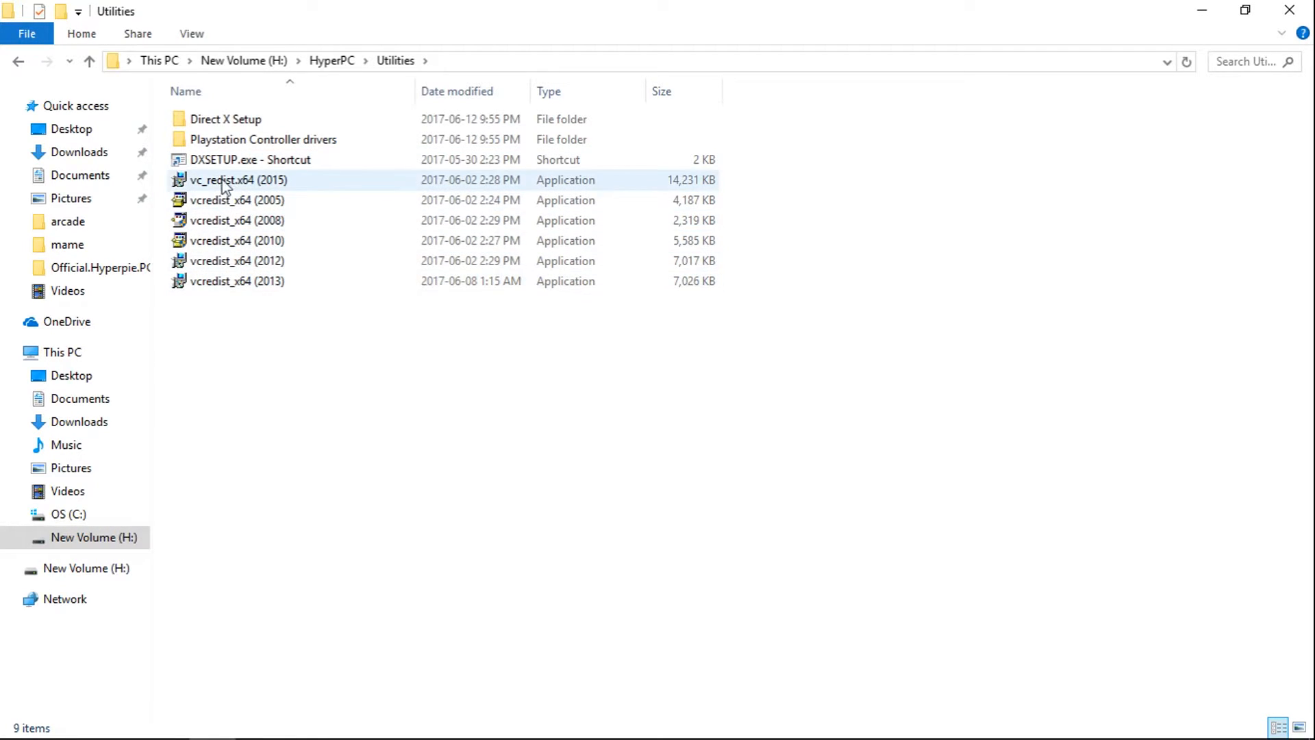
Return to the HyperPC folder holding the attract.exe and RocketLauncherUI shortcuts
left_click(89, 60)
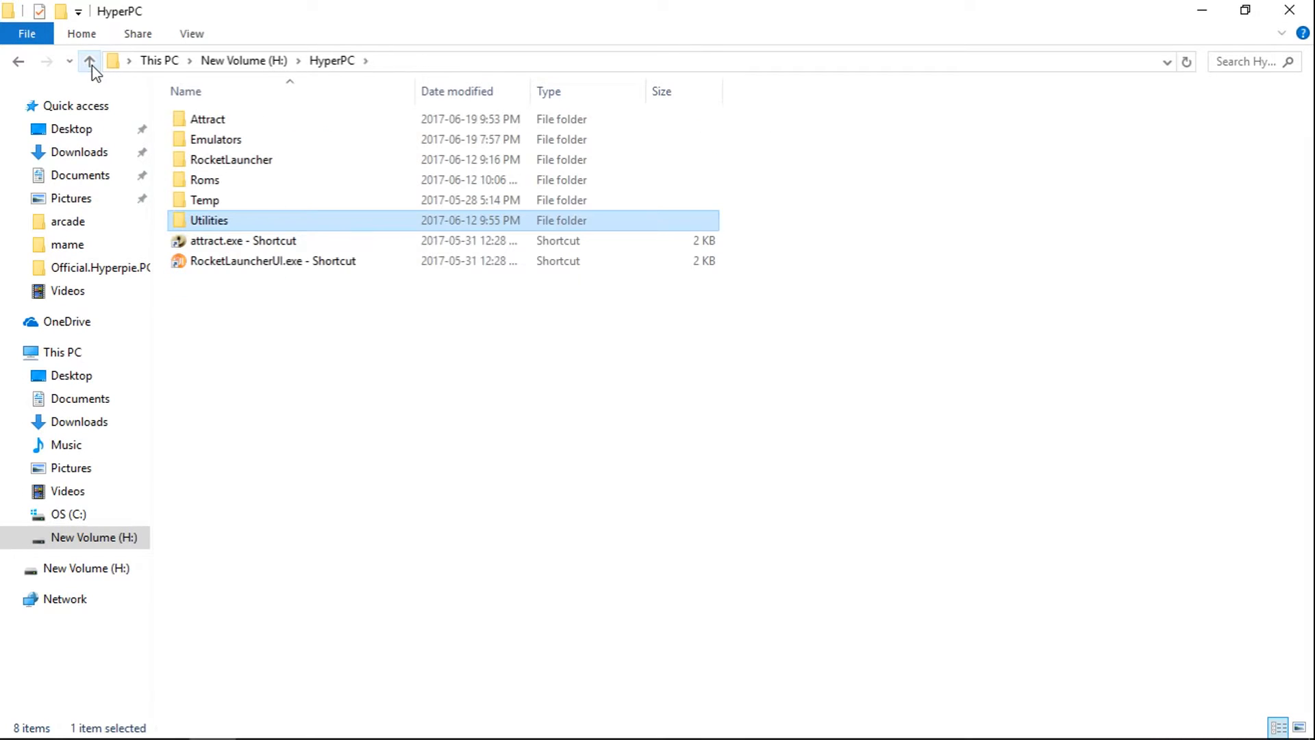
double_click(205, 180)
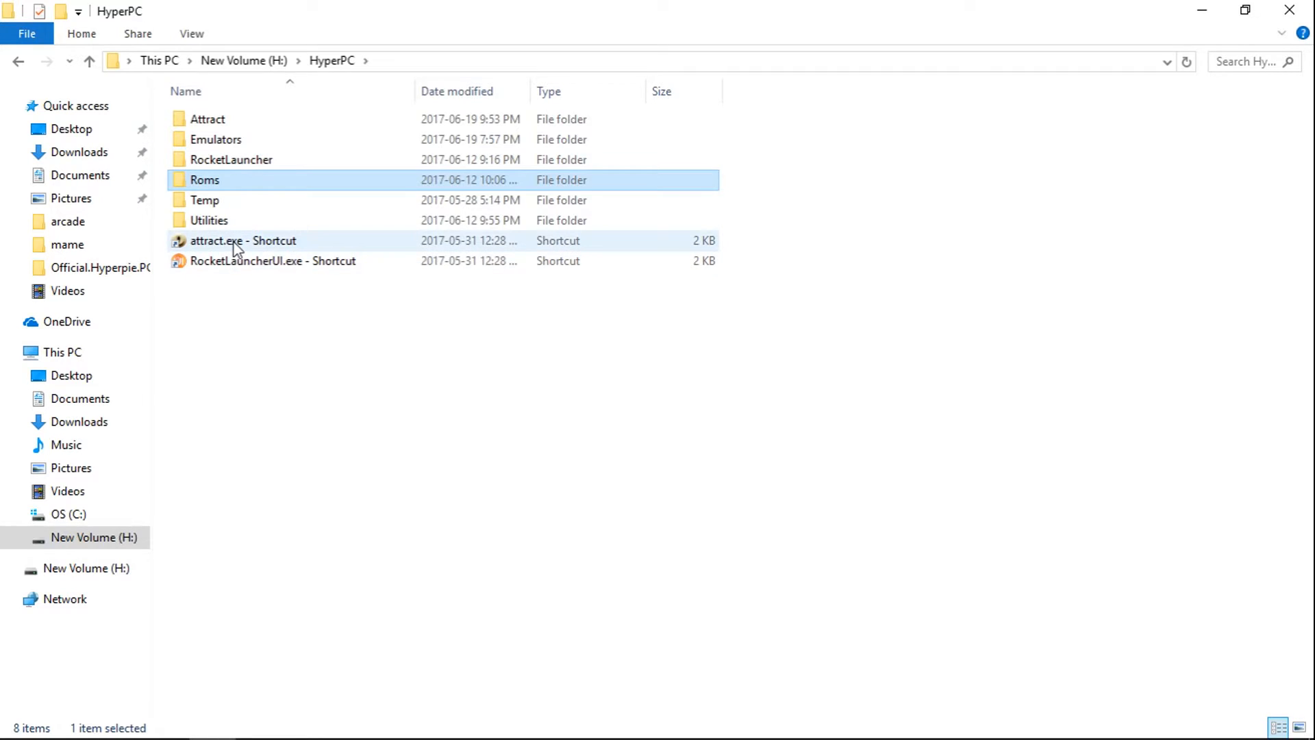
mouse_move(242, 241)
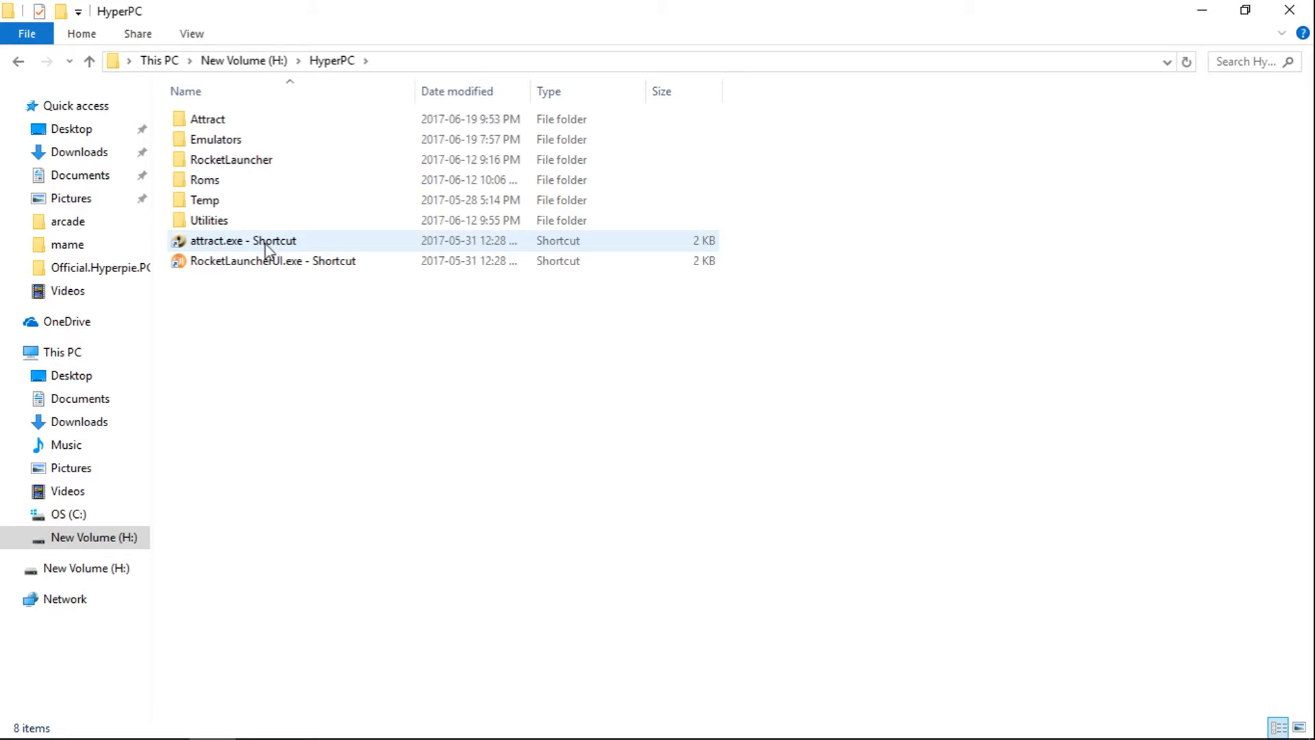
mouse_move(258, 252)
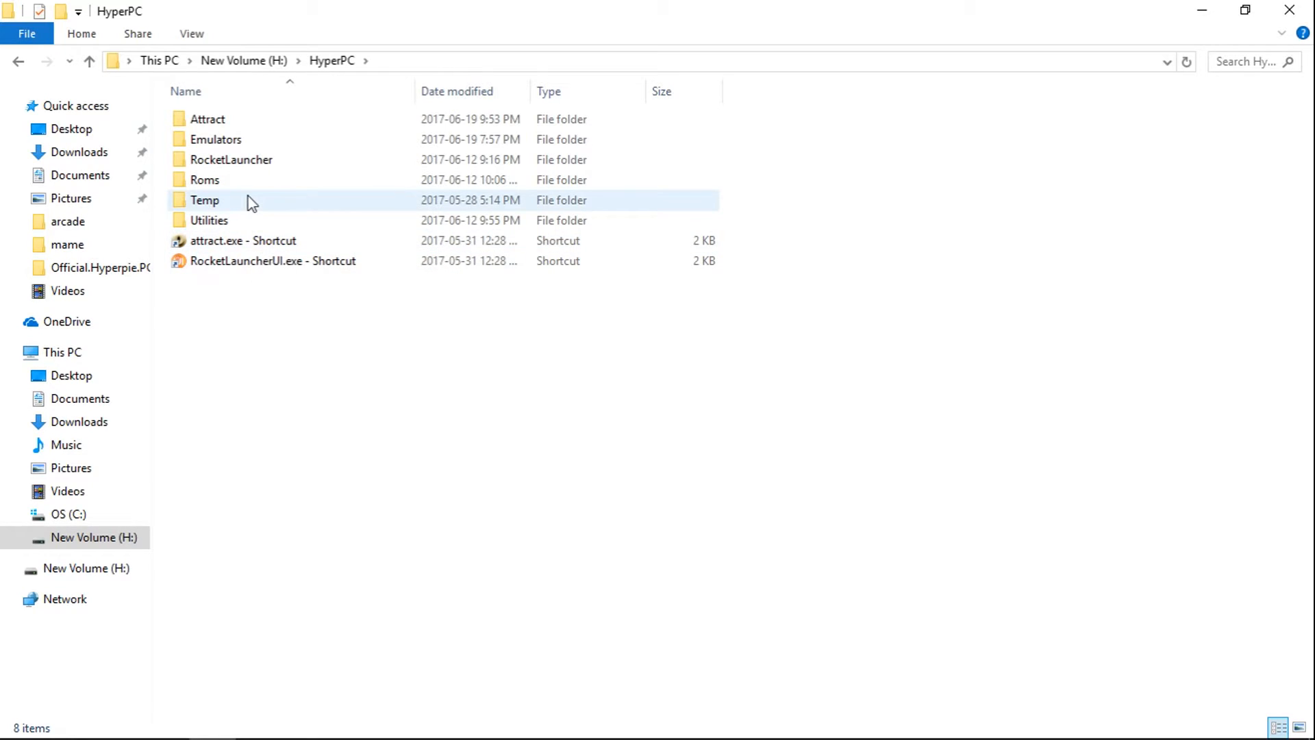
left_click(244, 242)
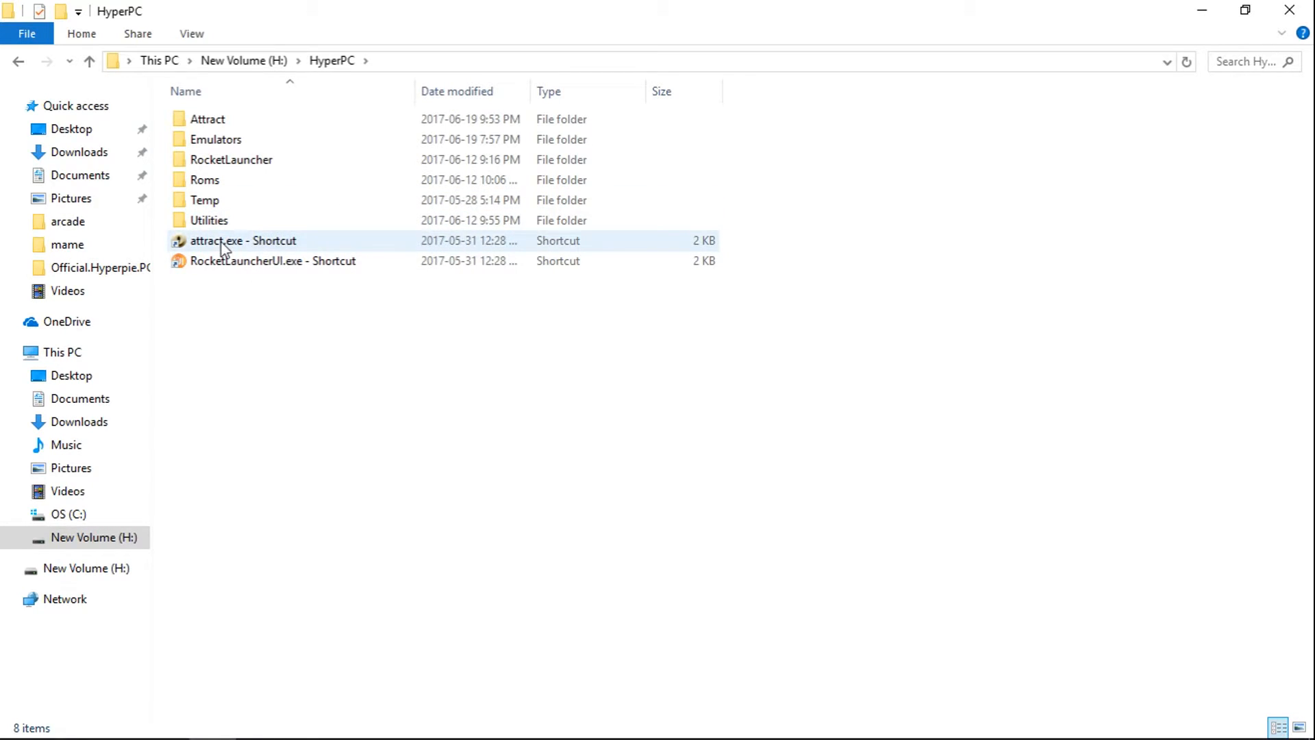
mouse_move(242, 241)
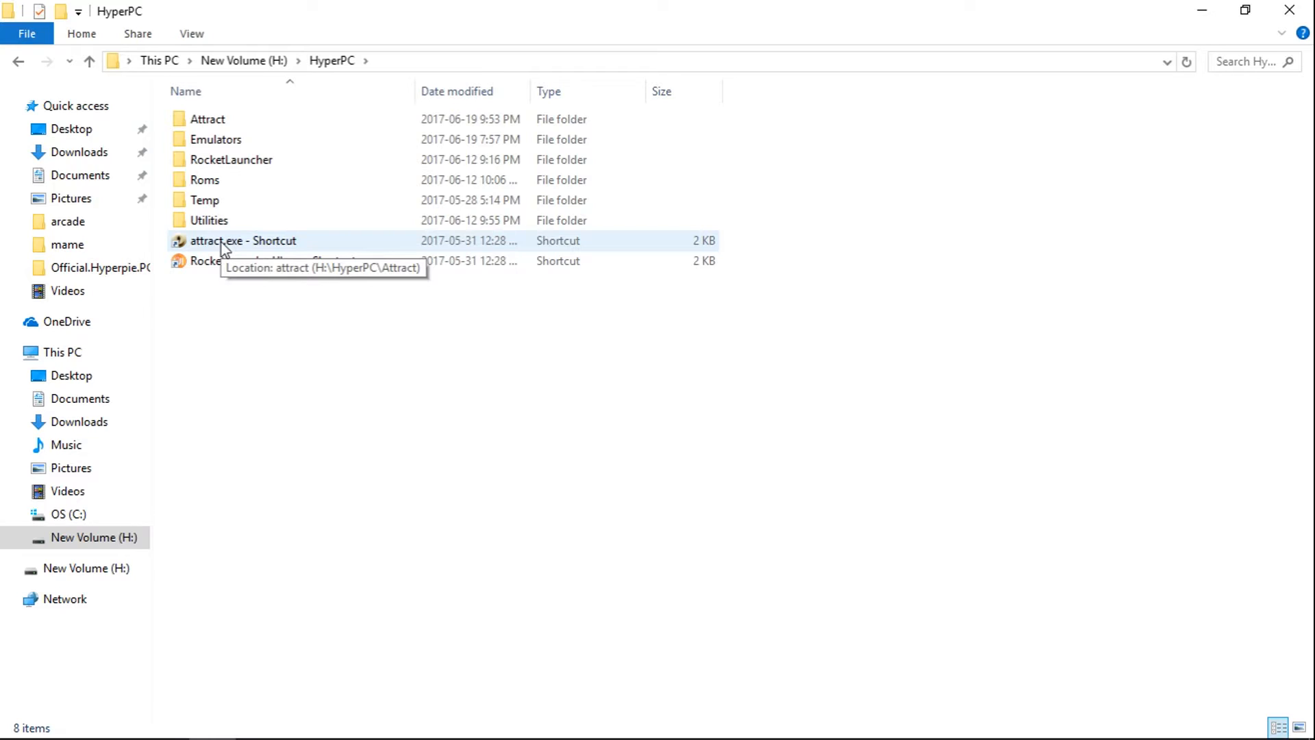
double_click(244, 242)
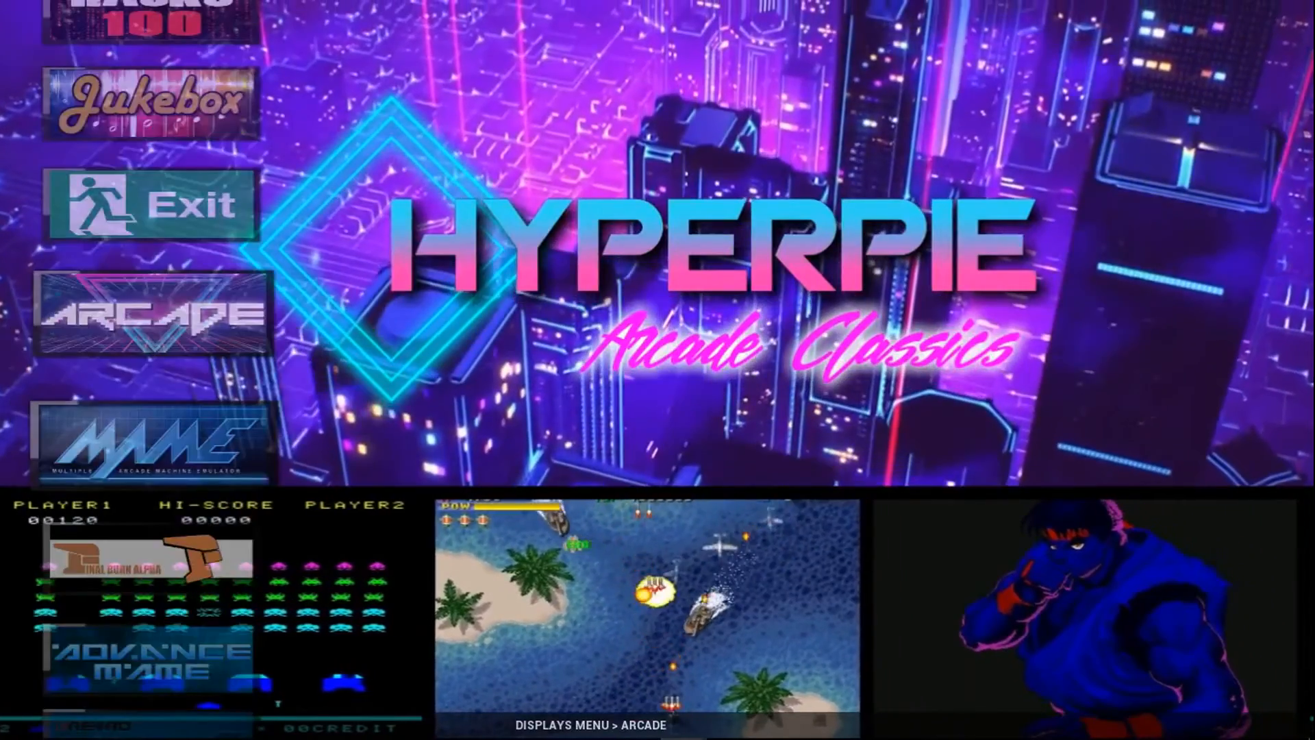
scroll("down", 3)
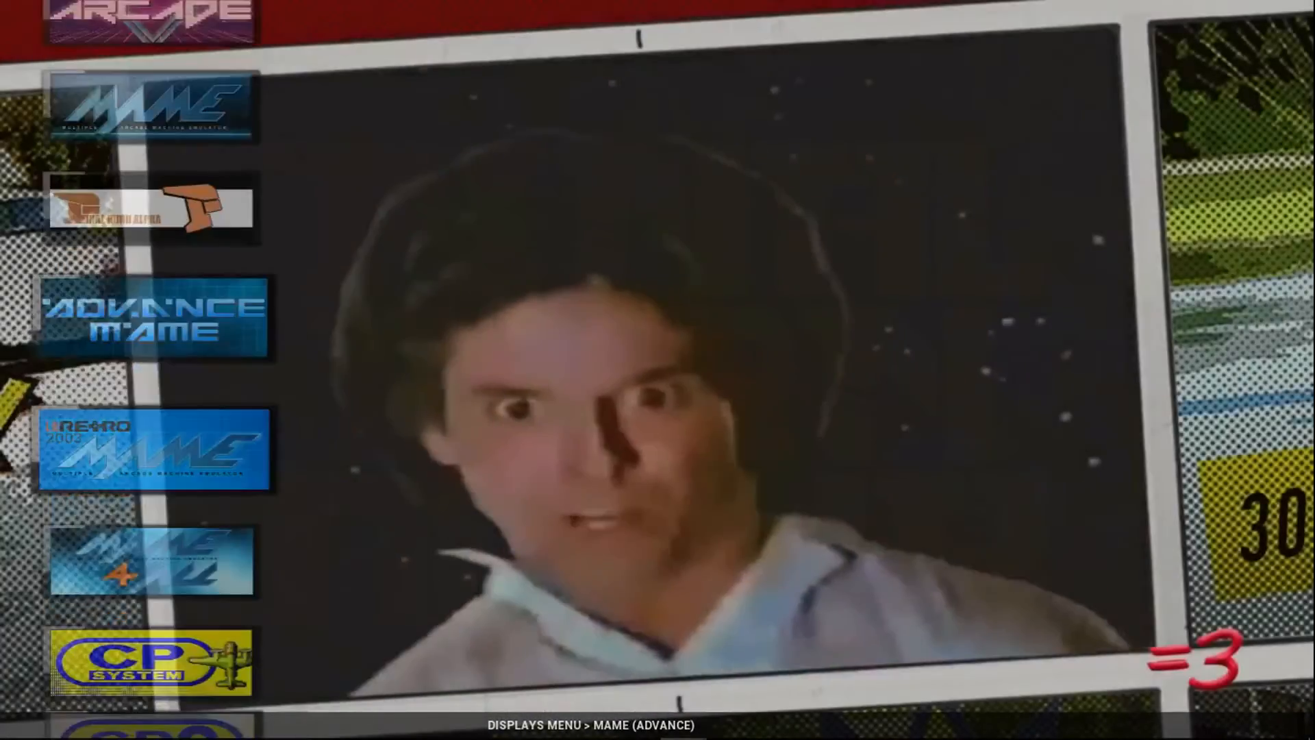
scroll("down", 3)
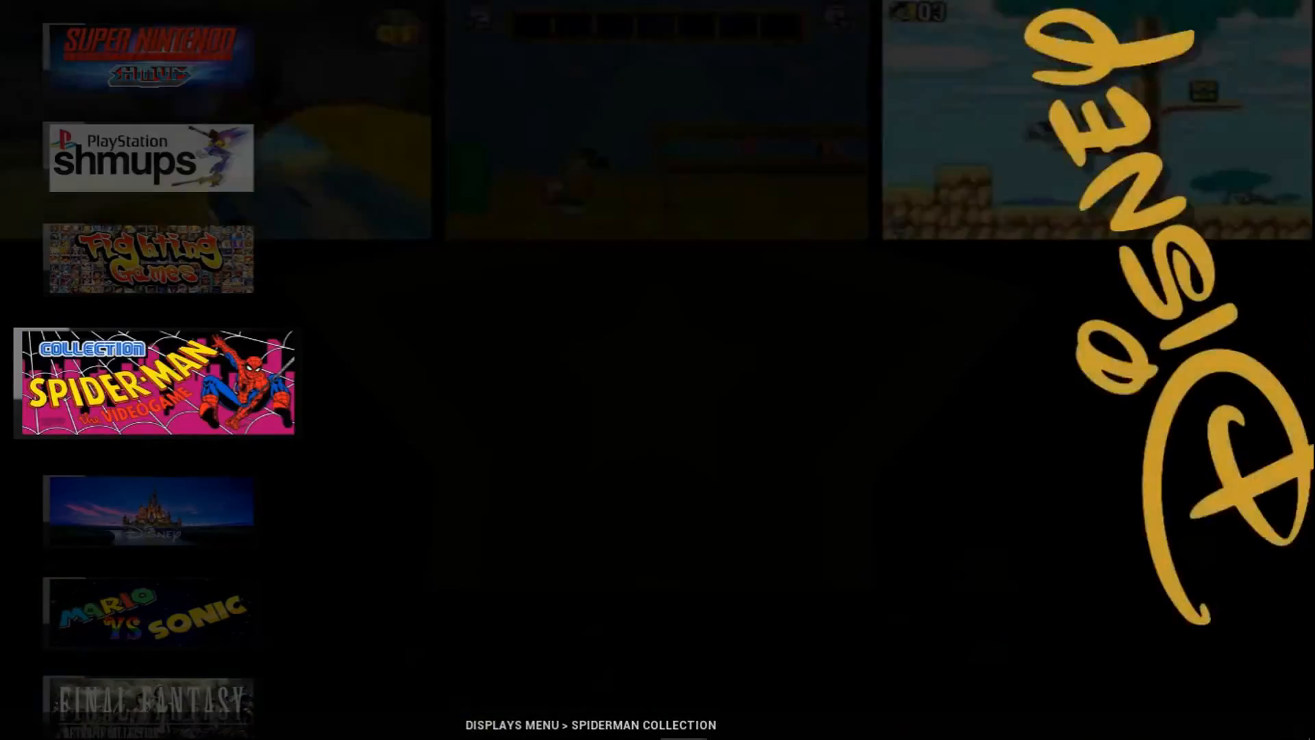
scroll("down", 3)
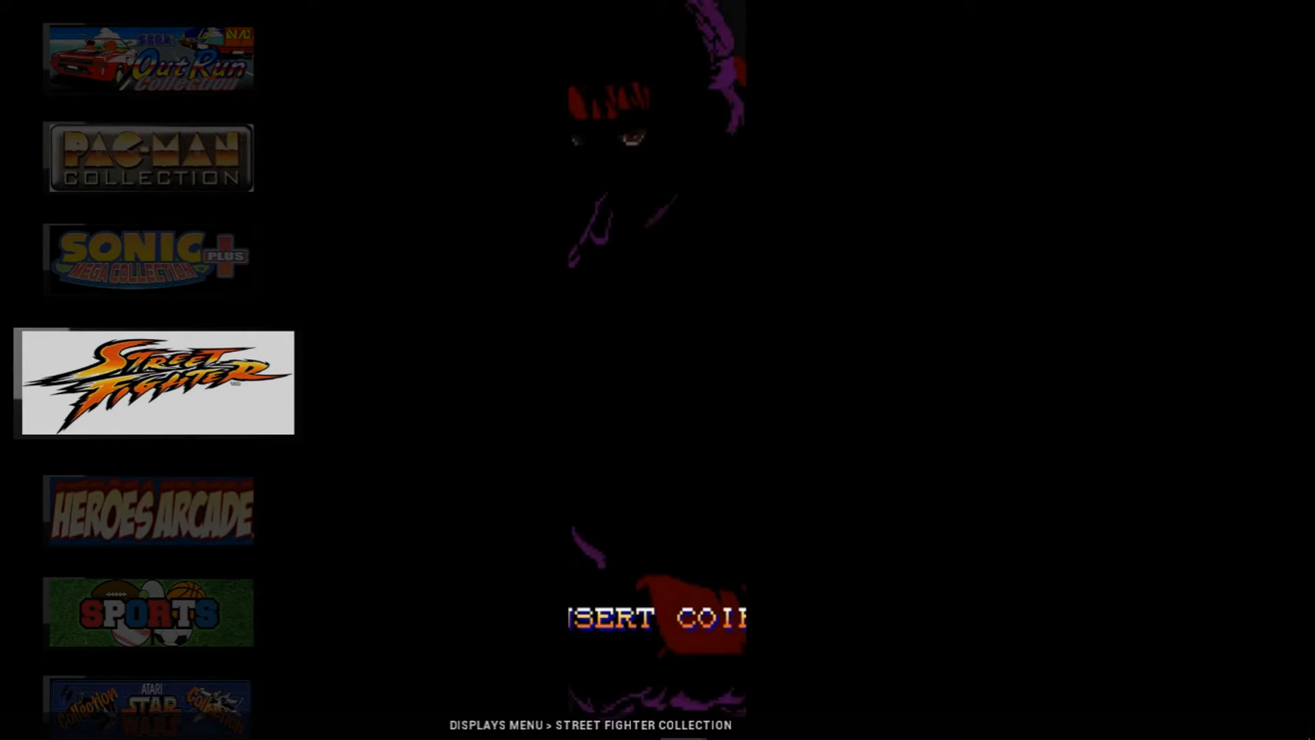
left_click(155, 383)
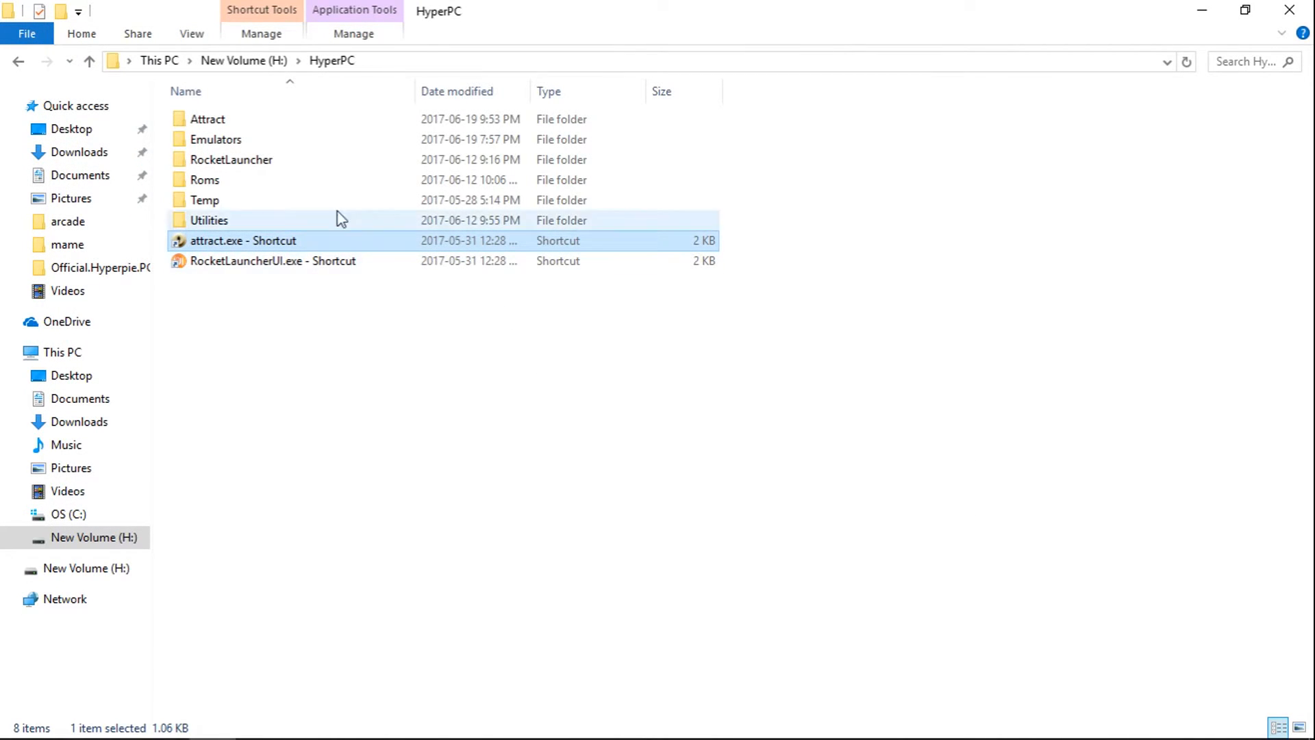
Go into Attract > romlists and view the Atari Jaguar romlist text file
double_click(207, 118)
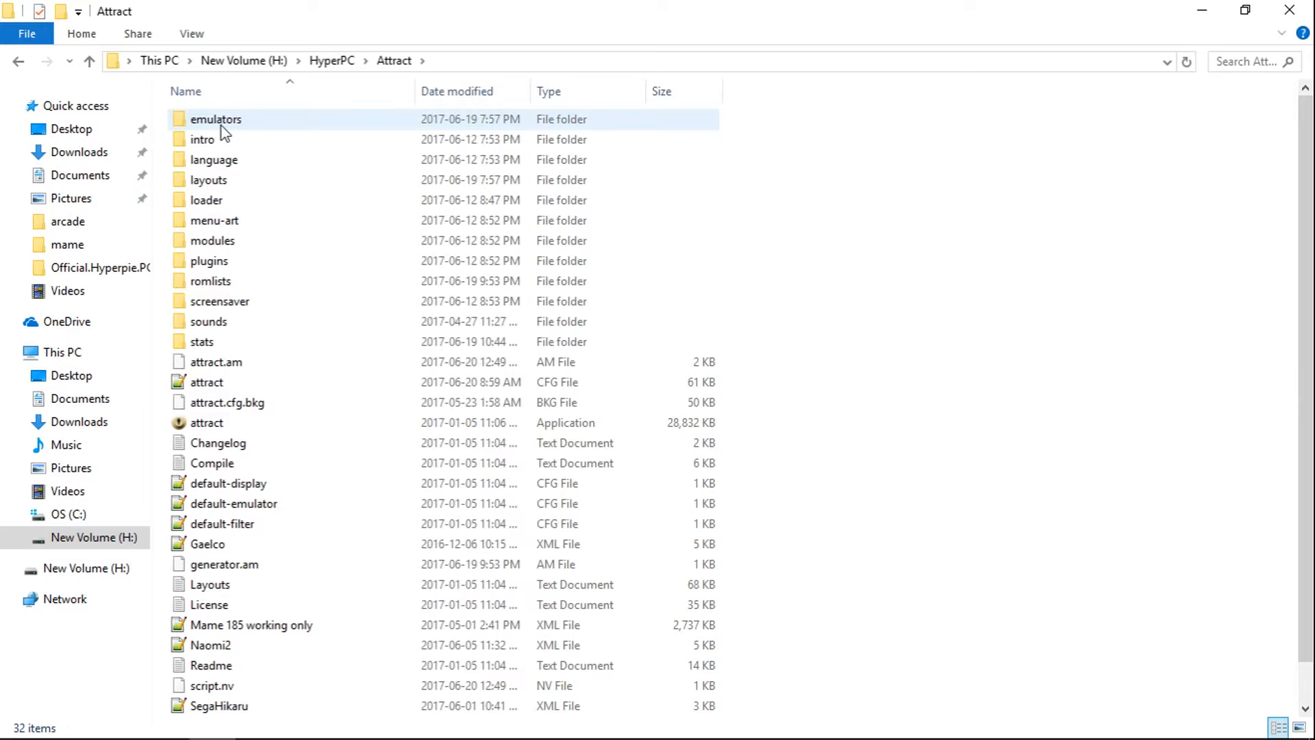
double_click(211, 281)
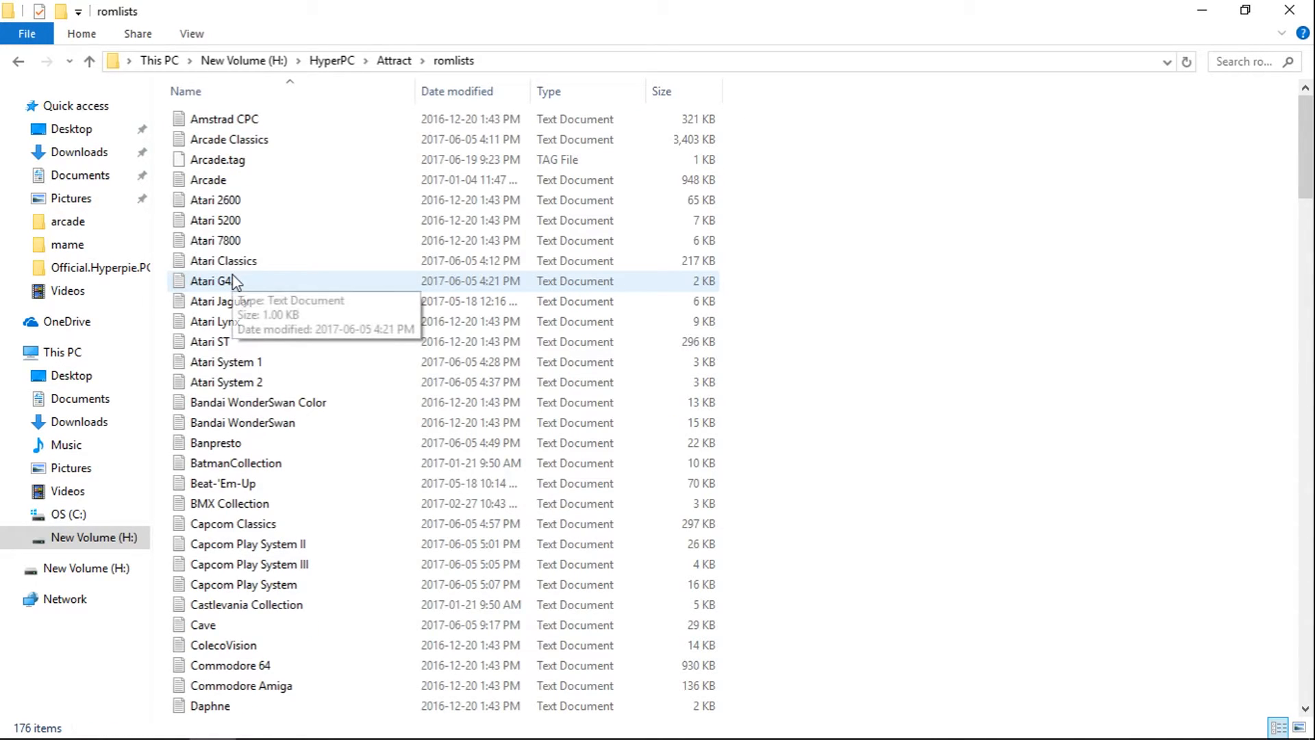
mouse_move(293, 285)
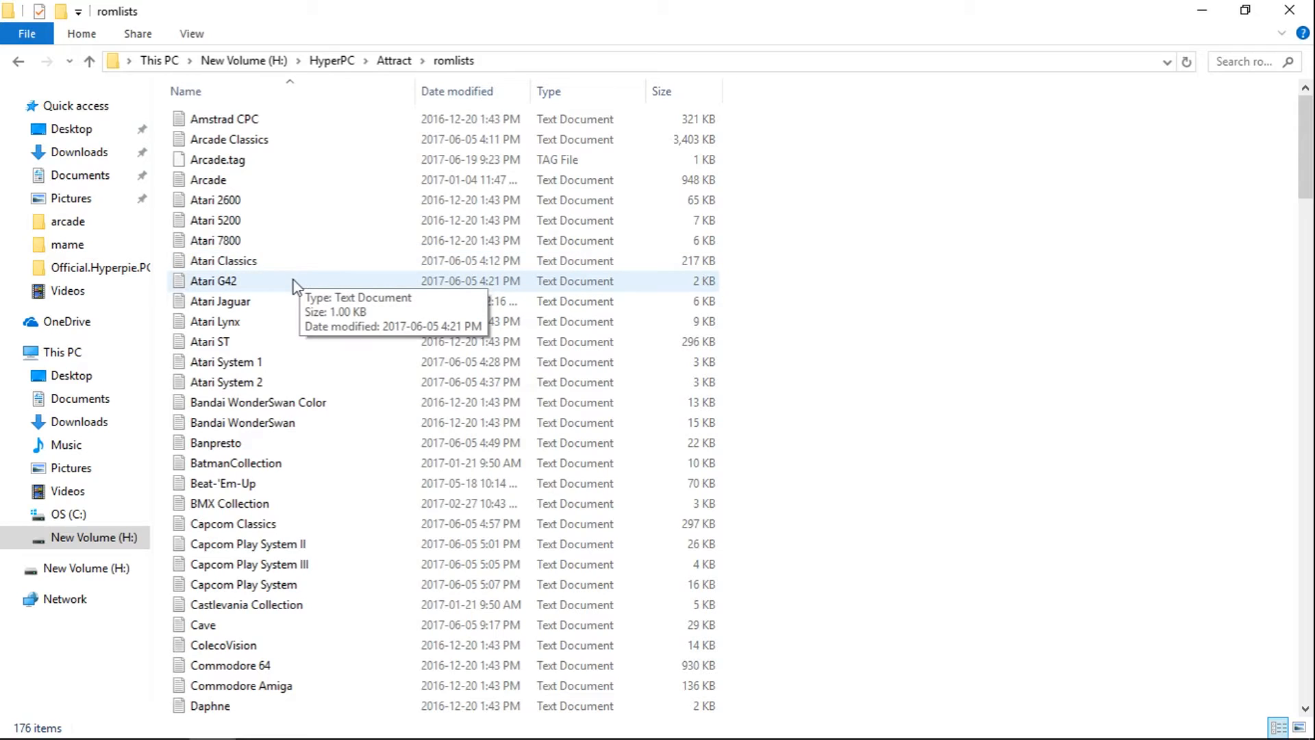
left_click(220, 302)
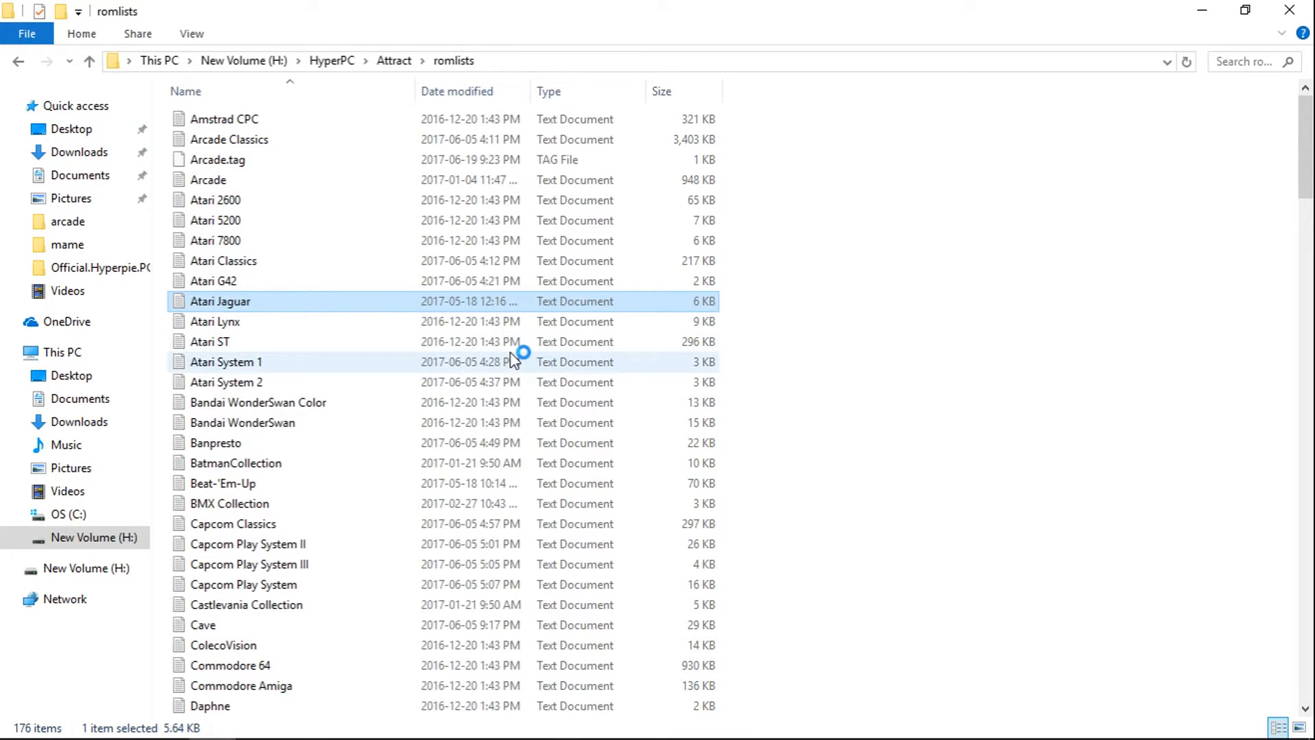
double_click(221, 302)
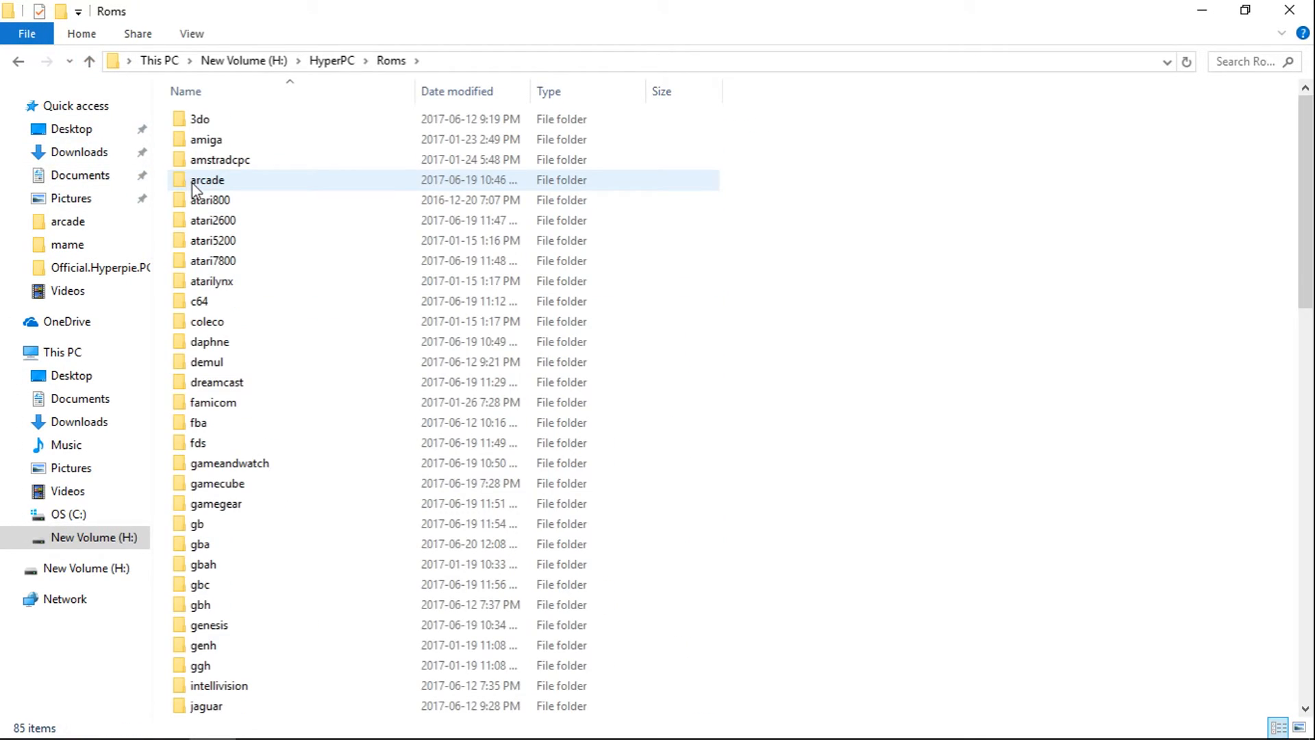
Enter Roms' atari2600 folder, view its wheel logo artwork, then return to atari2600
left_click(214, 219)
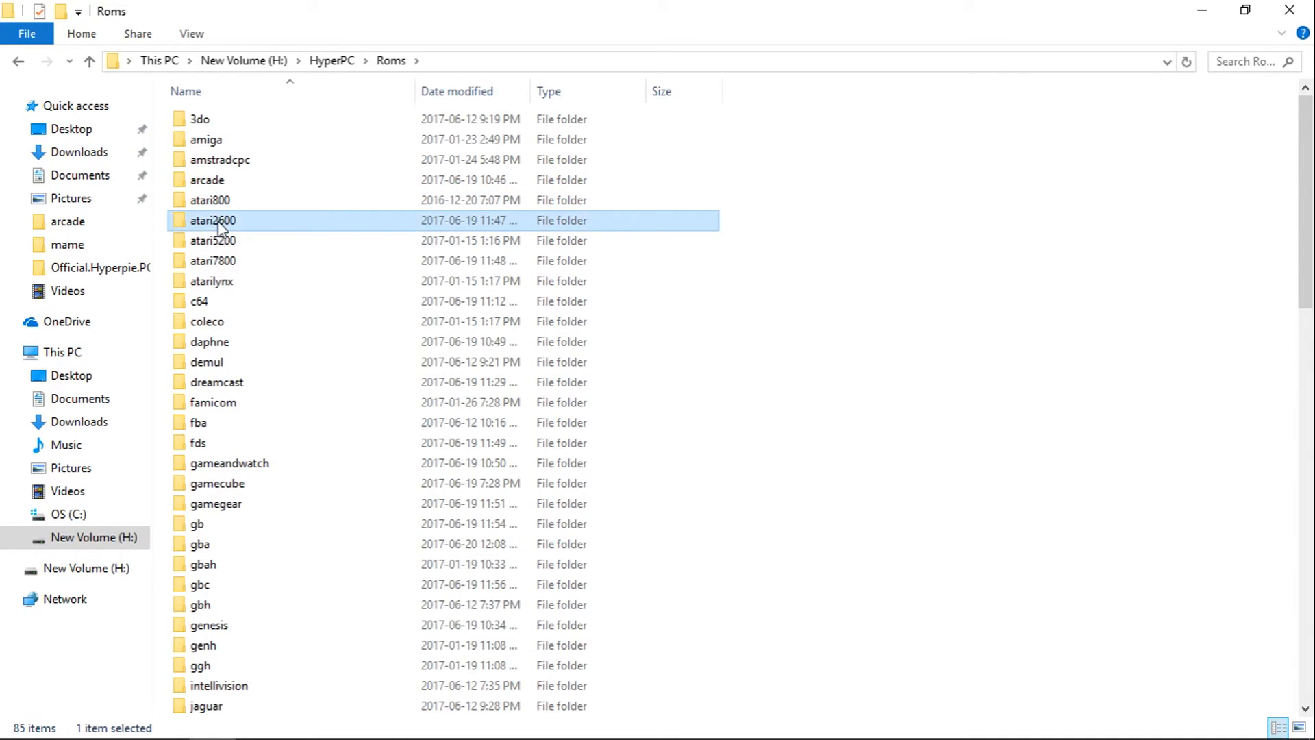
double_click(213, 220)
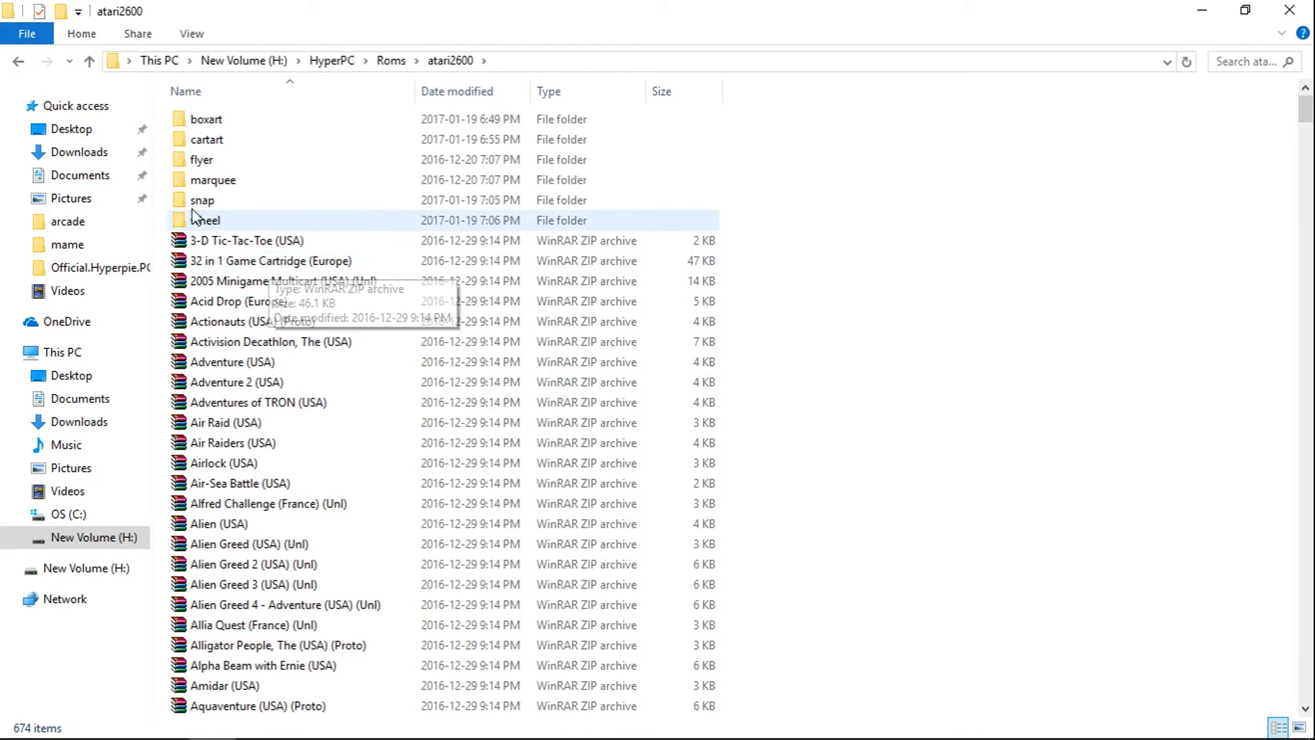
double_click(207, 219)
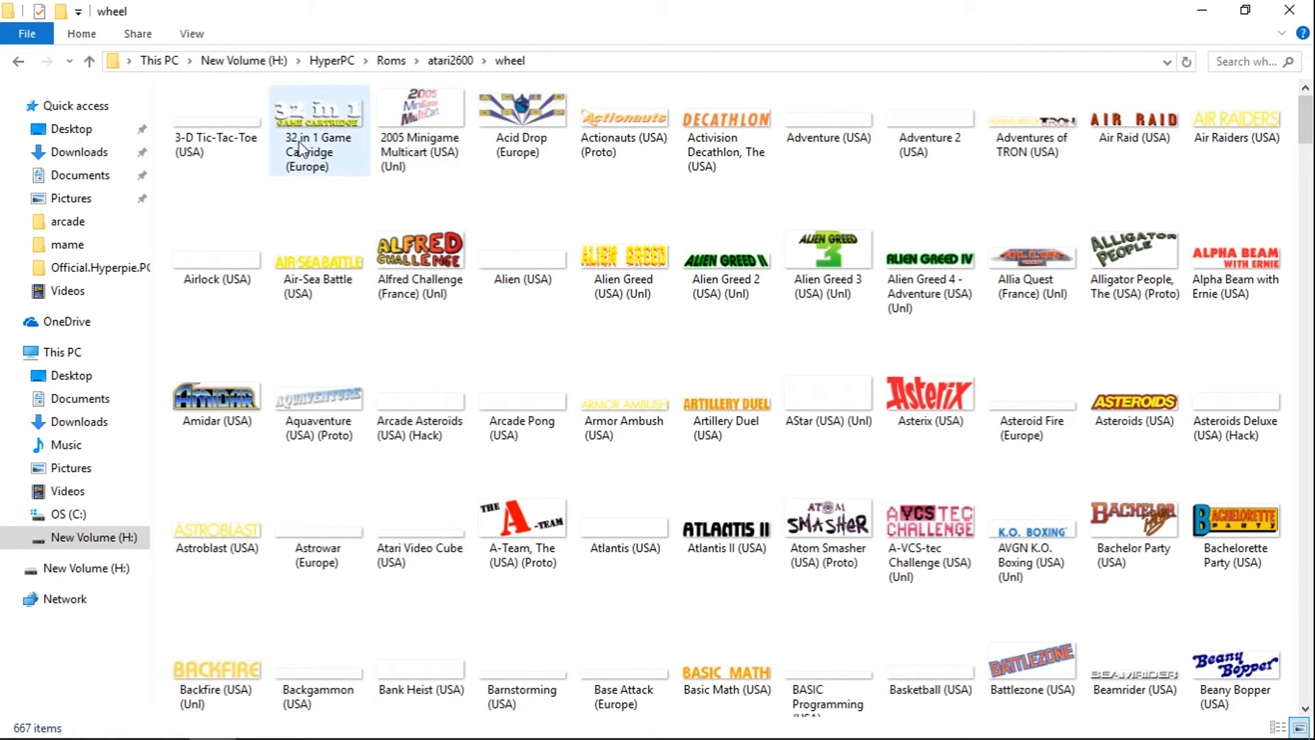
left_click(89, 61)
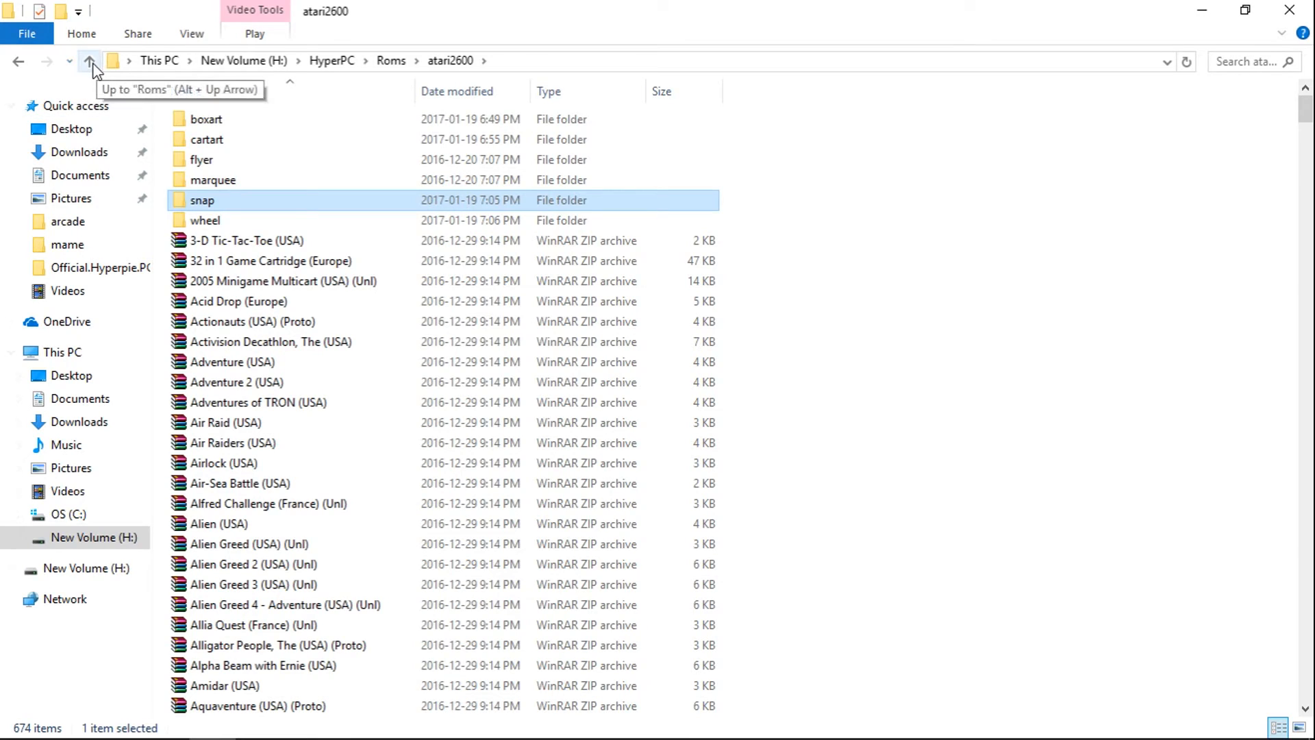
Go up from atari2600 to the Roms folder of 85 console subfolders
left_click(90, 60)
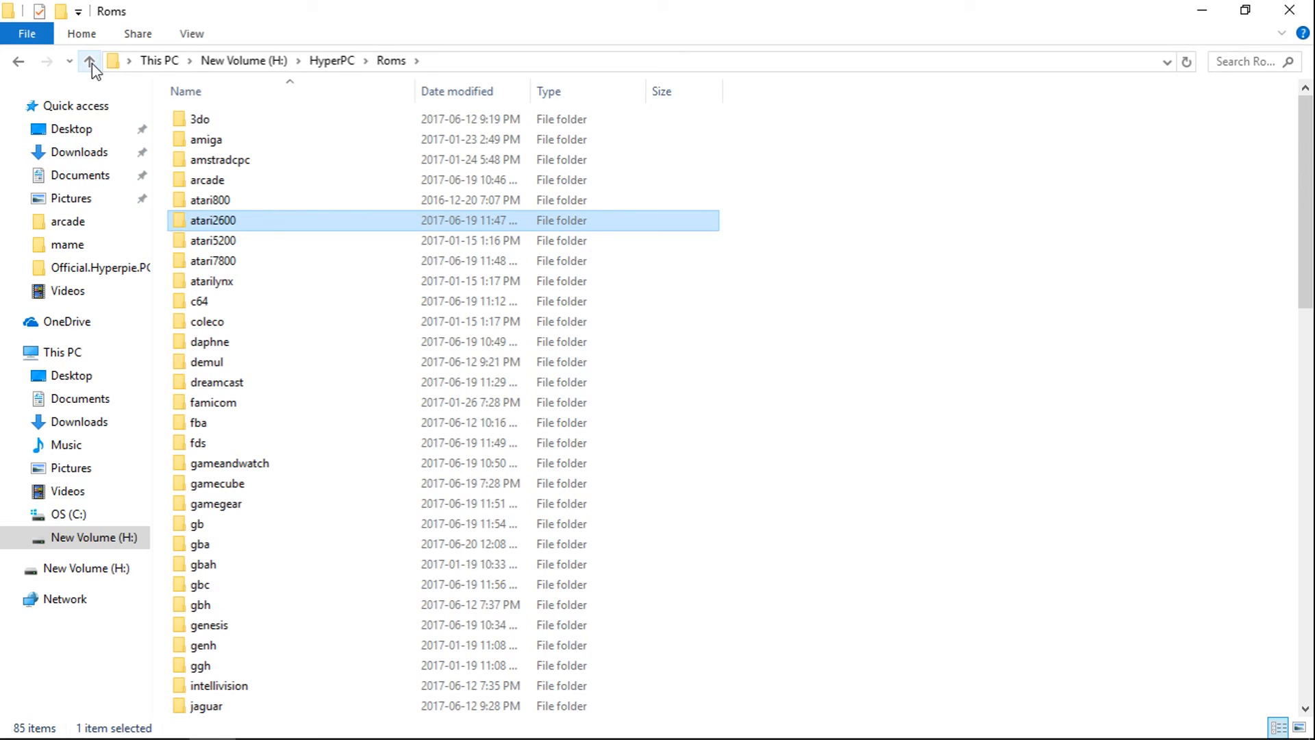
mouse_move(763, 8)
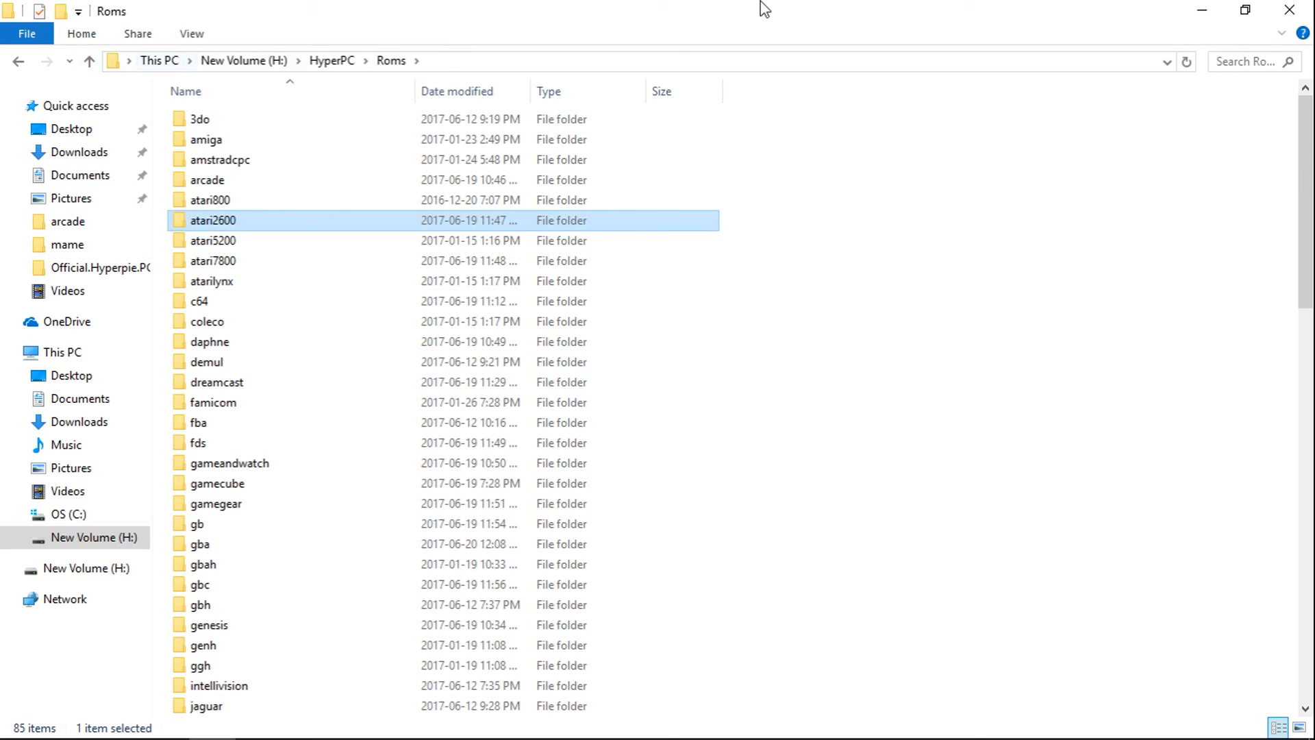